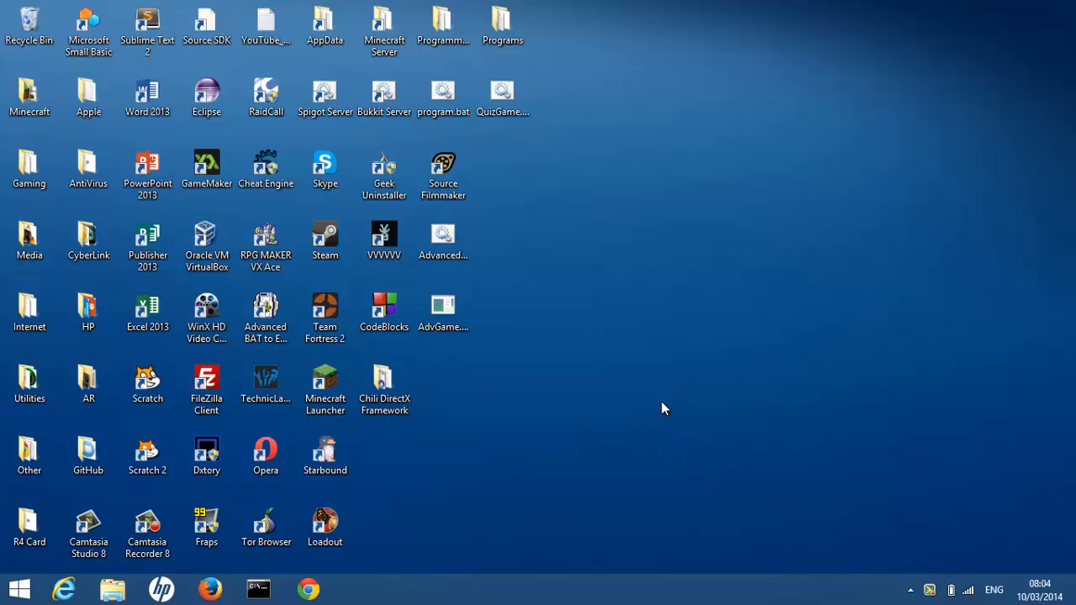
mouse_move(659, 402)
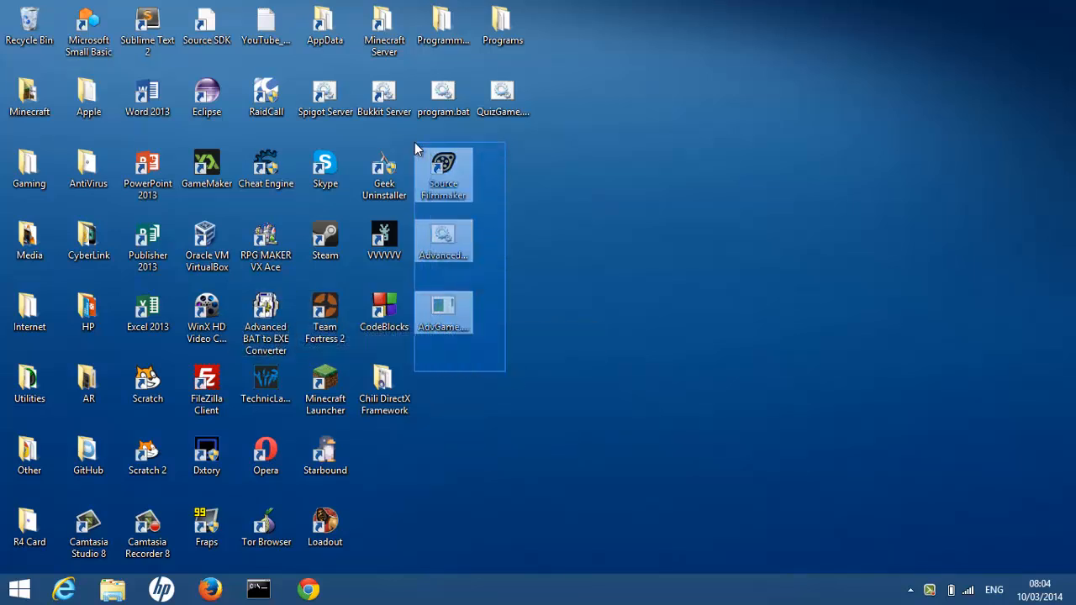
Step: Launch the converter with AdvancedGame.bat loaded and drag its window to the left
left_click(325, 315)
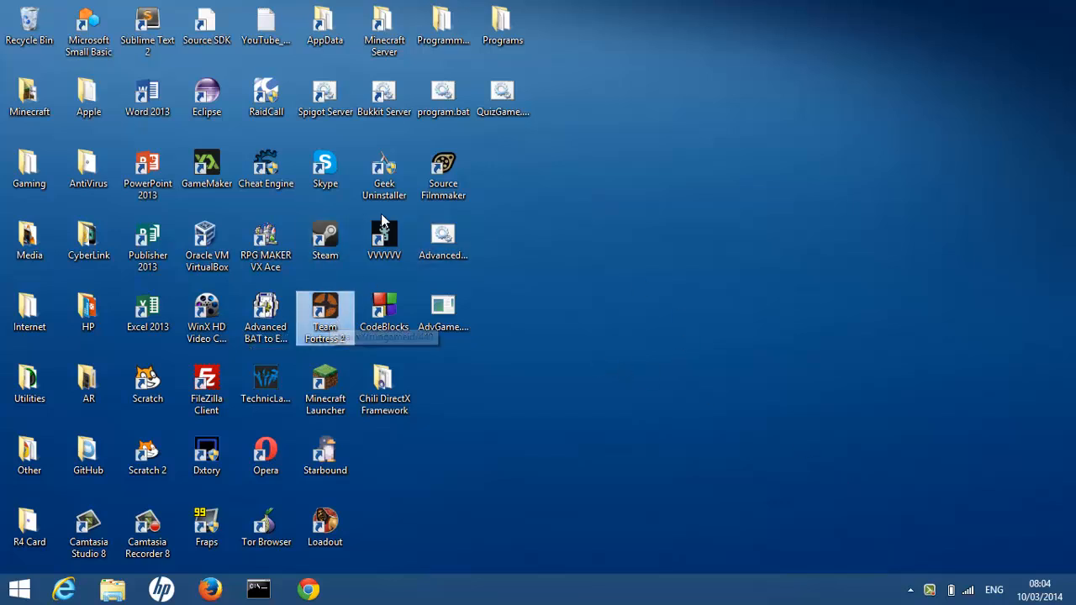
mouse_move(466, 438)
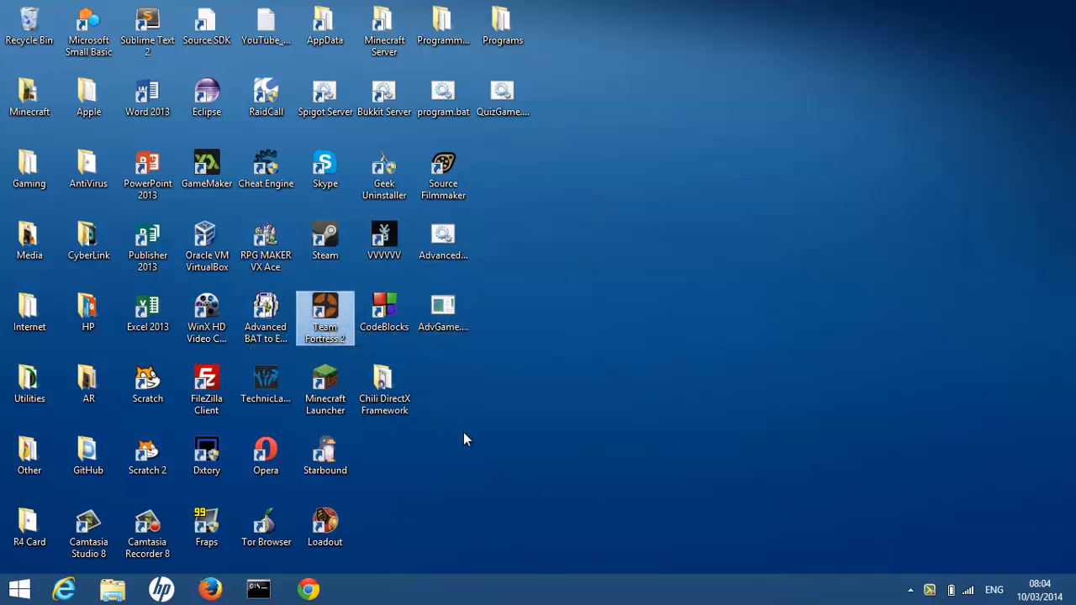
mouse_move(655, 392)
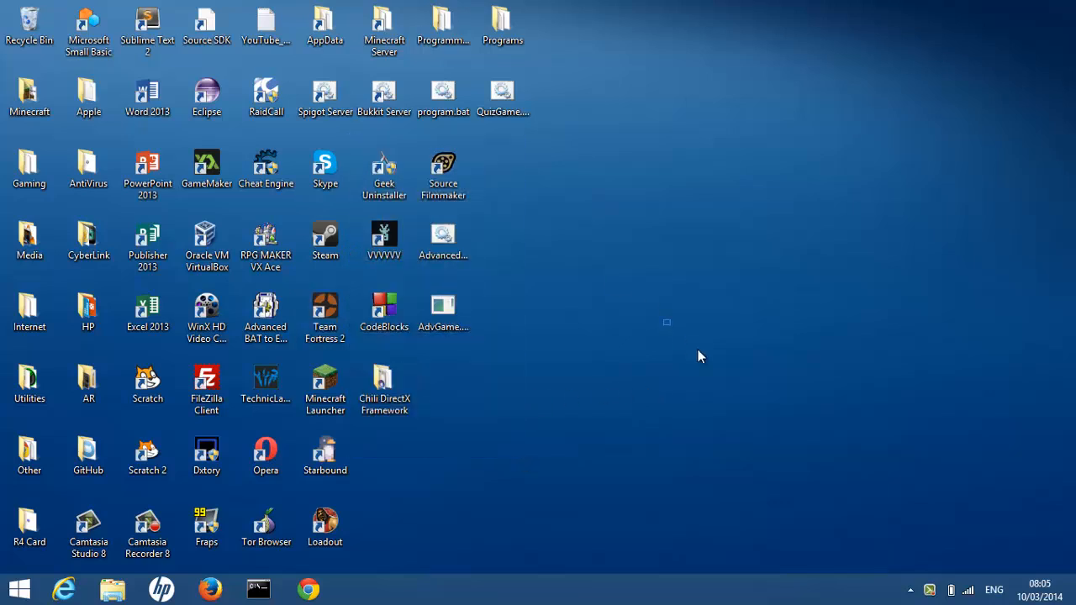
mouse_move(266, 315)
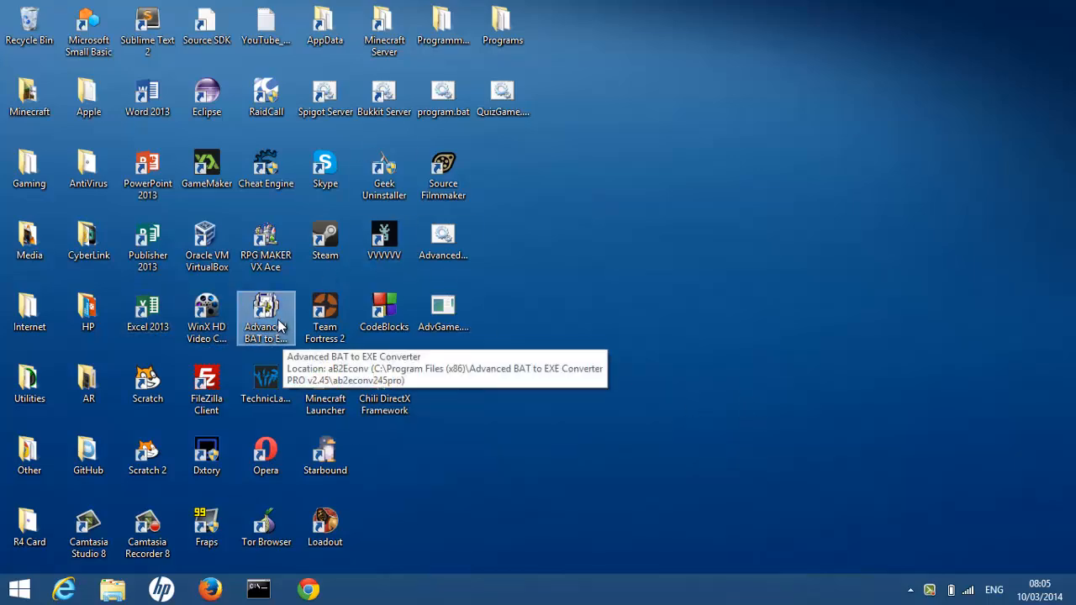
double_click(266, 305)
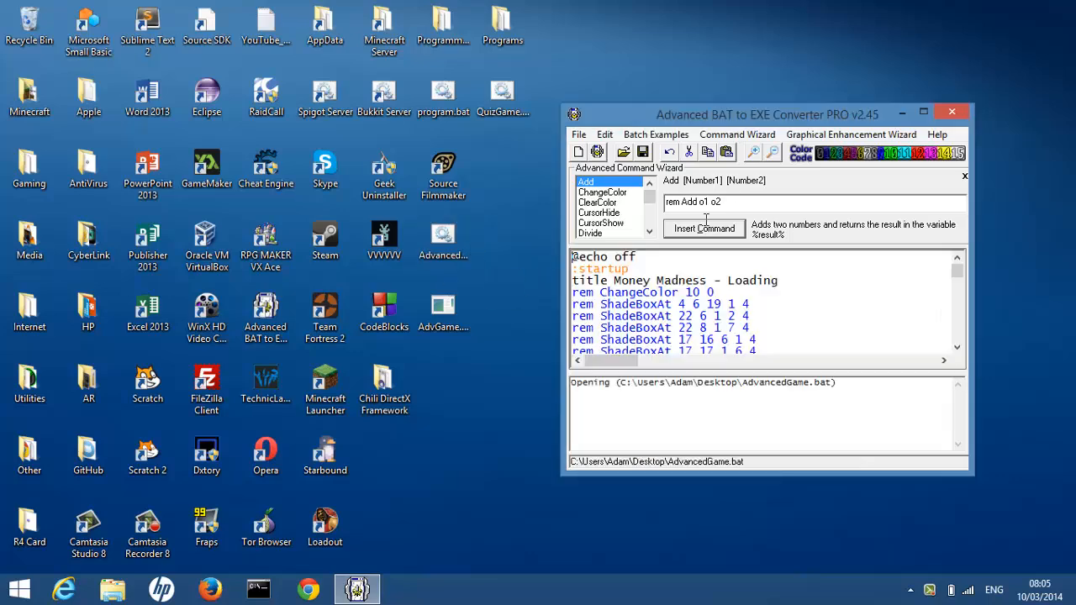
left_click_drag(766, 114, 577, 104)
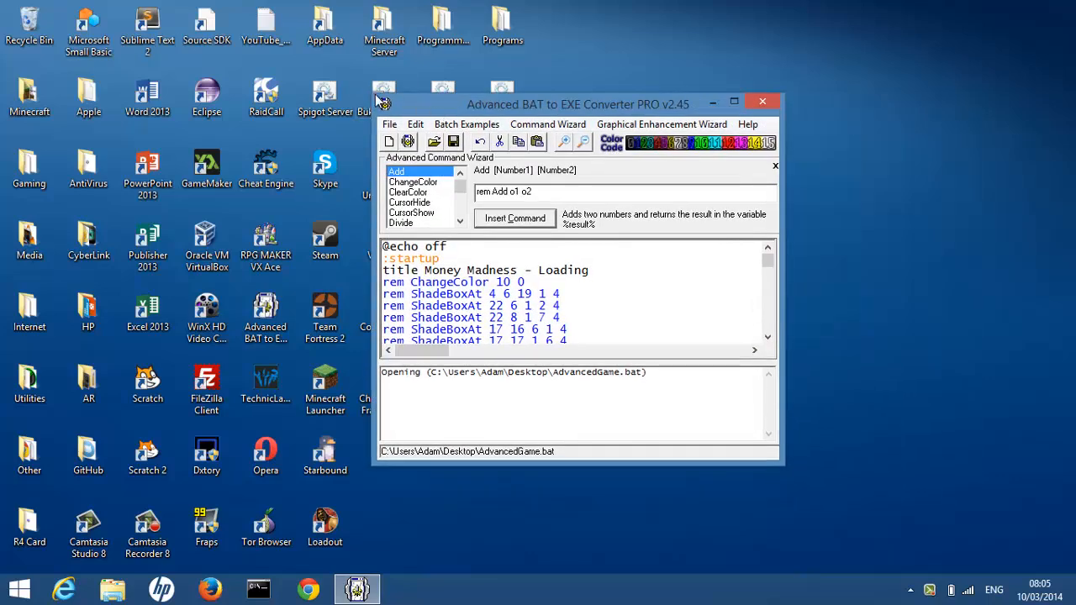
left_click_drag(577, 104, 521, 99)
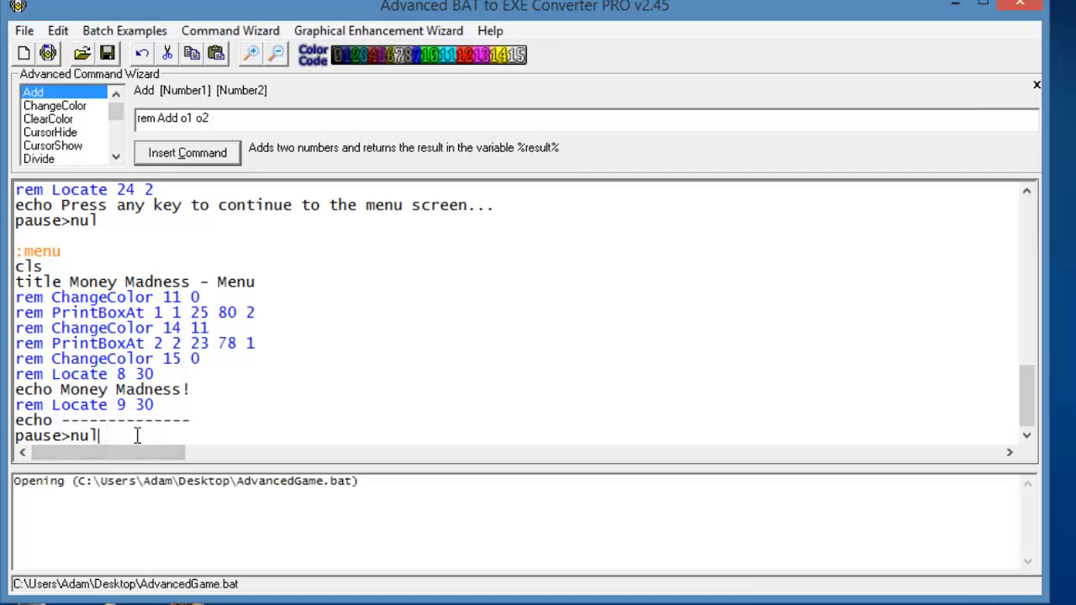
Step: Replace pause>nul with 'rem Locate 11 20' and 'echo 1. Start', beginning the next rem line
double_click(63, 435)
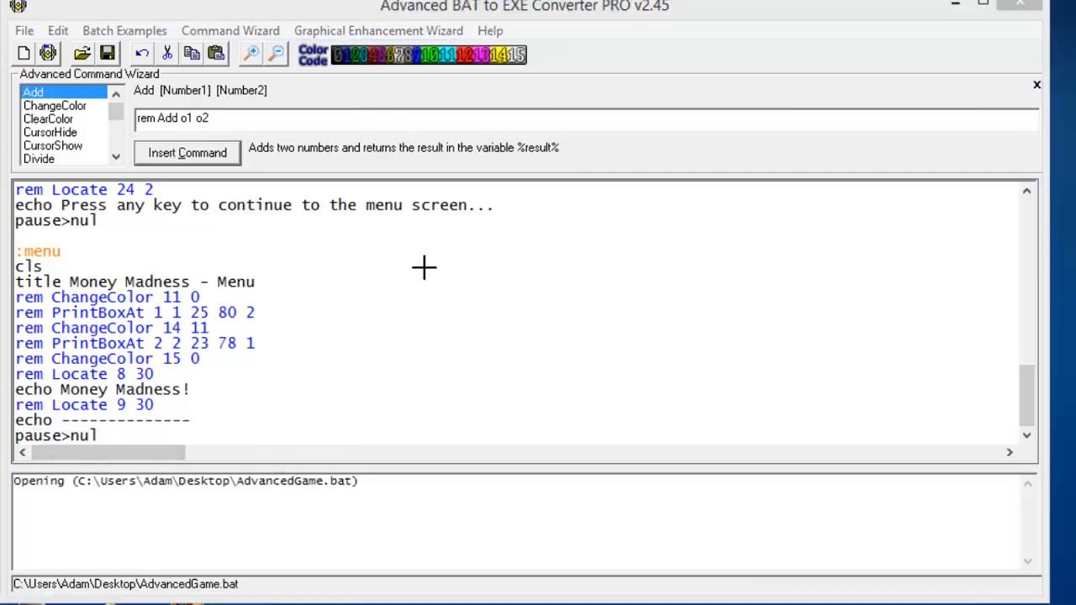
left_click(377, 30)
type("rem L")
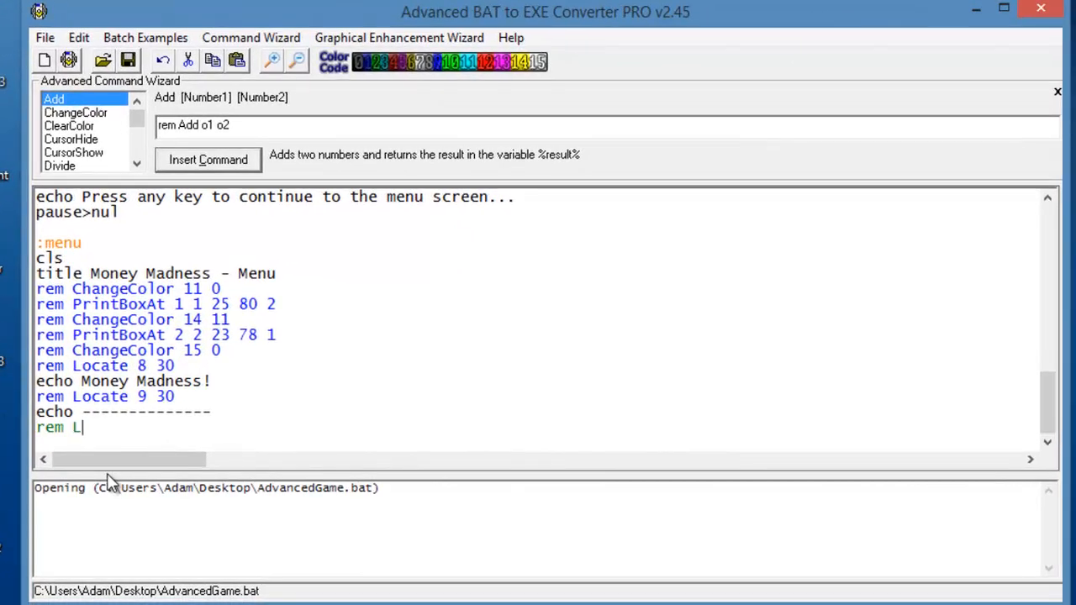
type("ocate 11")
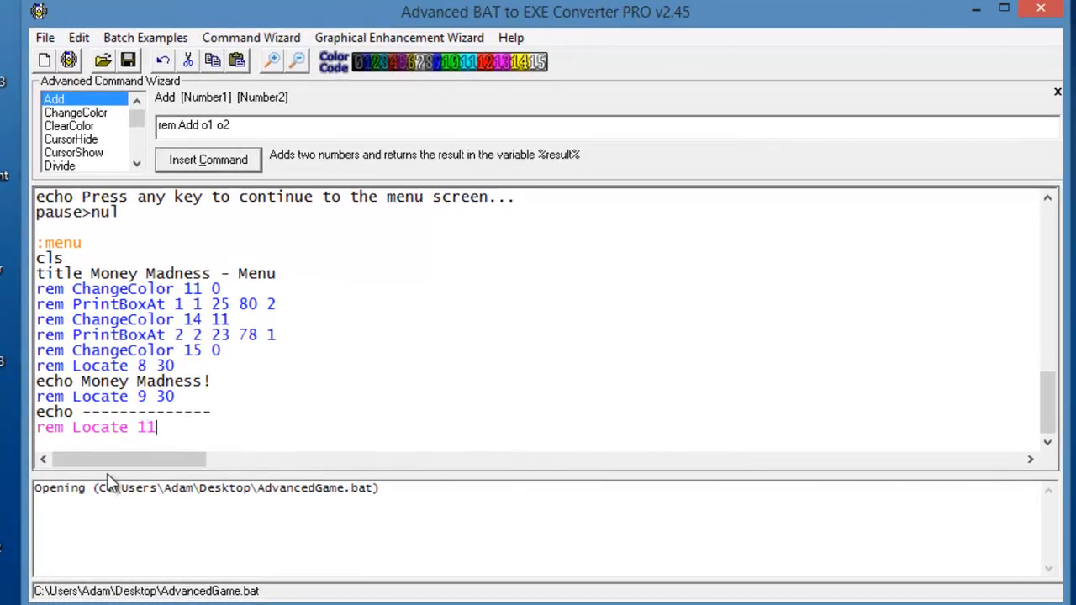
type("20")
type("echo")
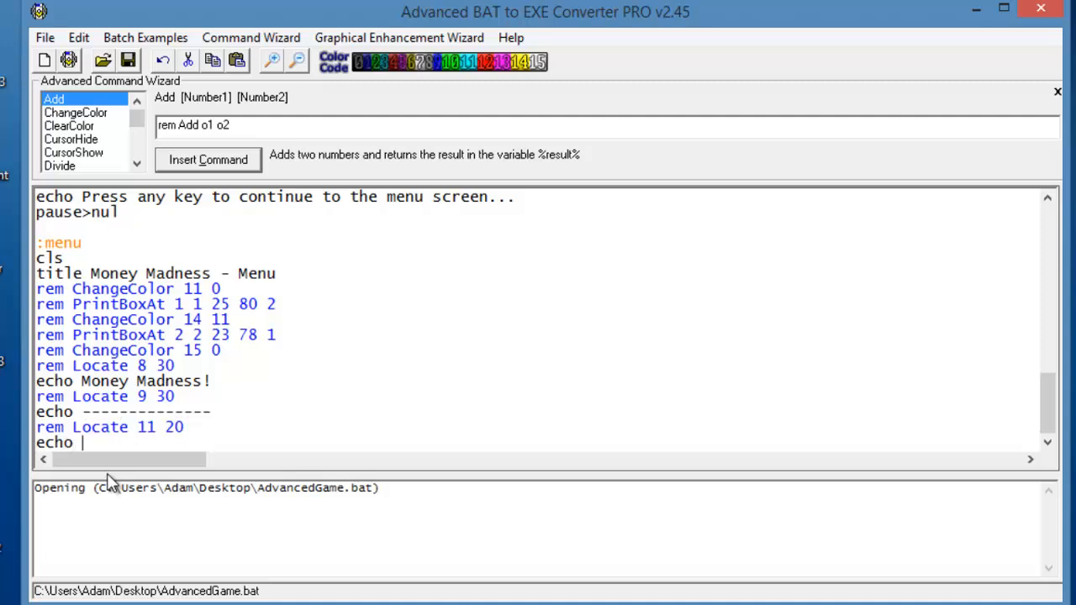
type("1.")
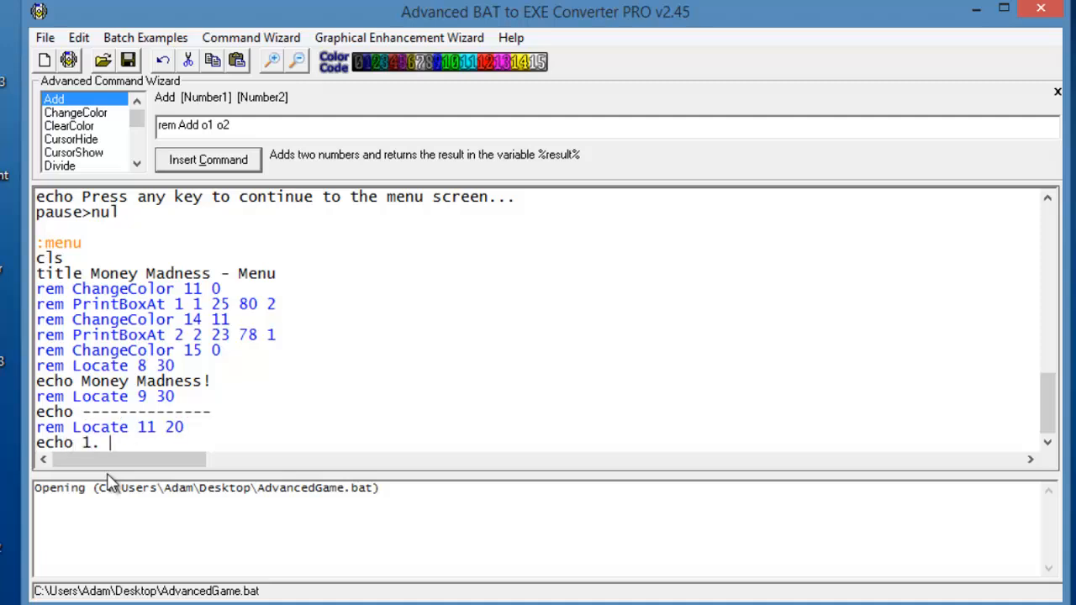
type("Start")
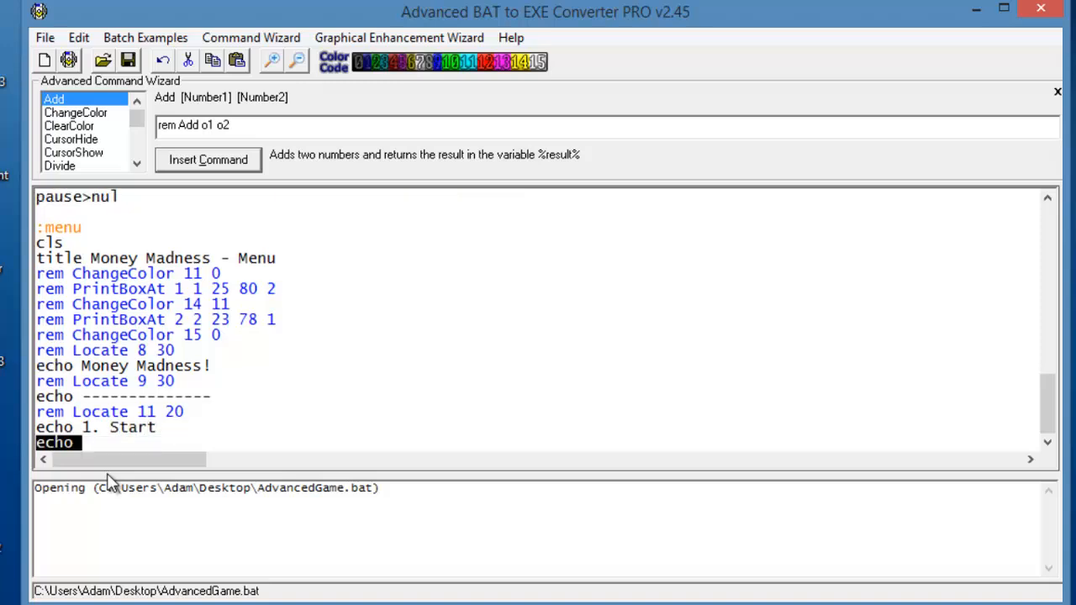
type("remo Locate")
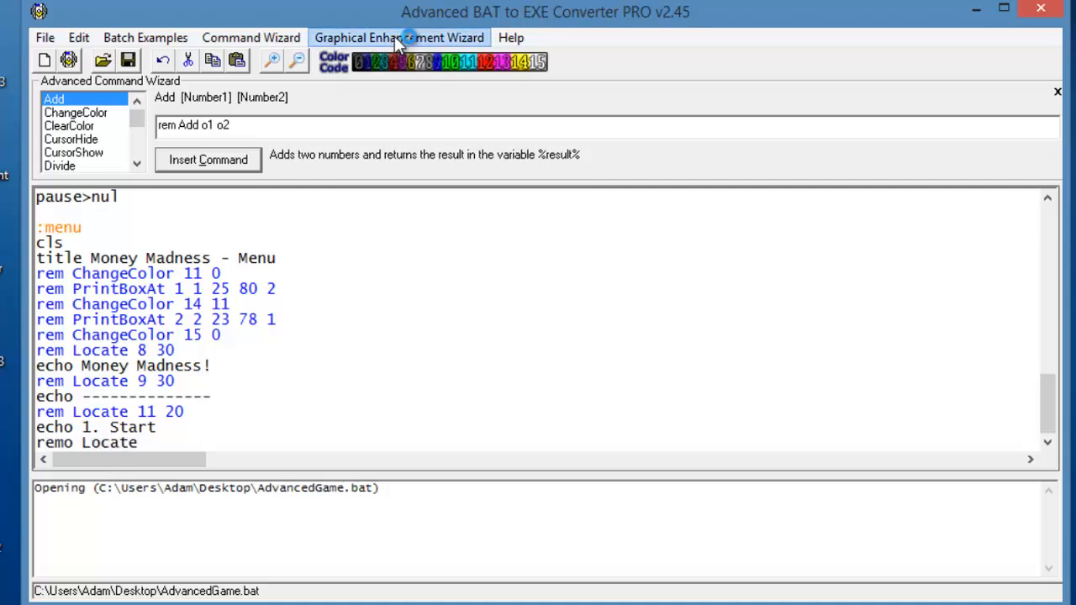
Step: Check row and column coordinates in the Graphical Enhancement Wizard, then close it
left_click(399, 37)
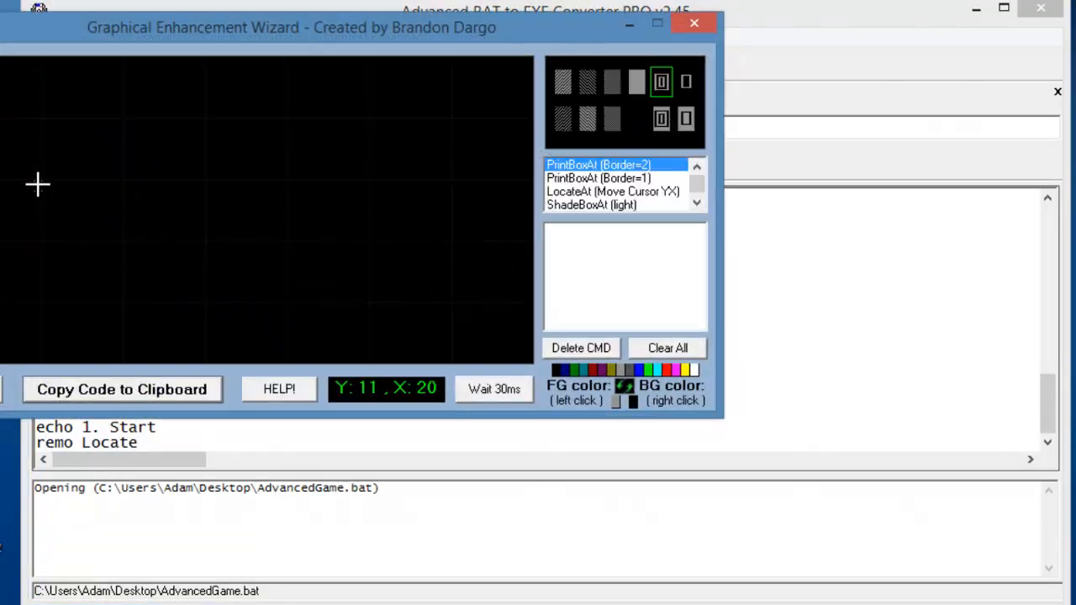
left_click(695, 23)
type(" 1")
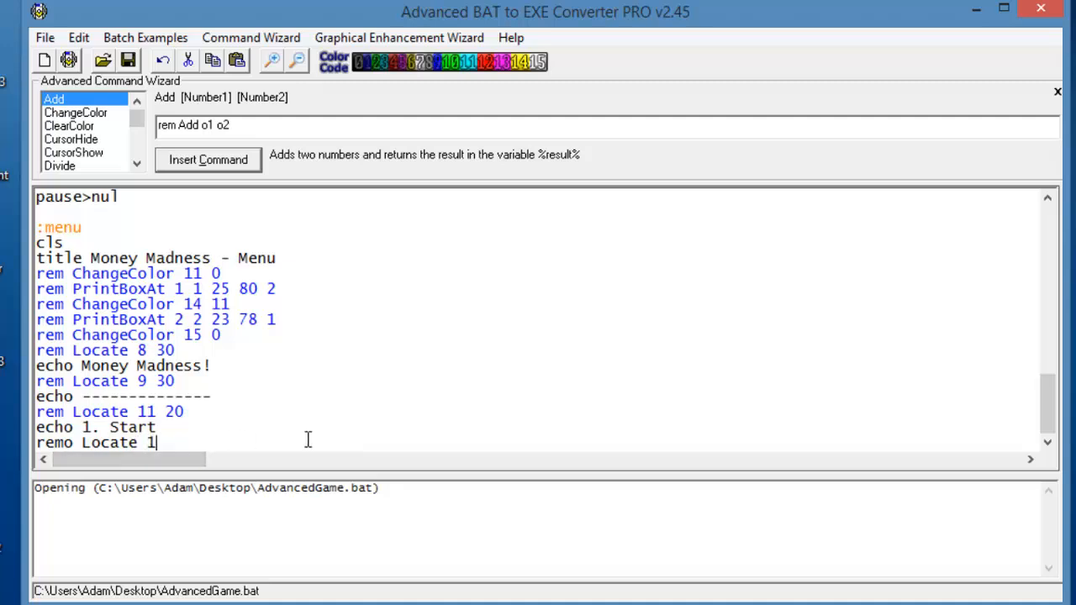
Step: Finish the row 12 locate line and add the 'echo 2. Help' option
type("2 20")
type("ech")
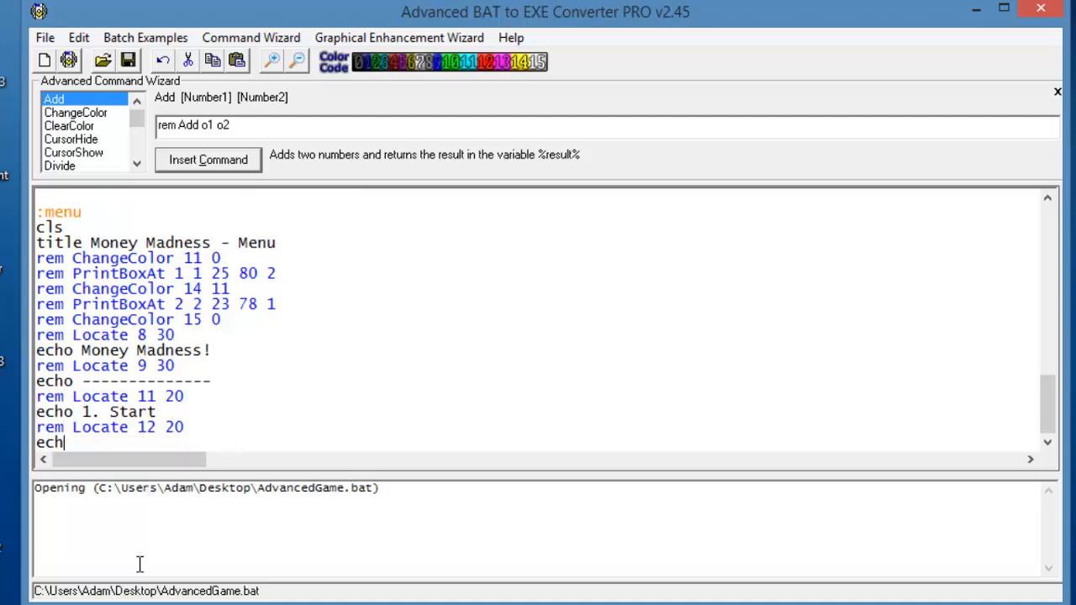
type("2")
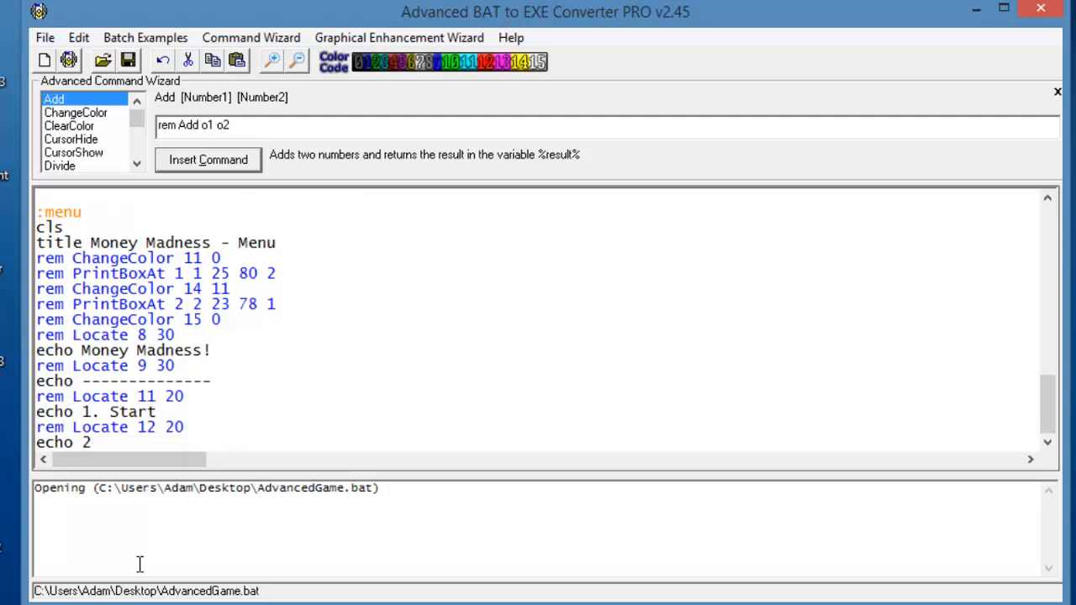
type(".")
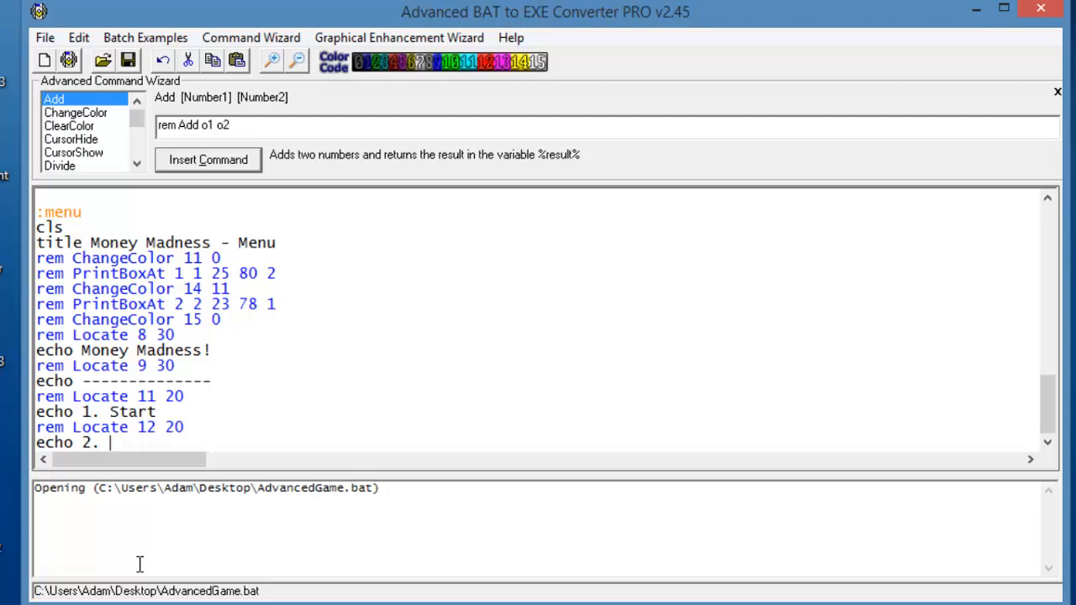
type("Hel")
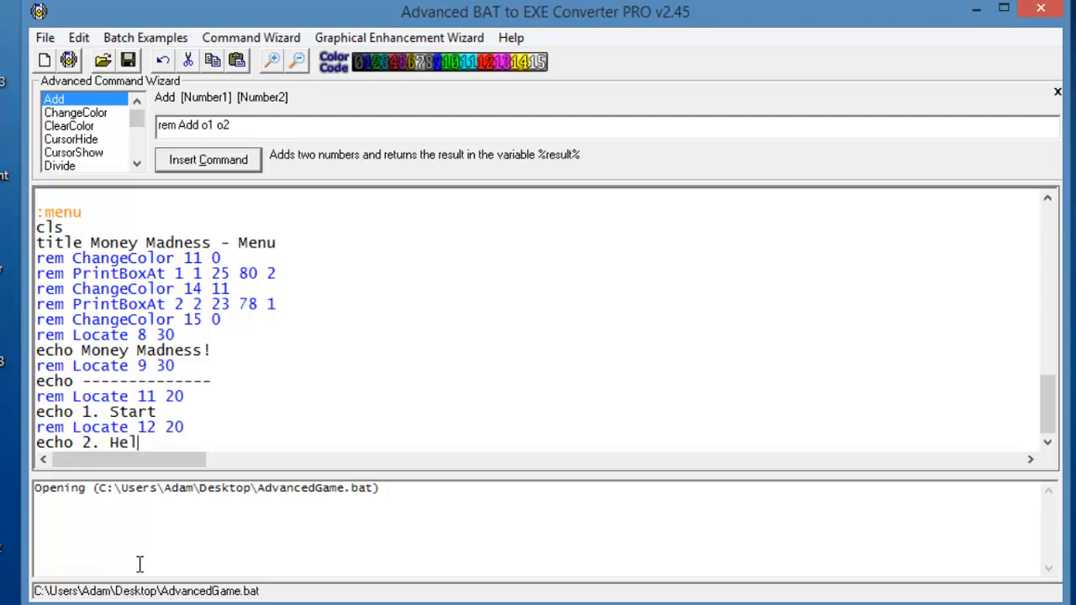
type("p")
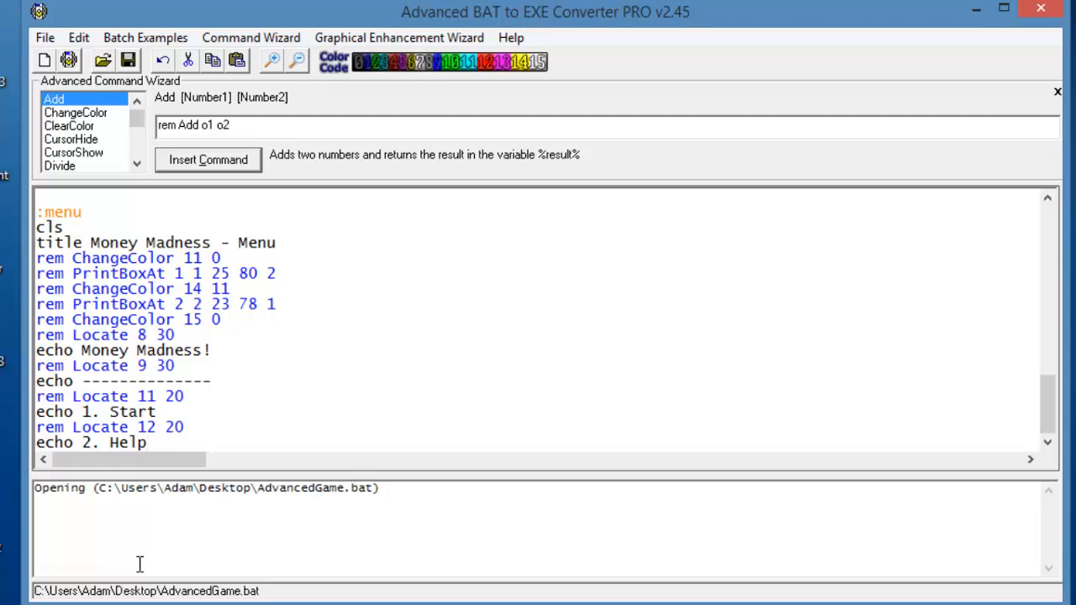
Step: Add 'rem Locate 13 20', 'echo 3. Exit' and the 'set /p MenuChoice=' prompt
type("re")
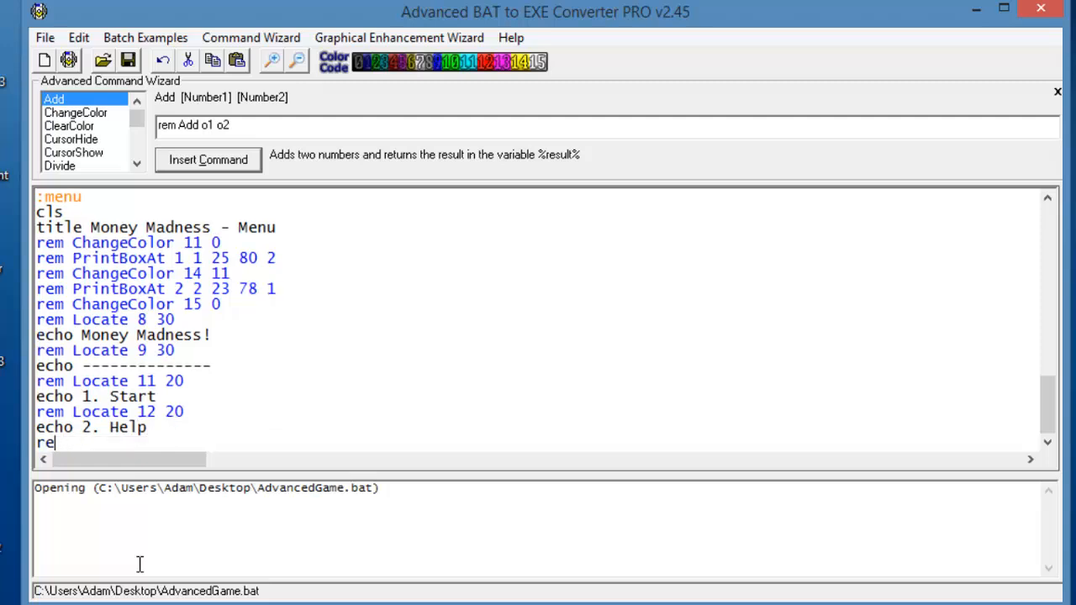
type("m Locate")
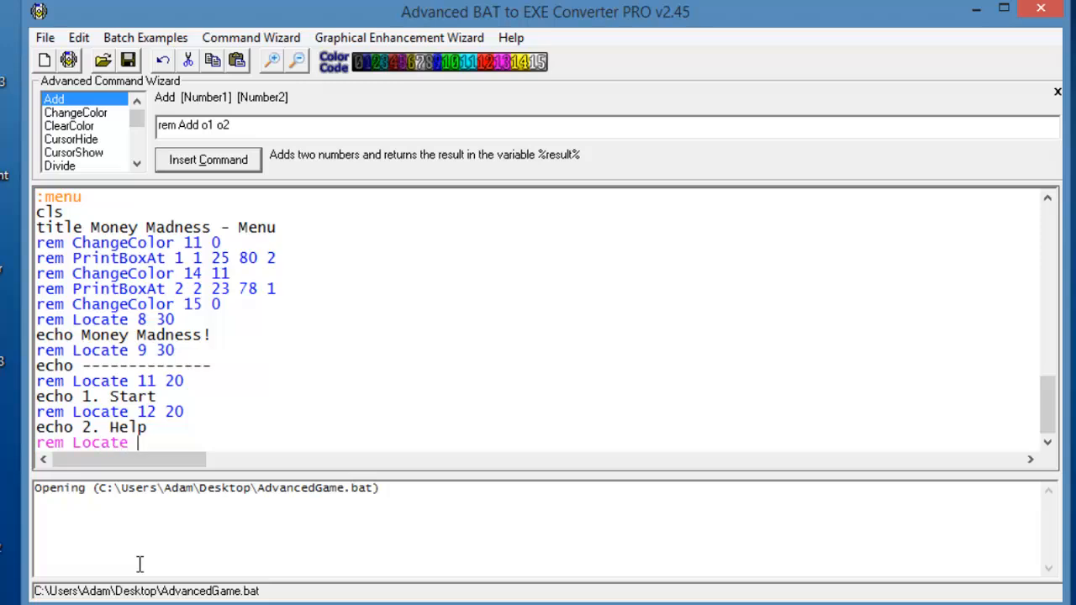
type("13 20")
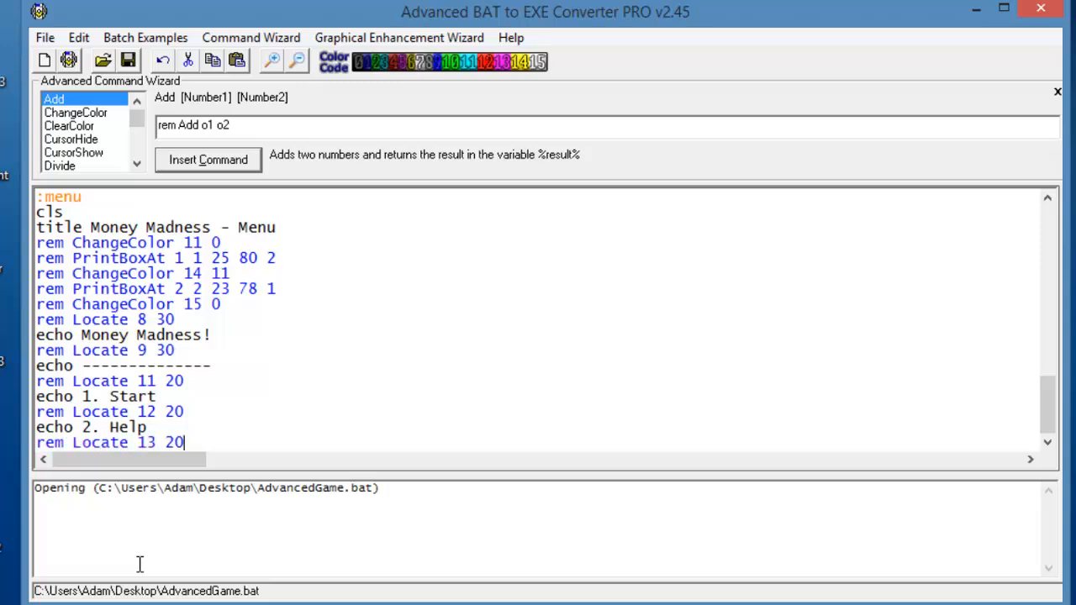
type("ech")
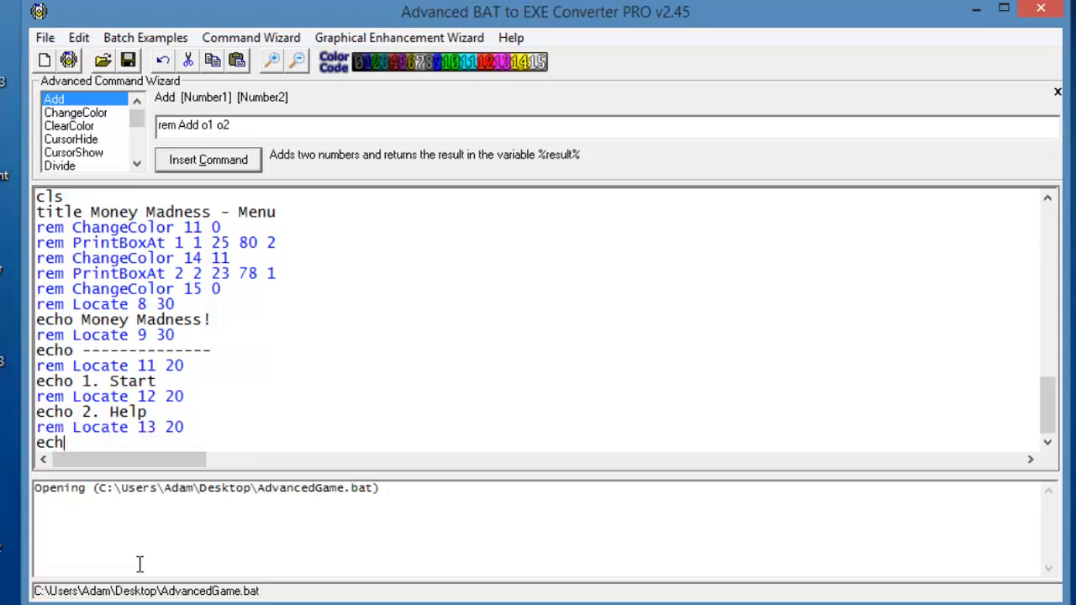
type("o 3. Exit")
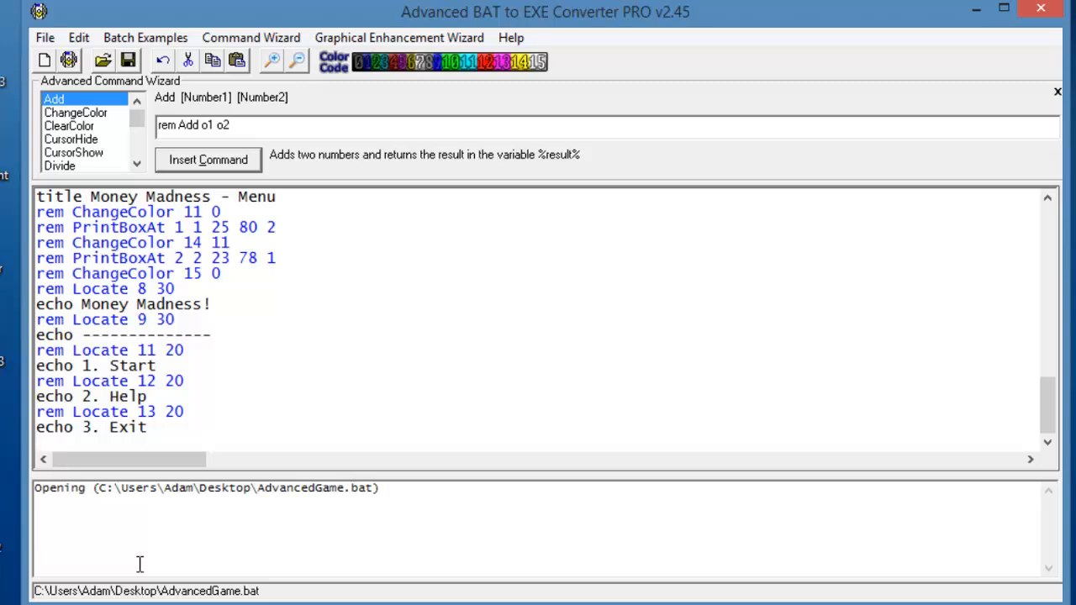
type("set .p")
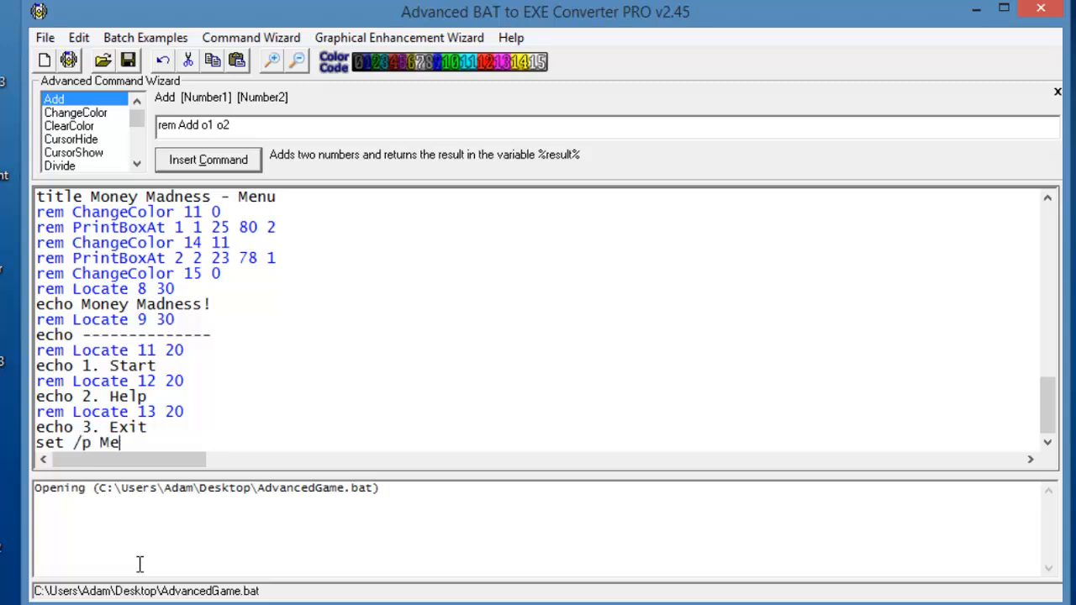
type("nuChoice")
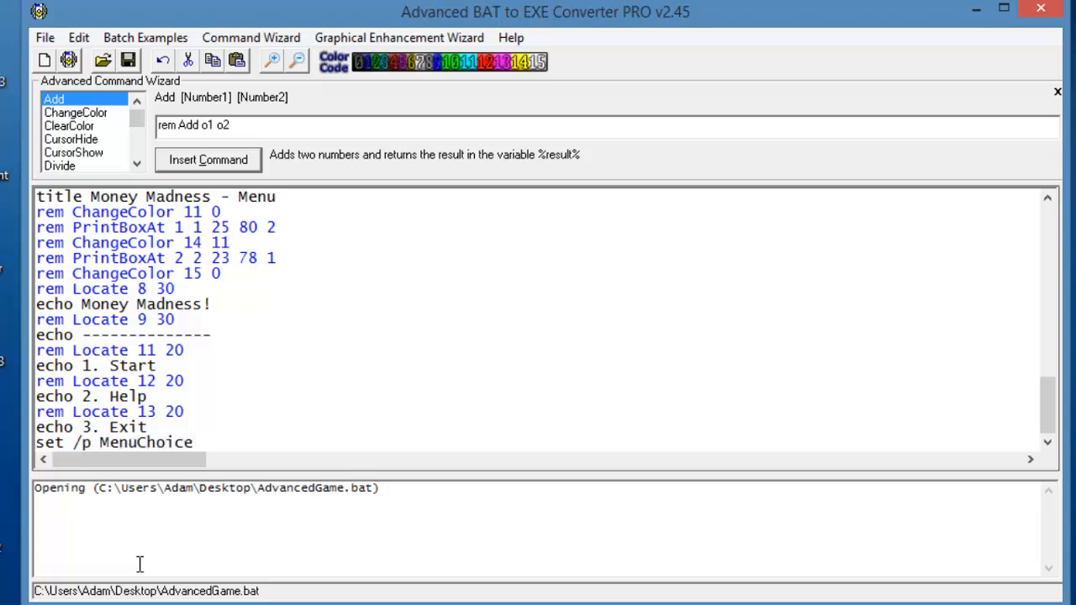
type("=")
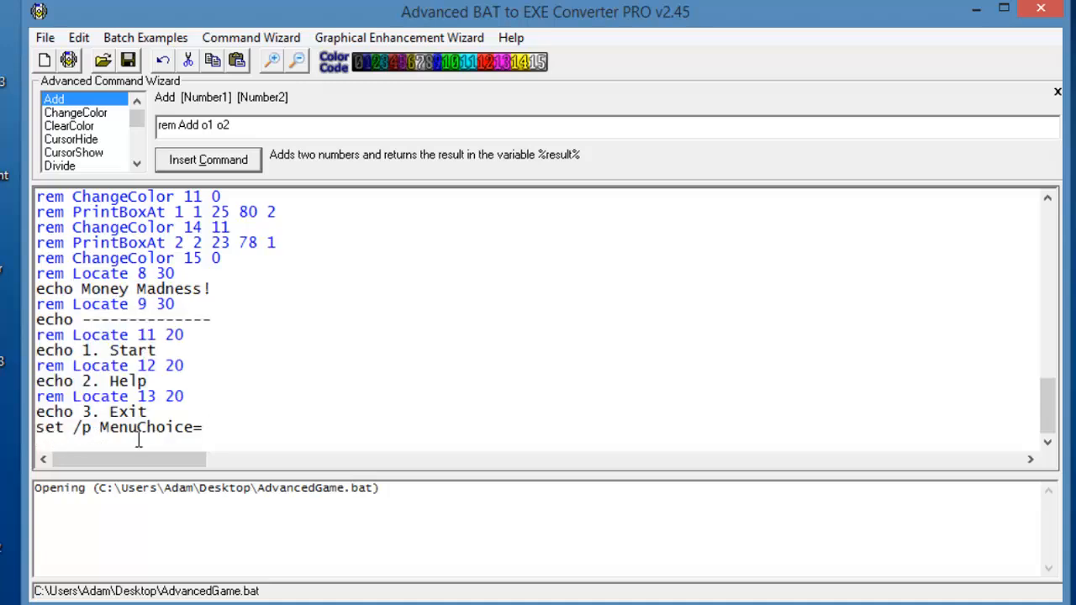
Step: Add temporary 'echo %MenuChoice%' and 'pause' test lines after the choice prompt
left_click(128, 60)
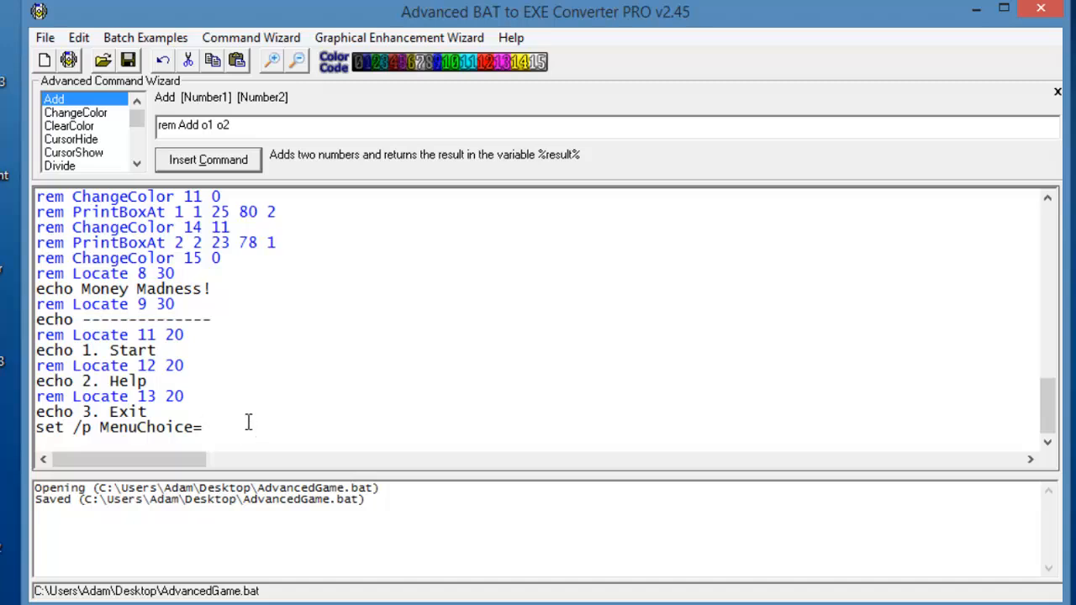
double_click(145, 427)
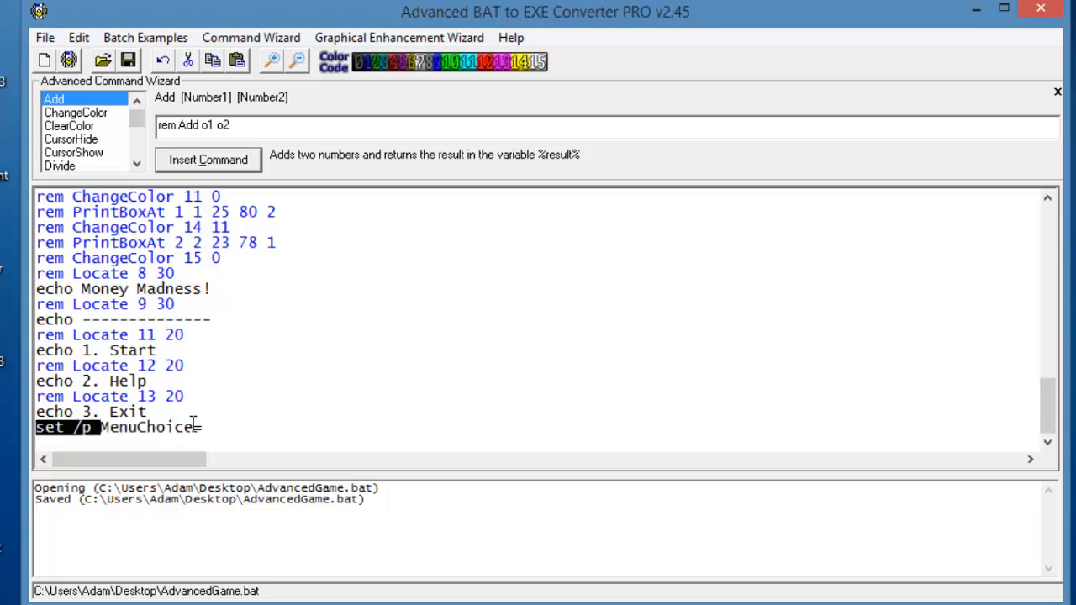
left_click(265, 448)
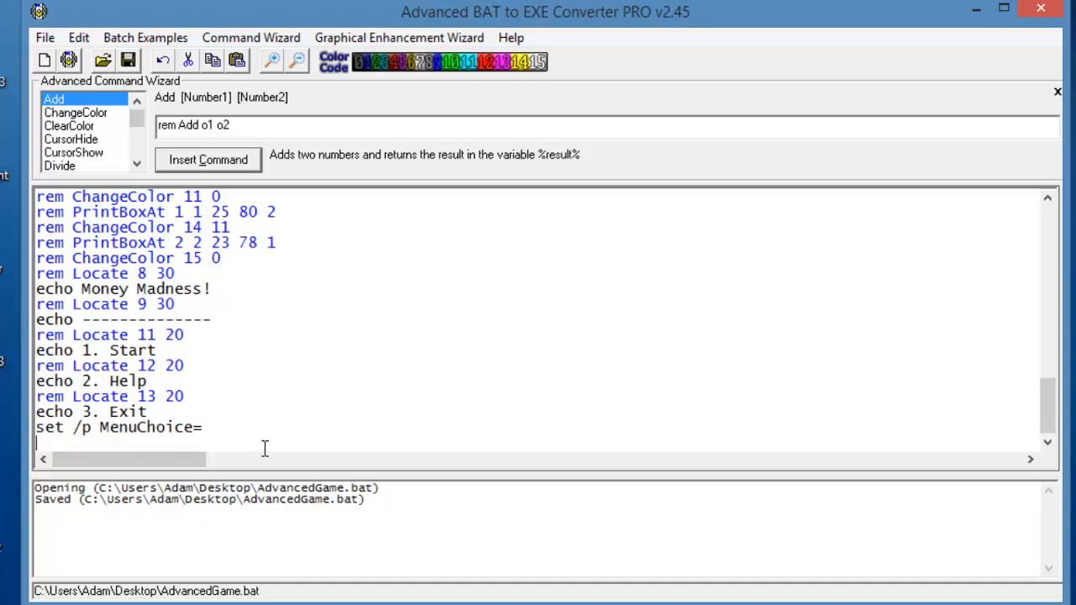
type("echo Men")
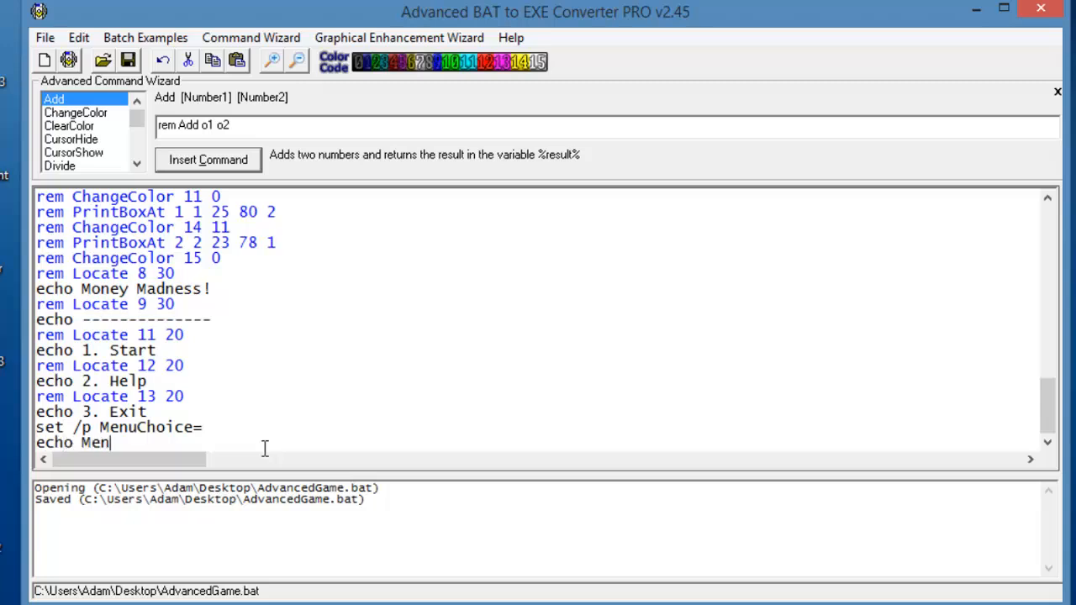
type("%MP%")
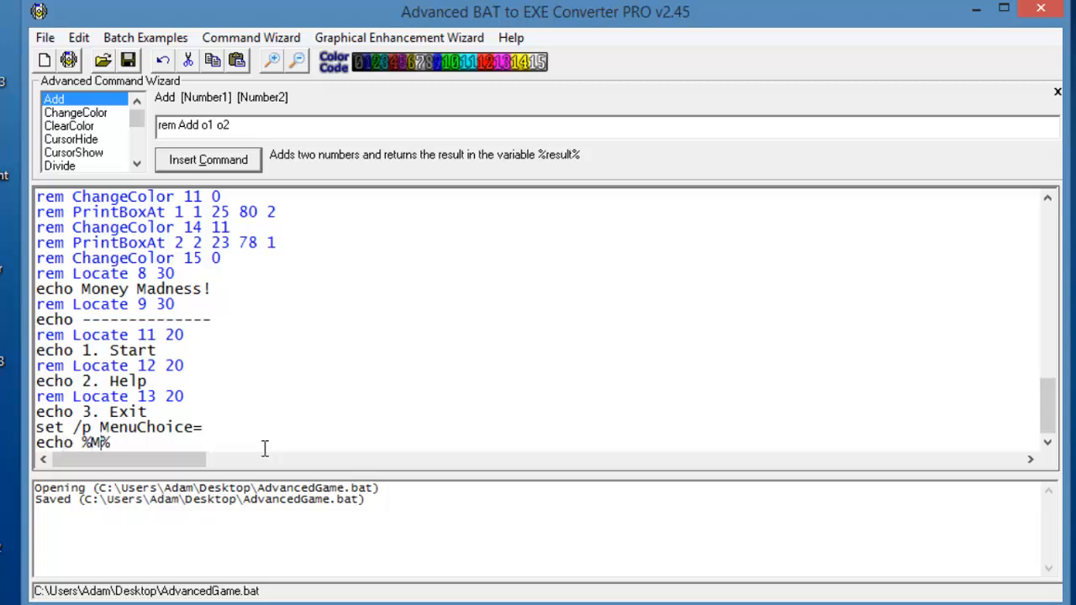
type("enuChoice")
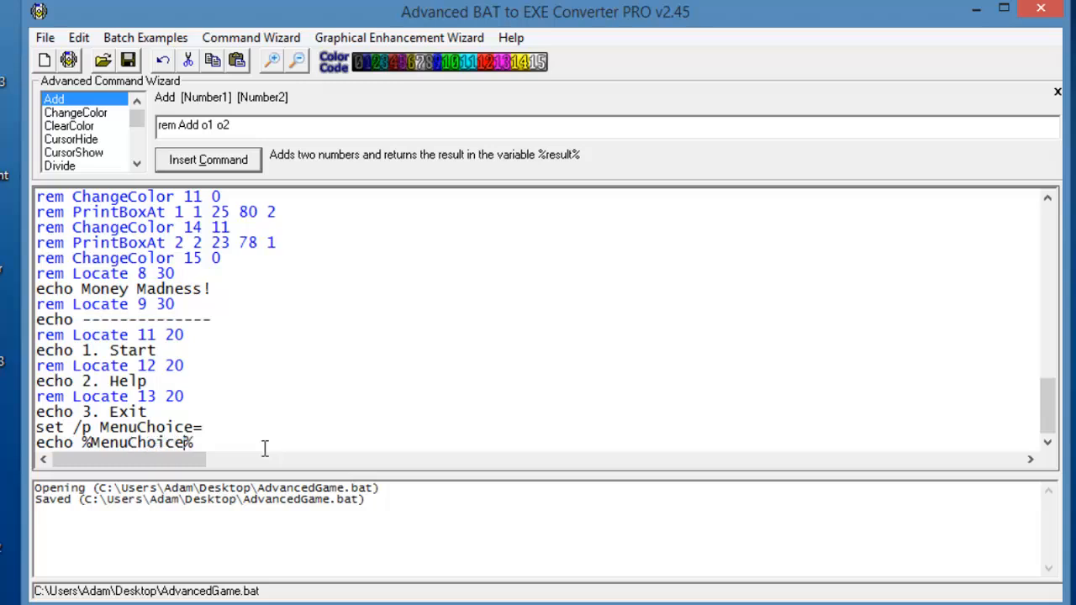
type("paus")
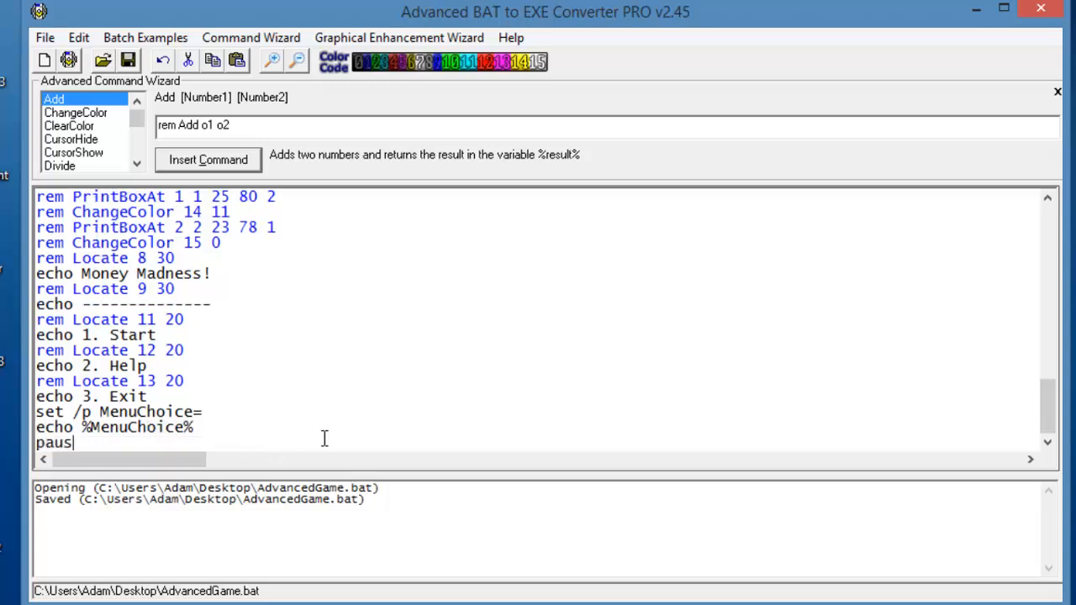
Step: Compile to AdvGame.exe, overwriting the old file, and test the game's input
left_click(128, 60)
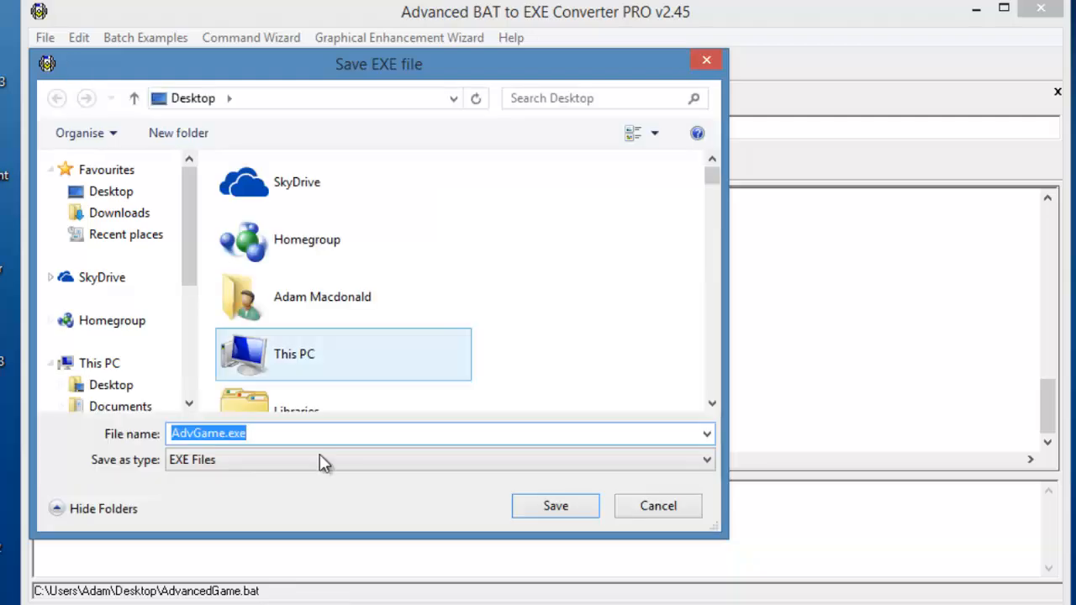
left_click(555, 506)
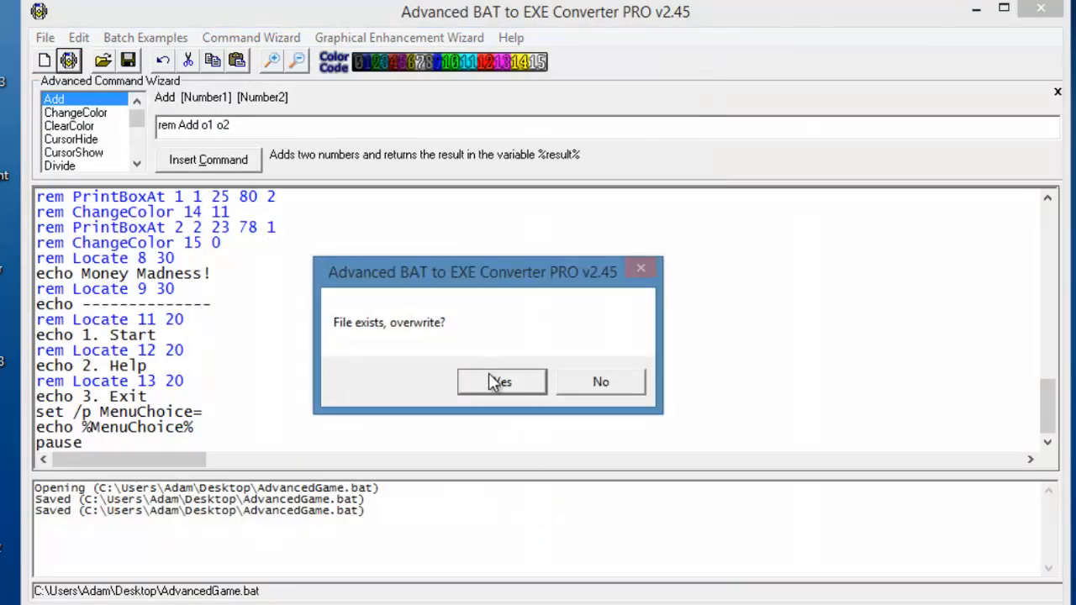
left_click(501, 382)
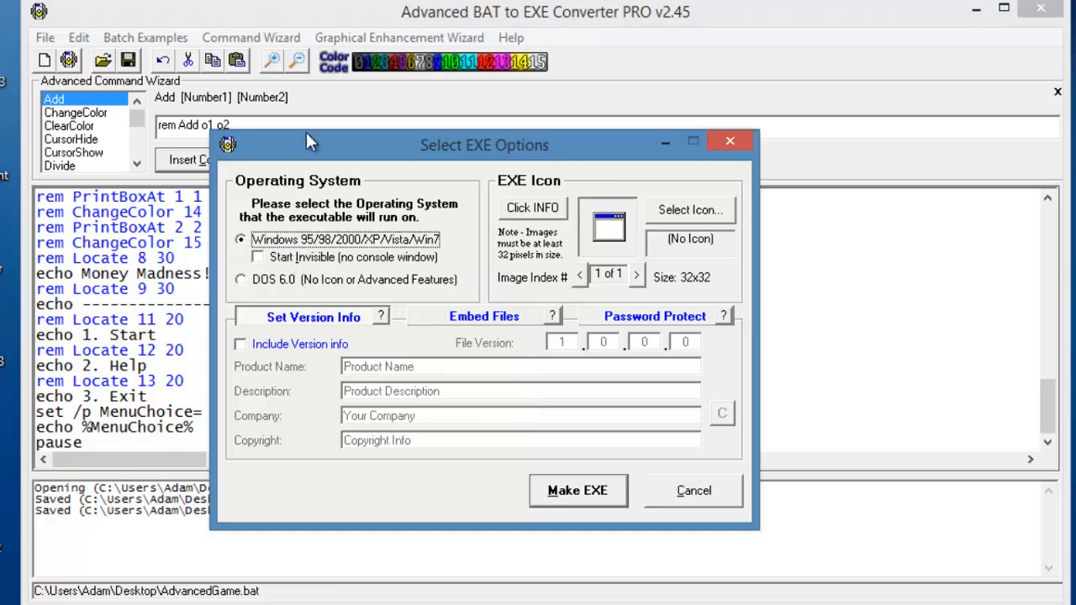
mouse_move(718, 19)
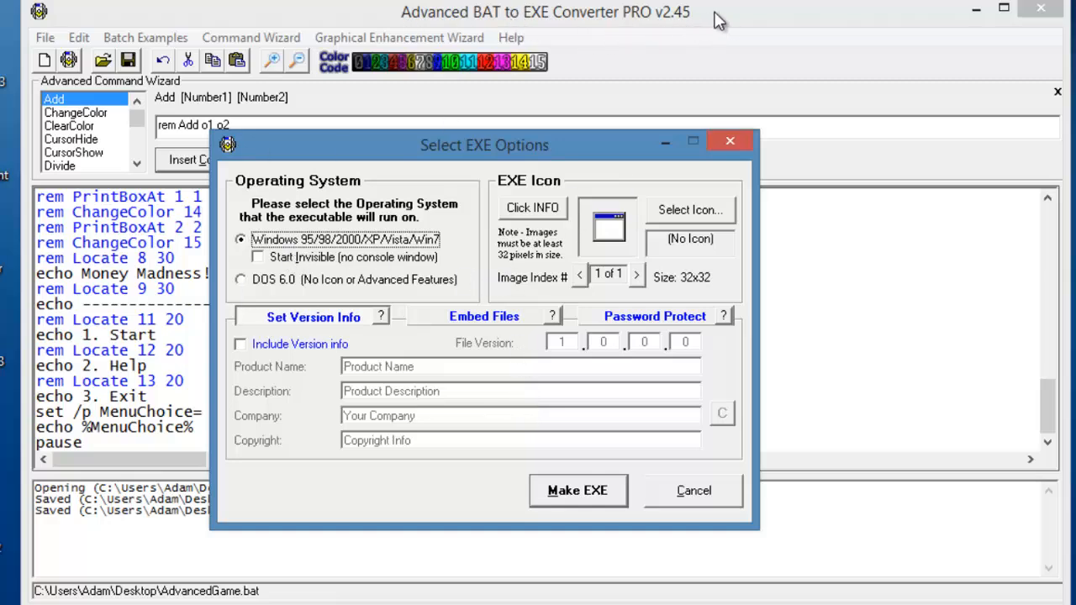
mouse_move(592, 369)
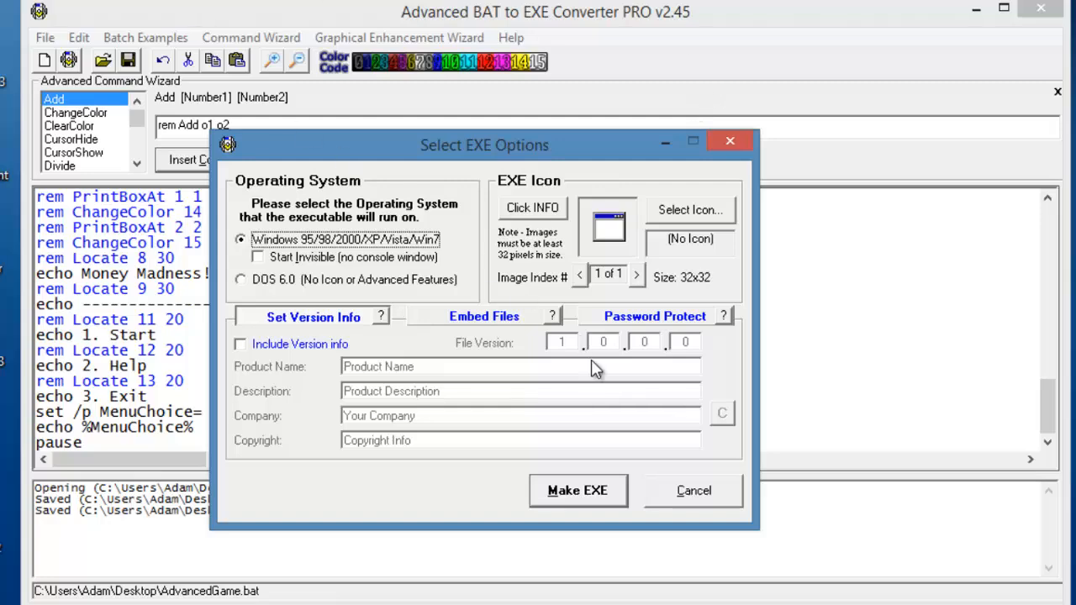
left_click(576, 490)
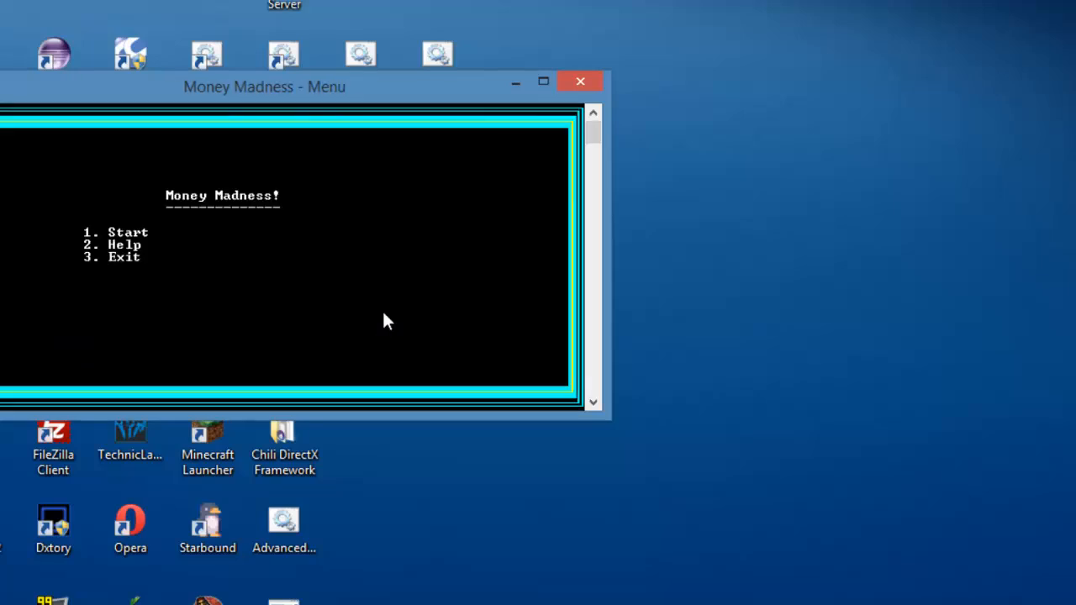
type("hfdhfusifhdsiufhusdihfudihfudishfsuidfhi")
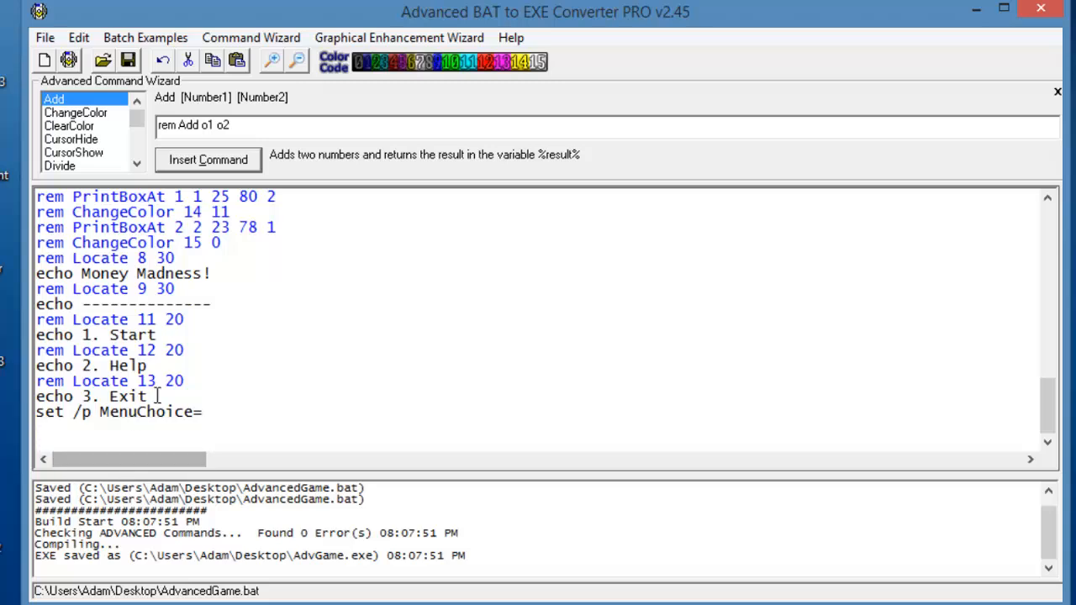
Step: Insert 'echo Type the corresponding number, and then press enter...' above the choice prompt
key("enter")
type("rem Locate 15 20")
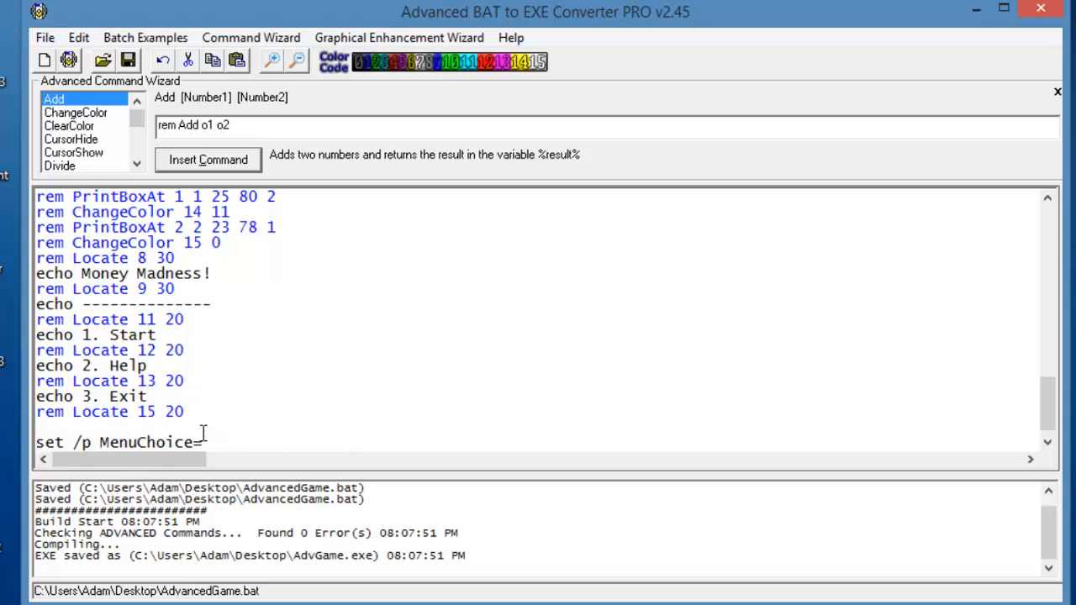
type("echo.")
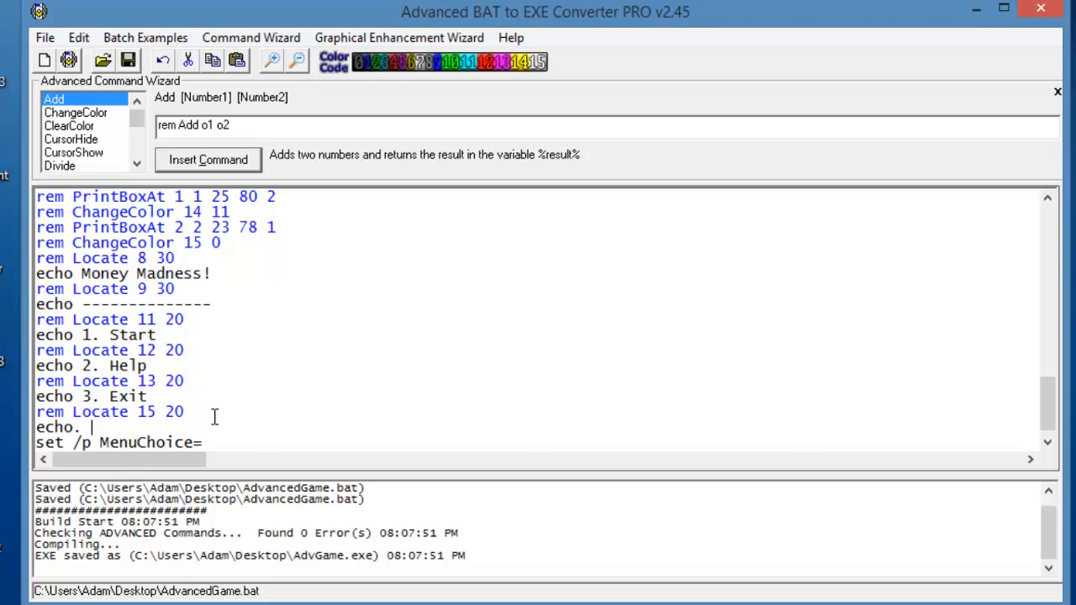
key("Backspace")
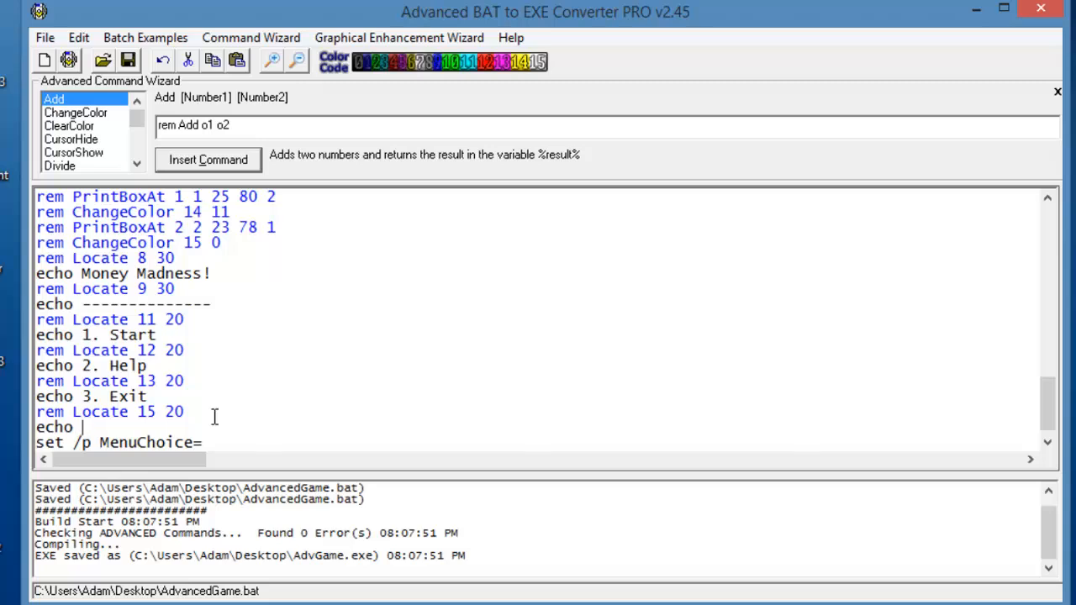
type("Typr in")
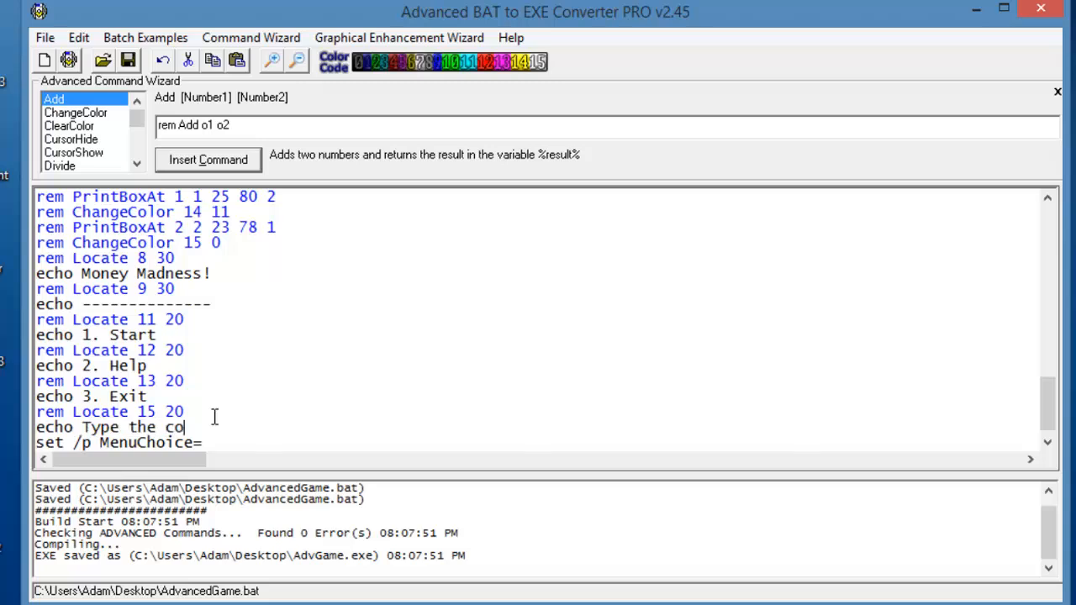
type("rresp")
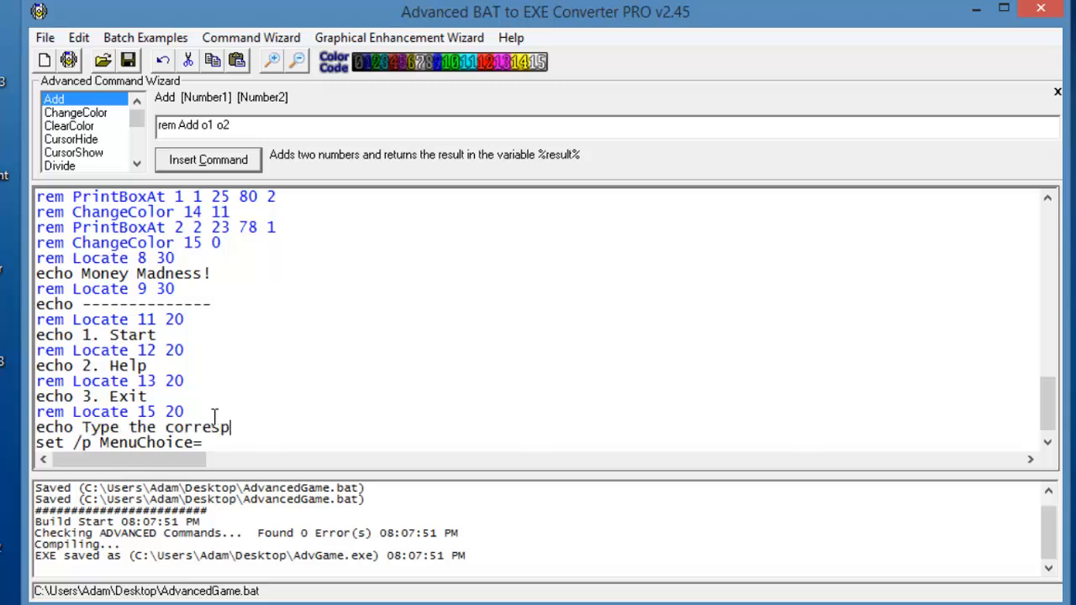
type("onfing cn")
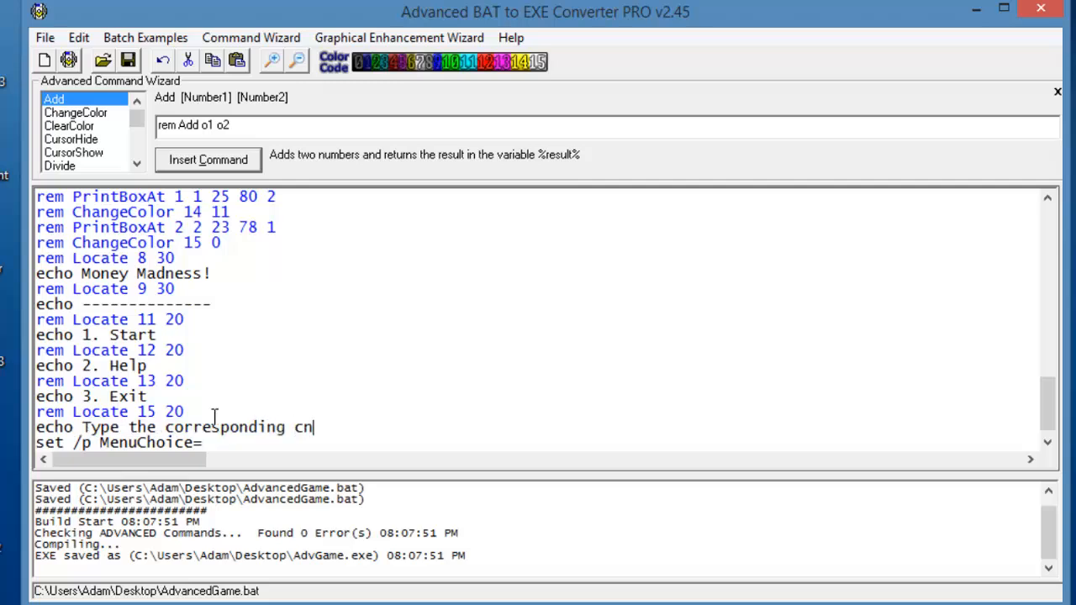
type("umbr")
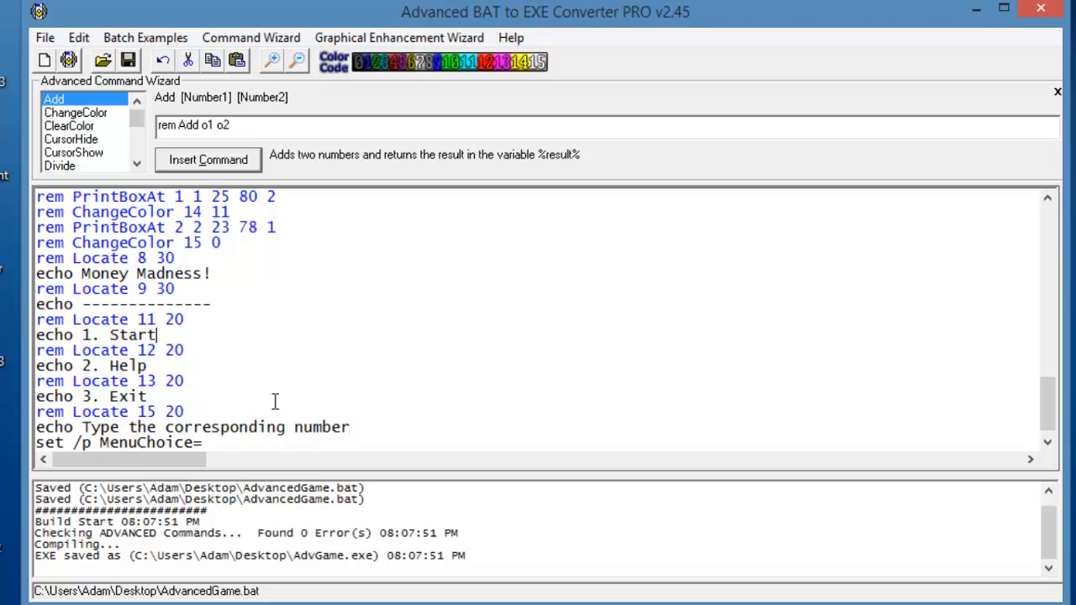
type(", and ten press enter...")
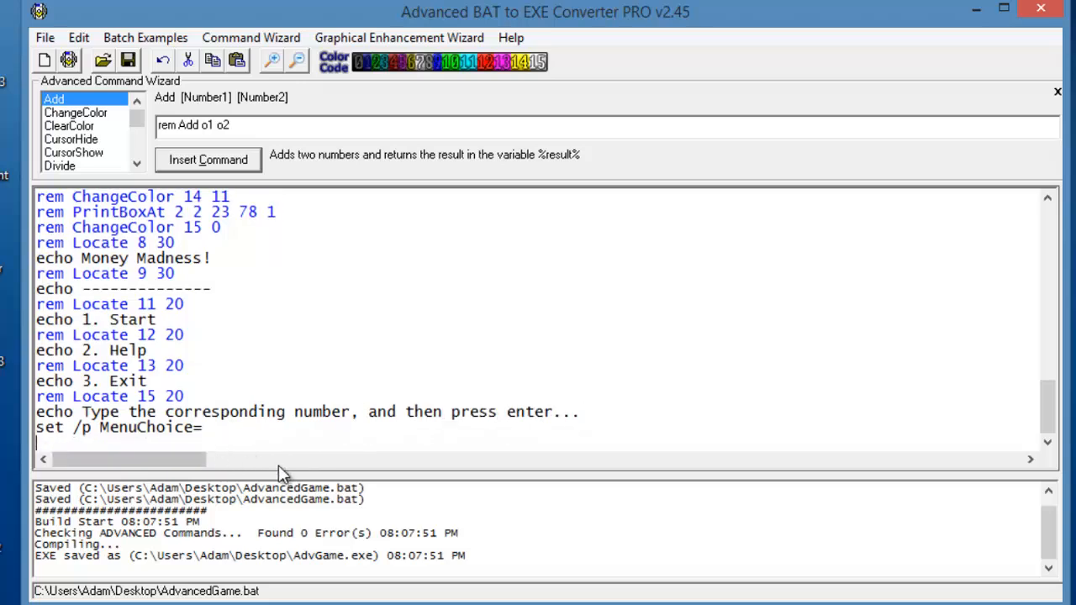
Step: Add if %MenuChoice% checks sending choice 1 to start and 2 to help
type("if $%")
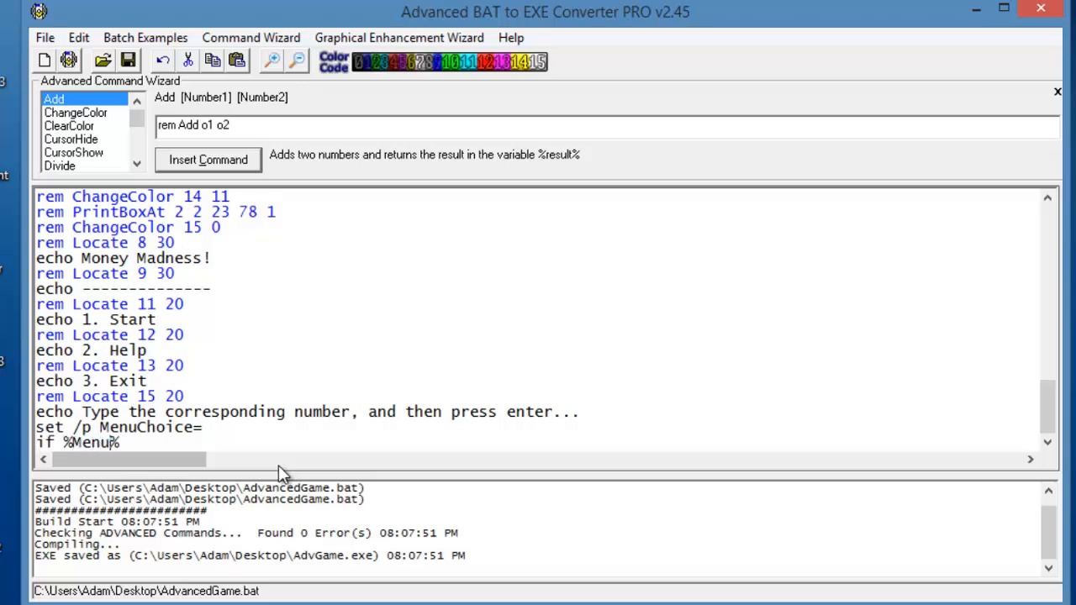
type("Choice")
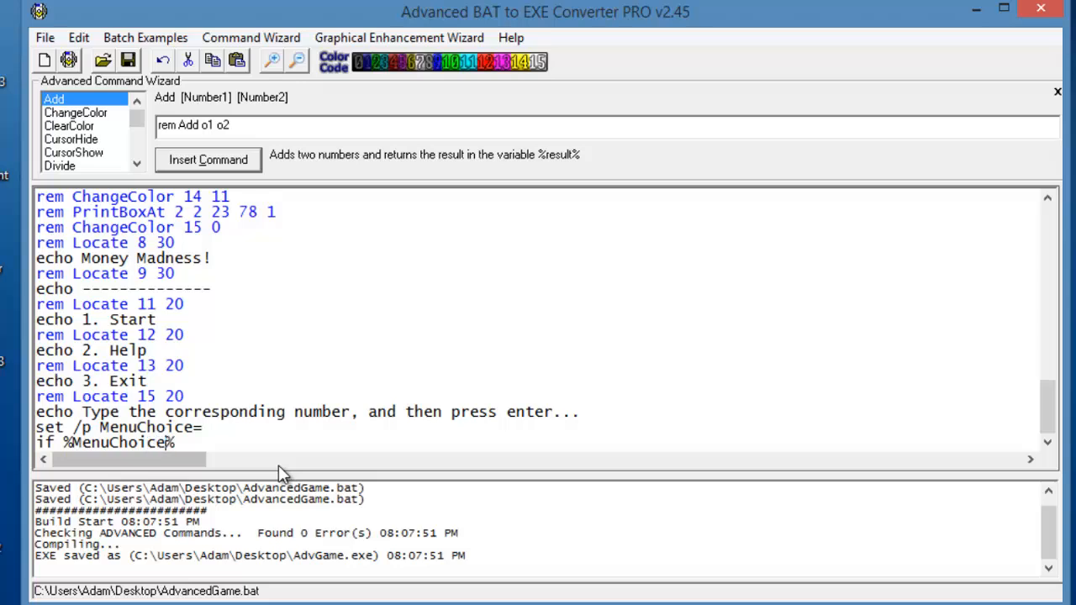
type("==")
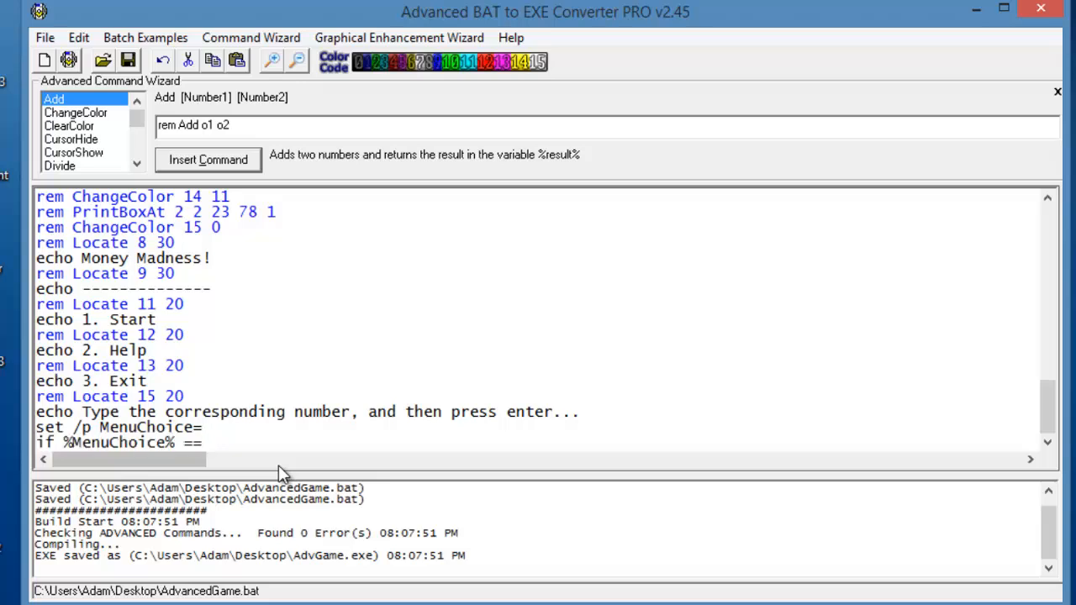
type("1")
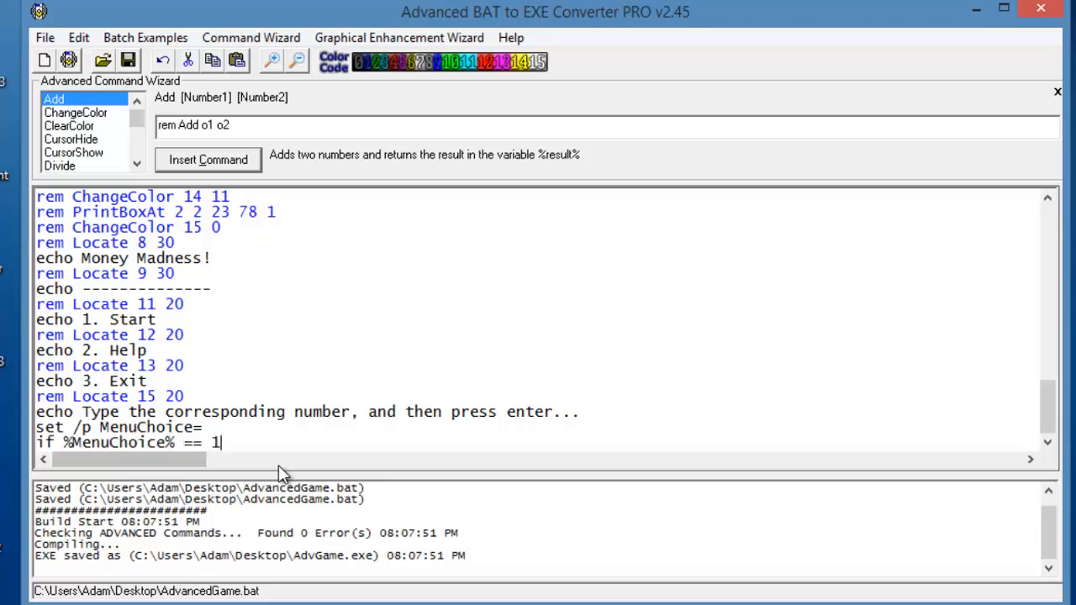
type("gott")
type("if %MenuChoice% == 2")
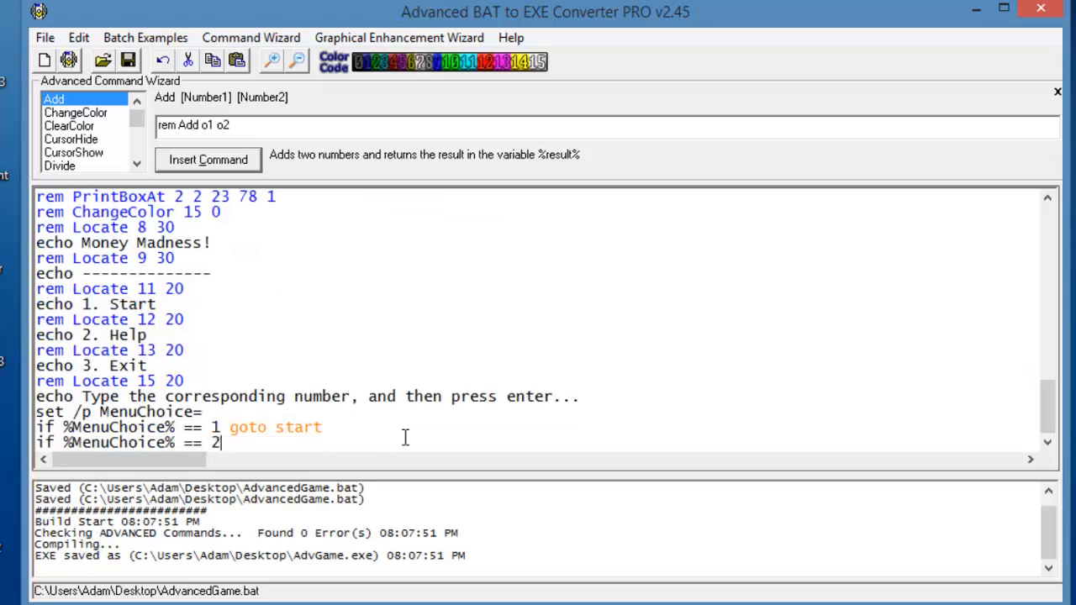
type("goto")
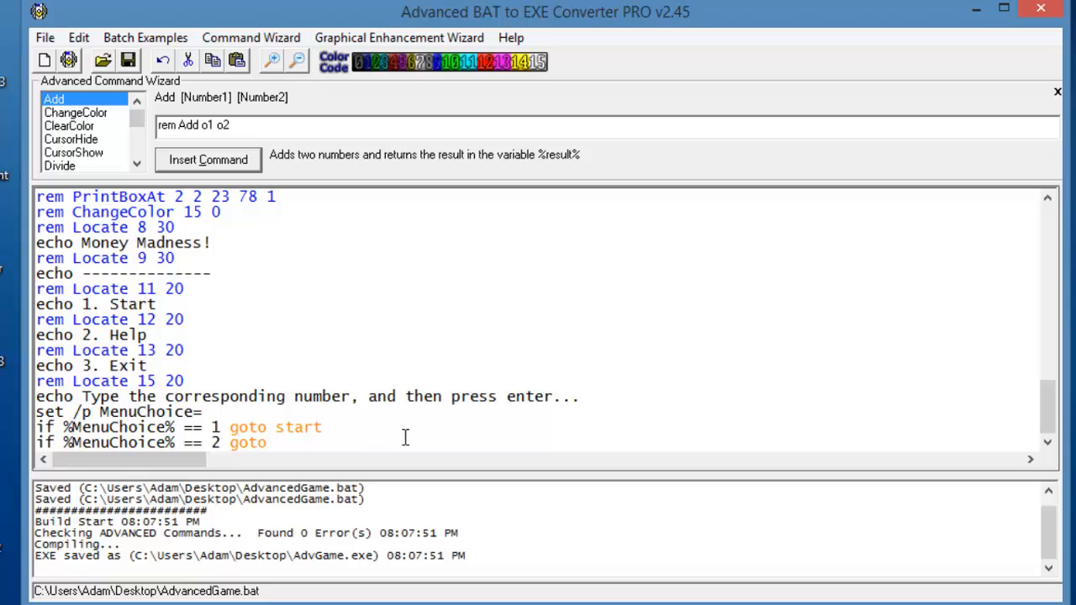
type("help")
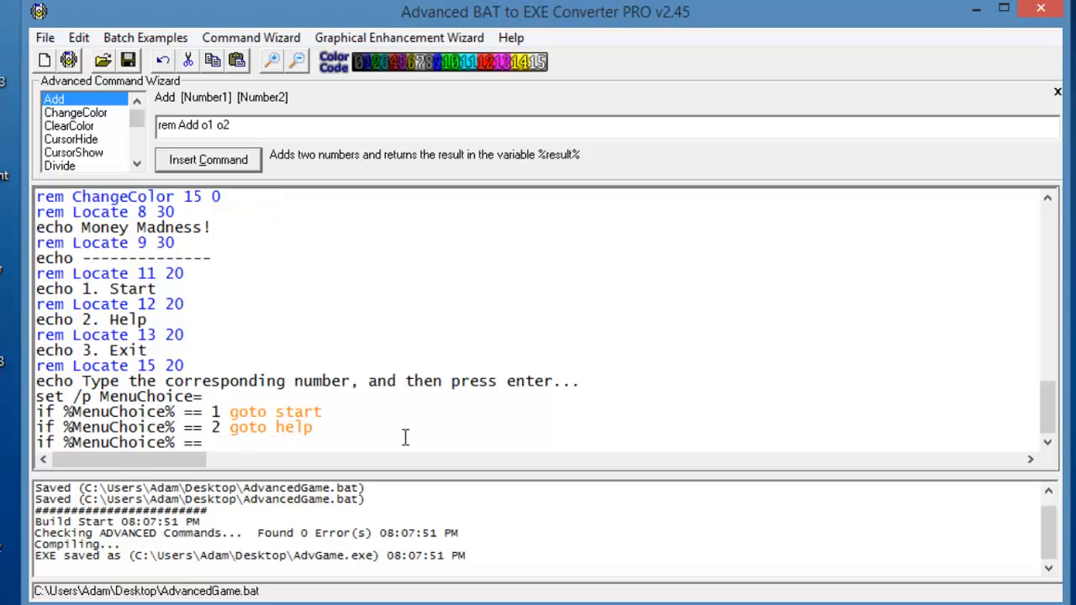
Step: Add the choice 3 exit check followed by a 'goto menu' line
type("3 exit")
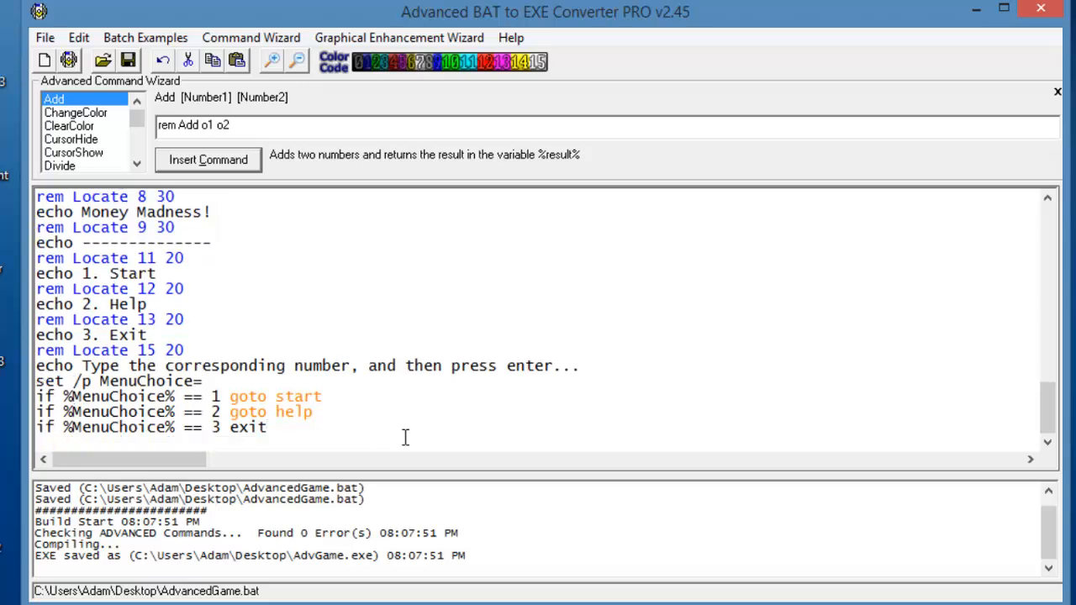
key("enter")
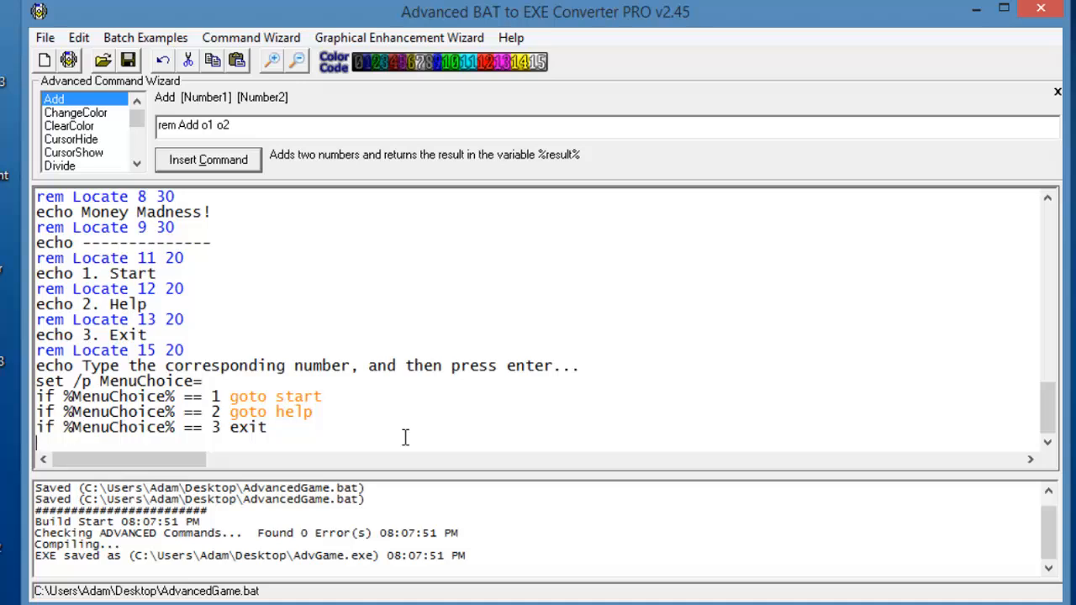
type("goto me")
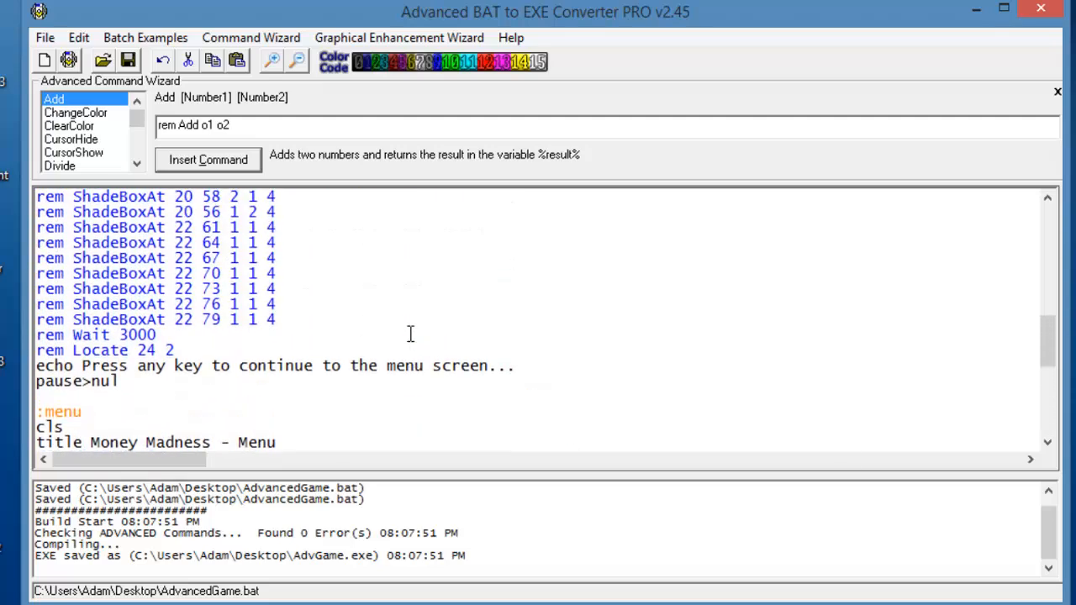
scroll("down", 3)
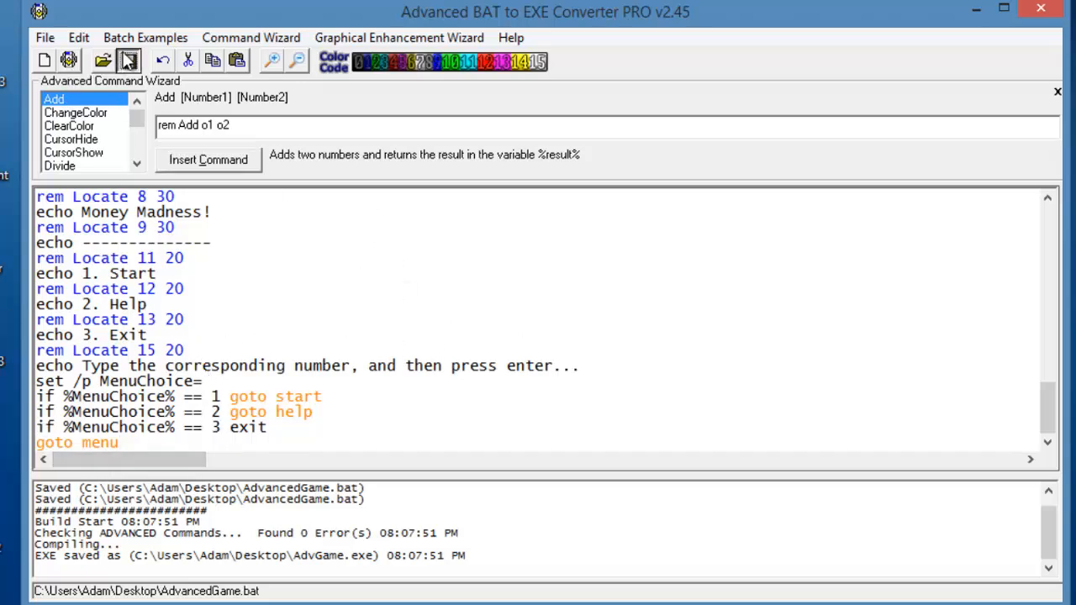
Step: Rebuild AdvGame.exe with Make EXE and test the centered menu with sample input
left_click(127, 60)
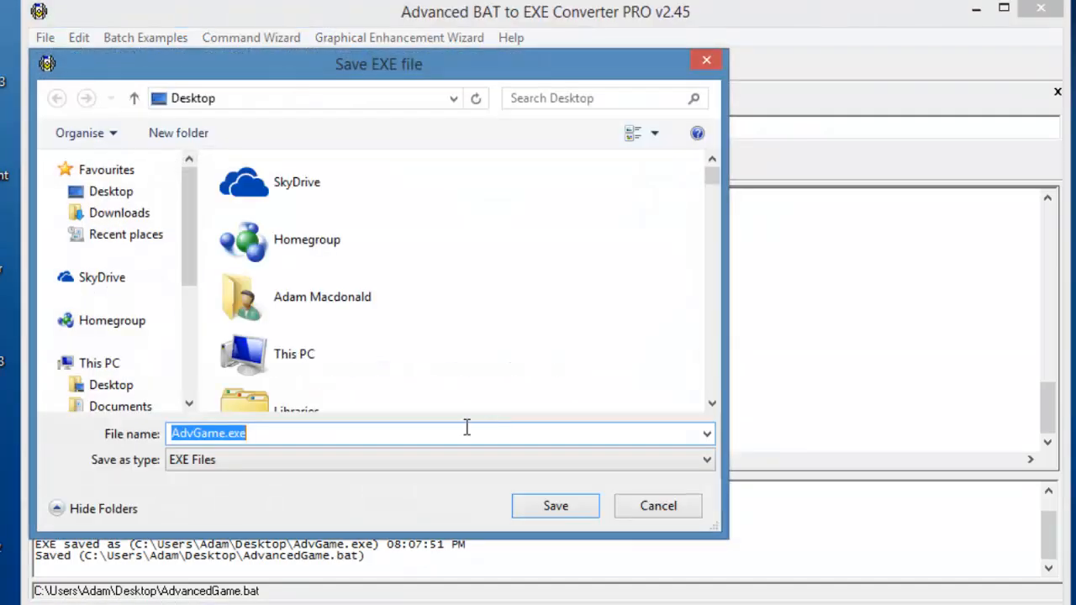
left_click(555, 505)
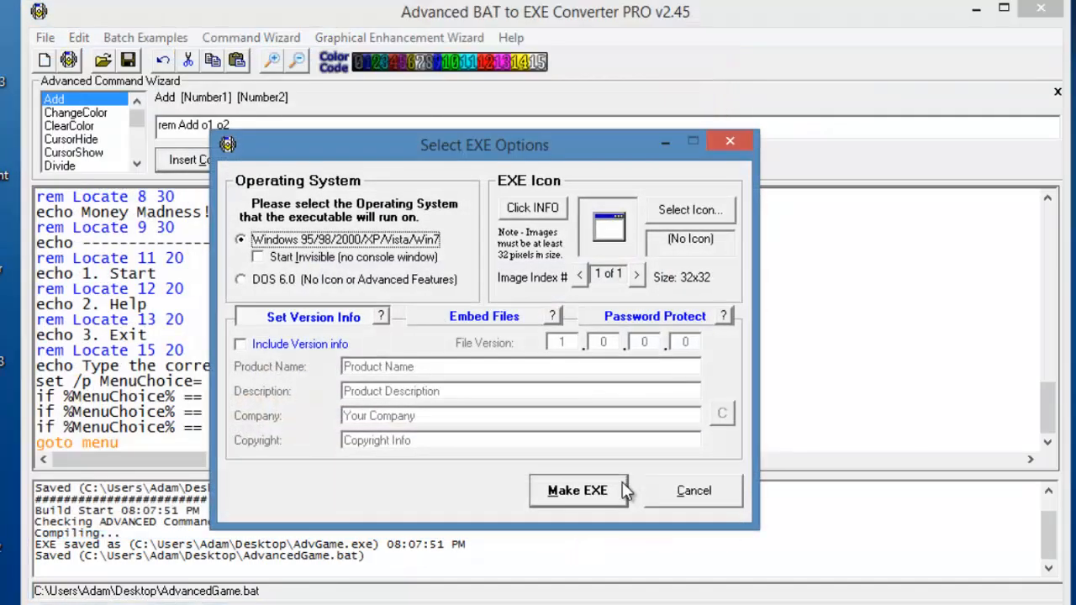
left_click(578, 491)
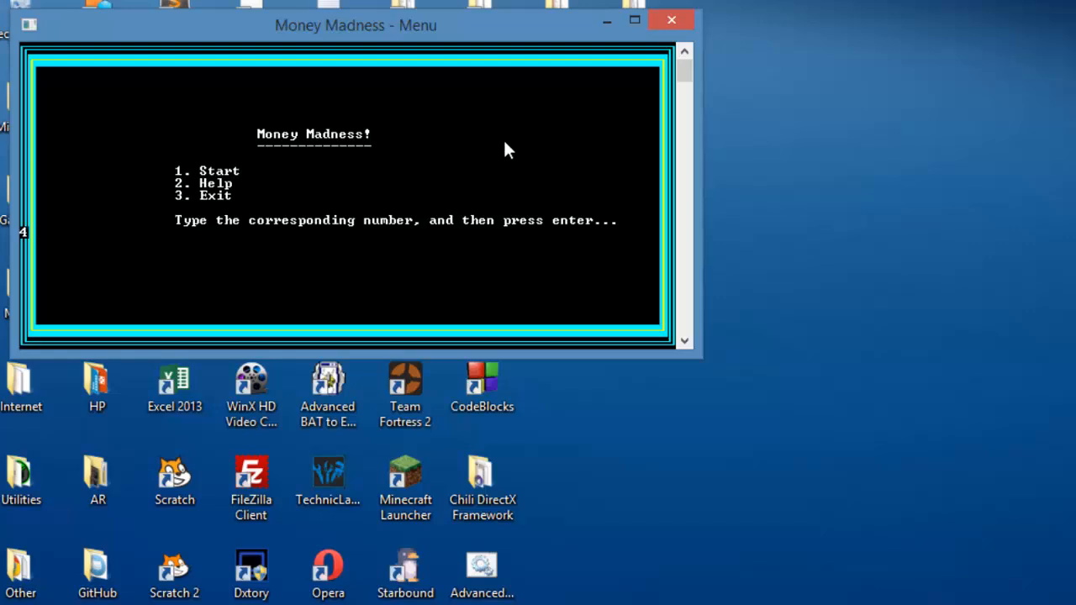
mouse_move(34, 239)
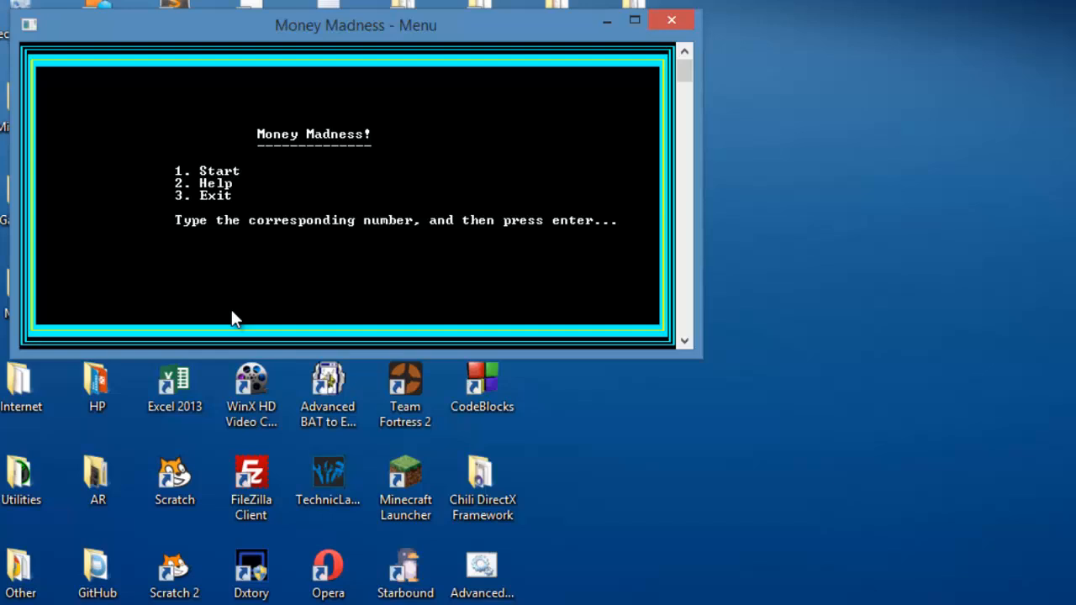
type("pootis")
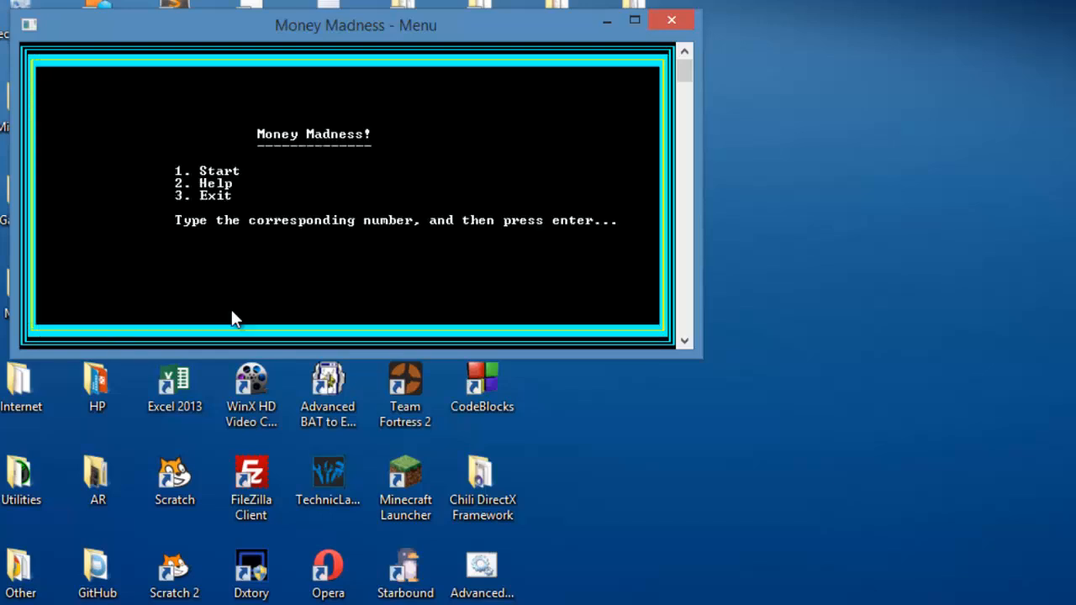
type("uidhusdhusadsahdsahufuddawhdwuyshfsduhrueh")
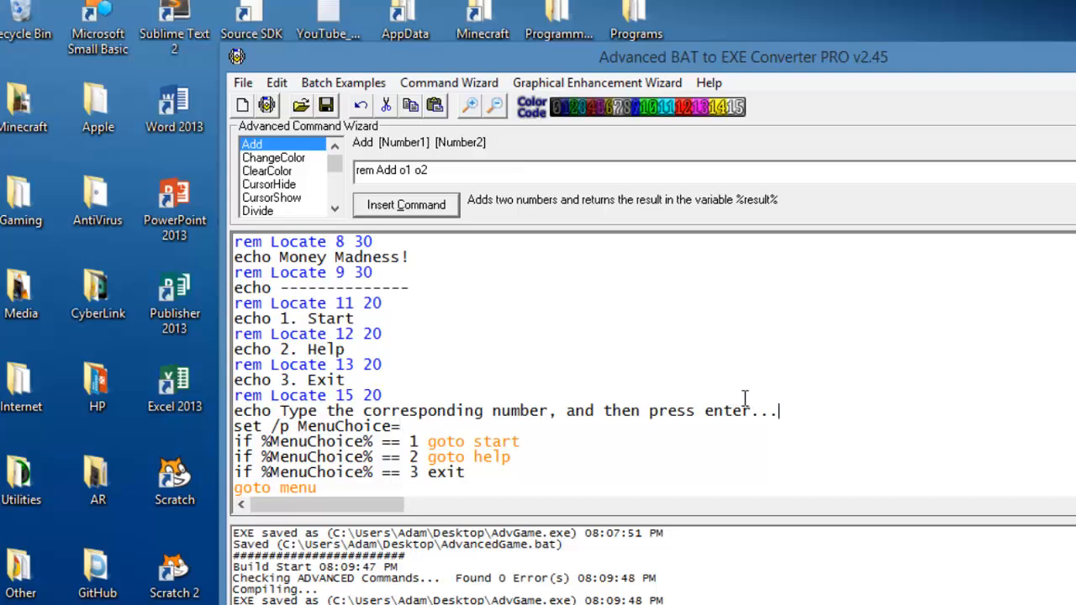
Step: Add 'rem Locate 17 20' before set /p, rebuild AdvGame.exe over the old one, and close it
type("rem Loct")
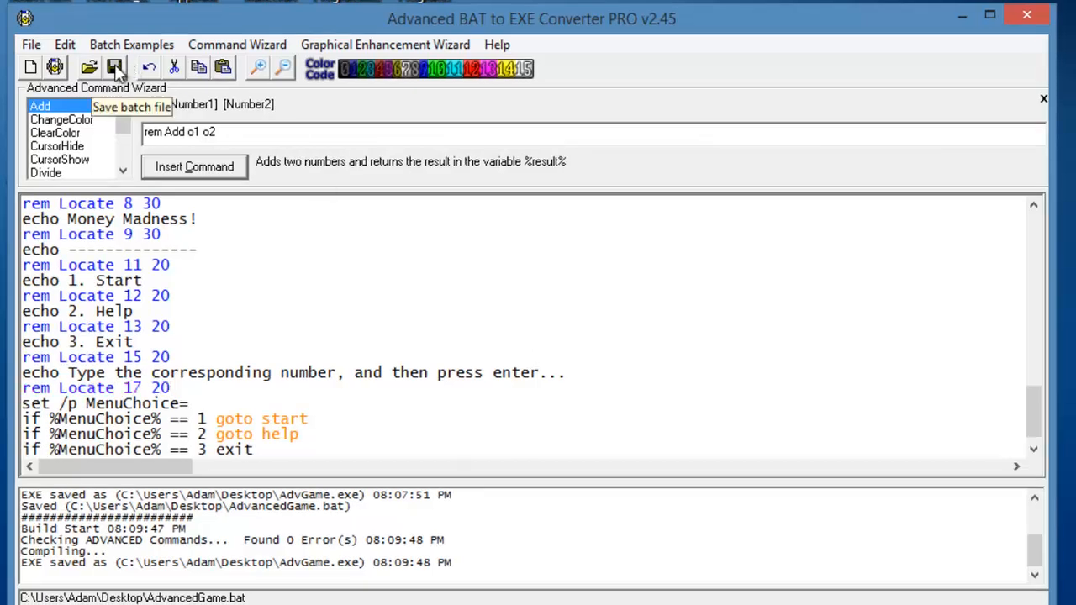
left_click(115, 68)
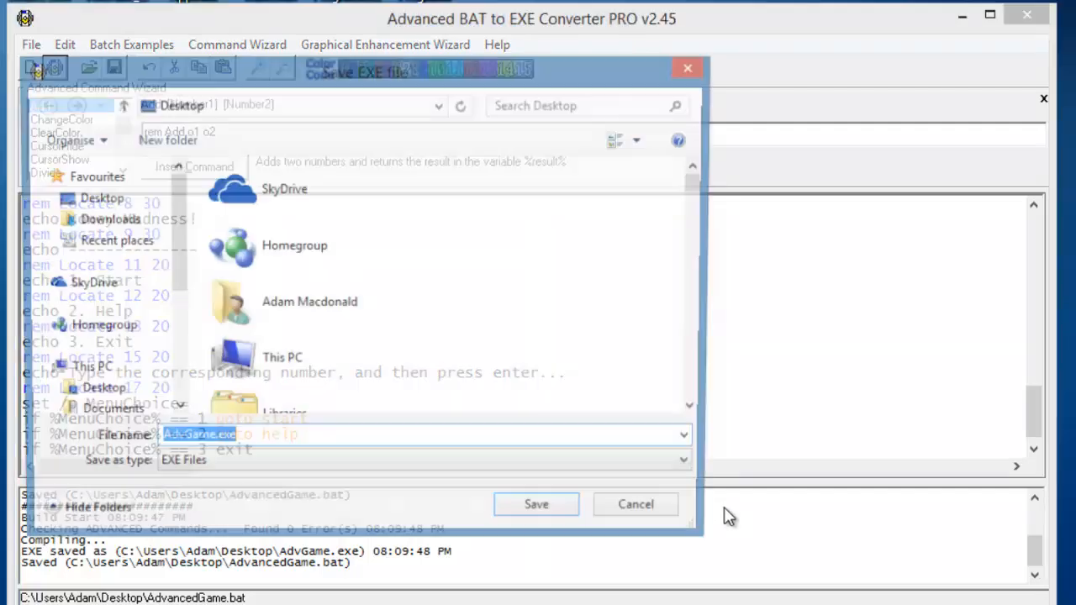
left_click(536, 503)
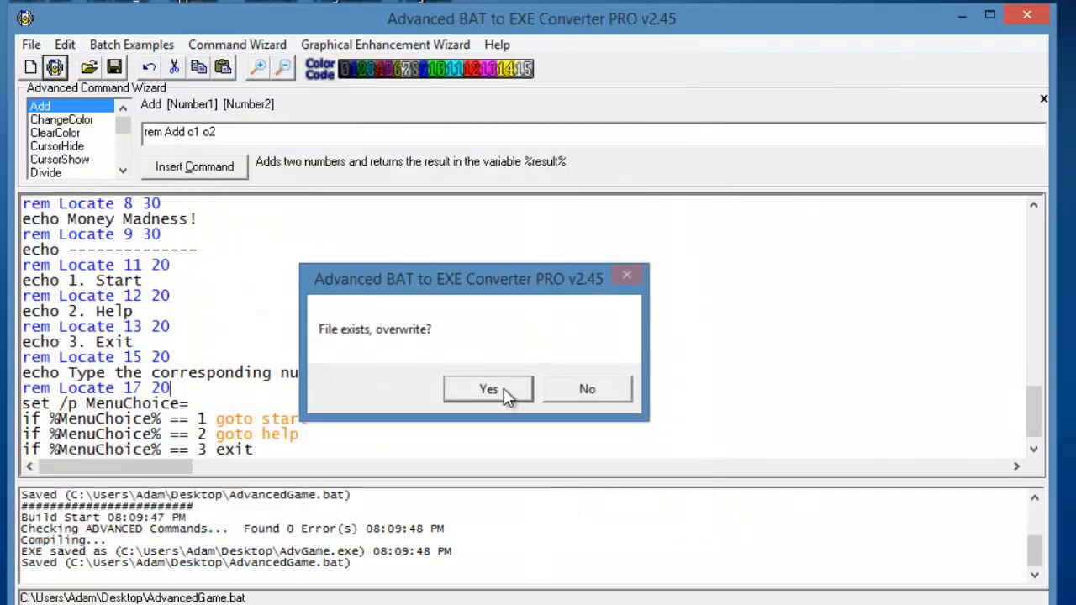
left_click(488, 389)
type("sushuishfiudhfiudshf")
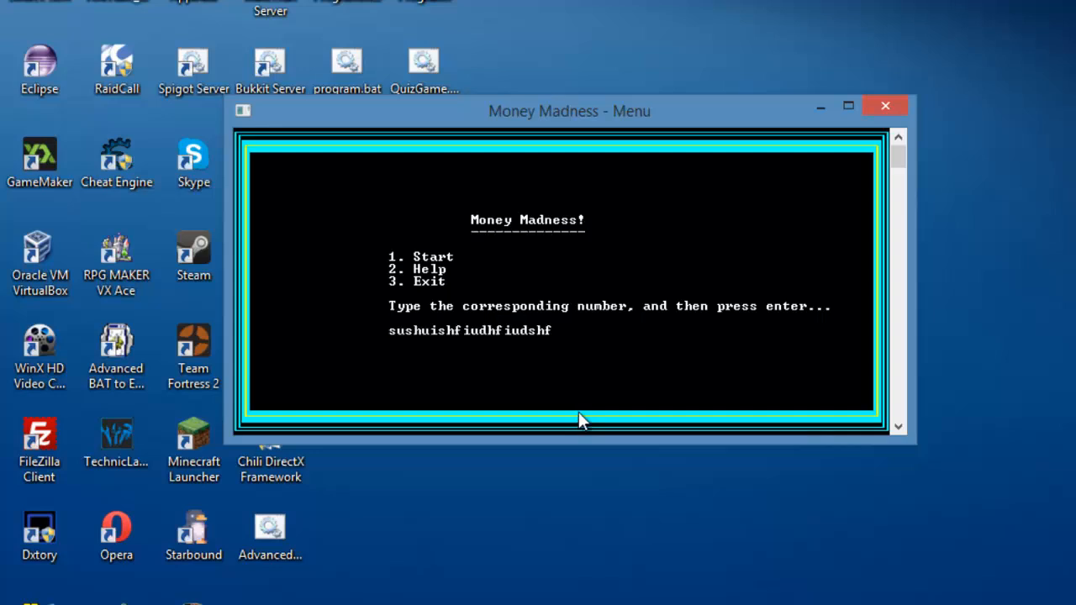
left_click(884, 105)
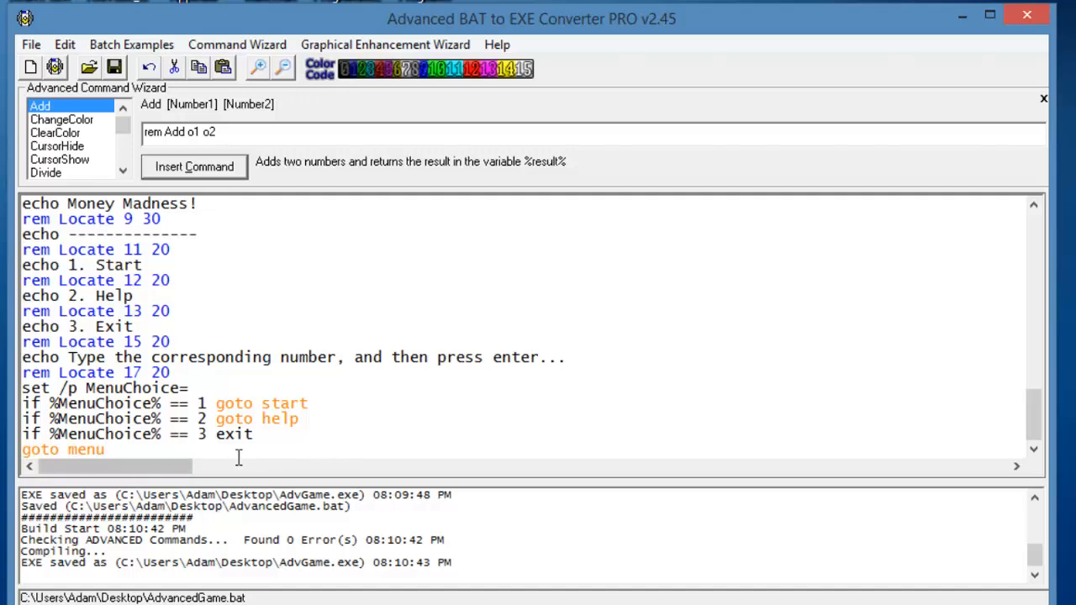
Step: Write :help with cls, title 'Money Madness - Help', pause and goto menu, then save
left_click(308, 403)
type(":")
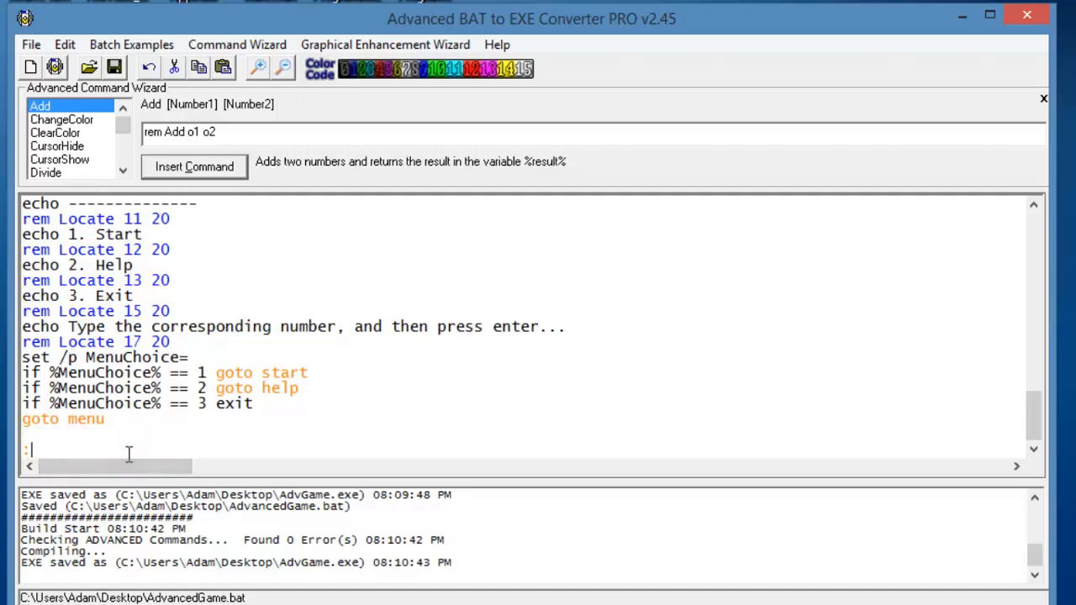
type("help")
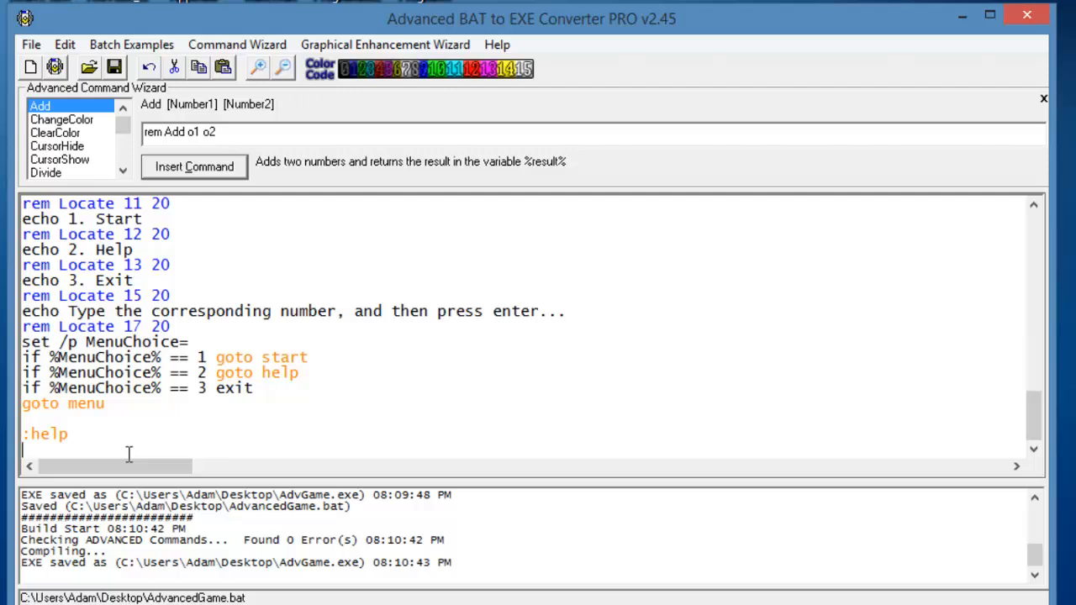
type("cls")
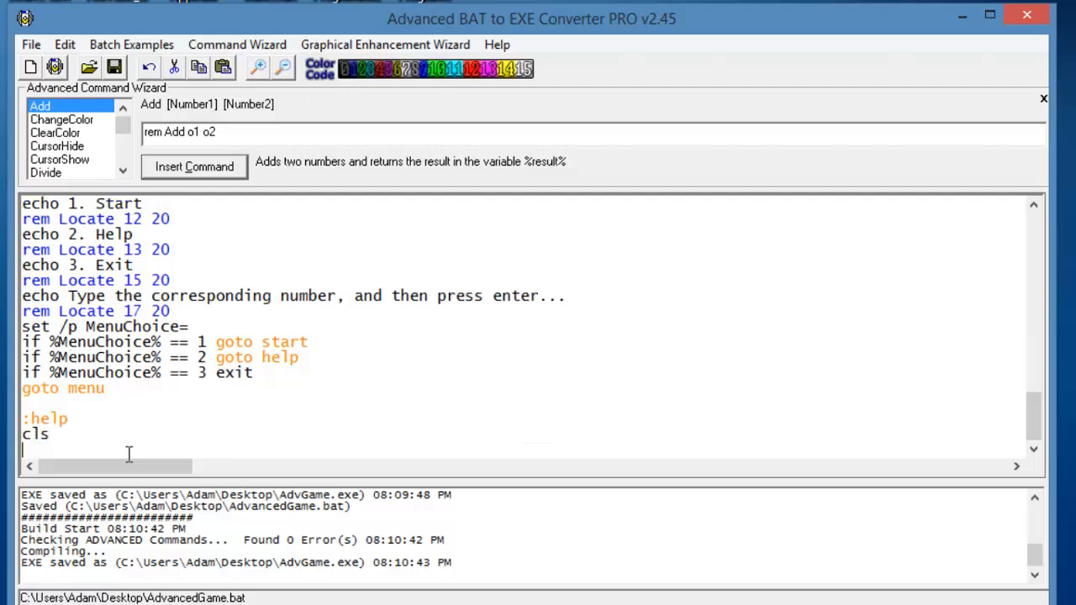
type("title")
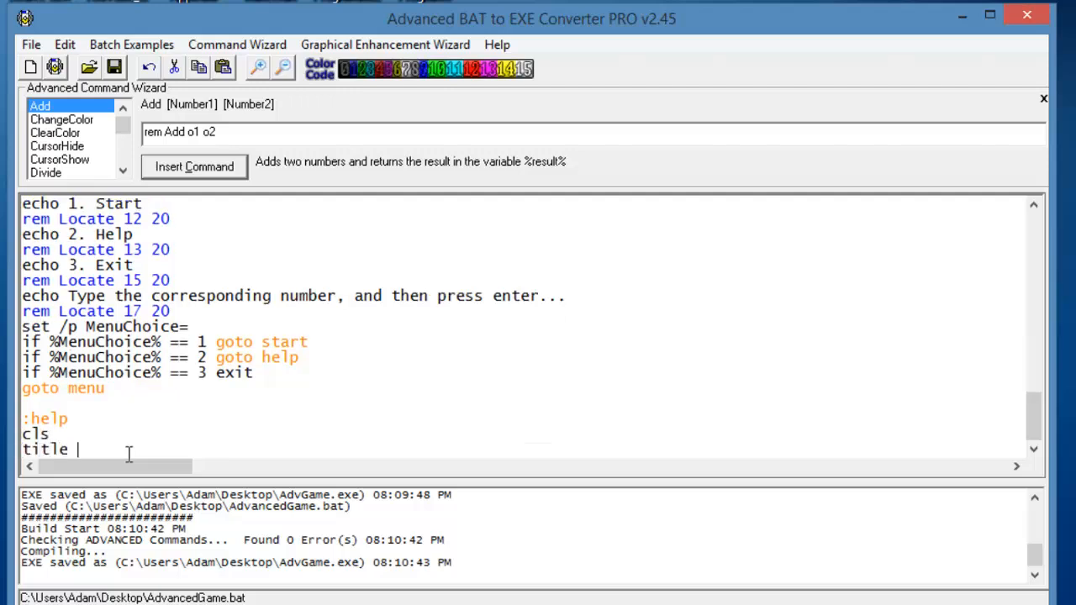
type("Money Madn")
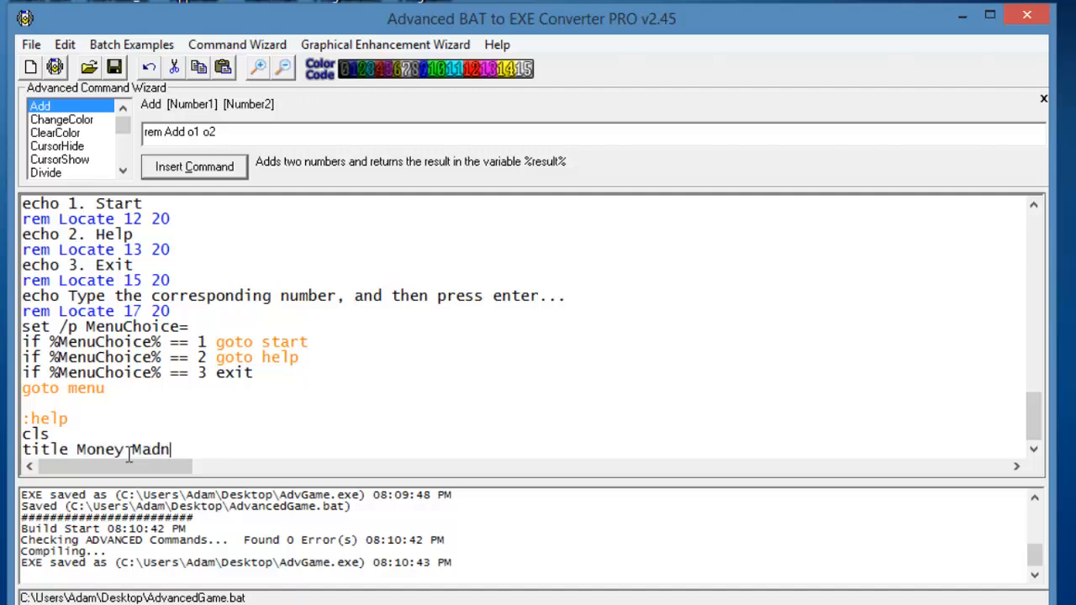
type("ess - Help")
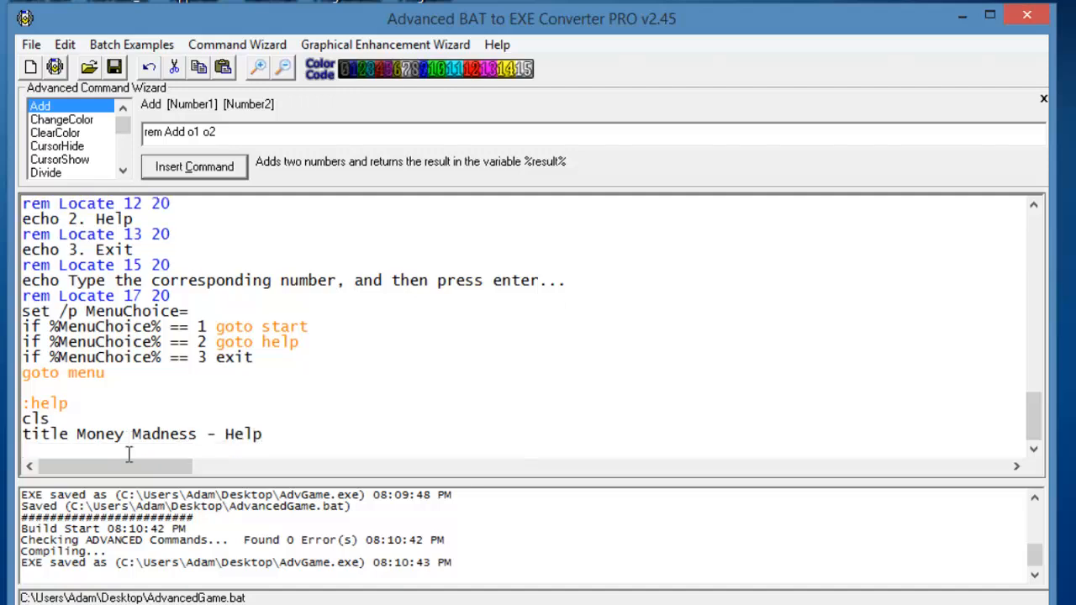
type("ec")
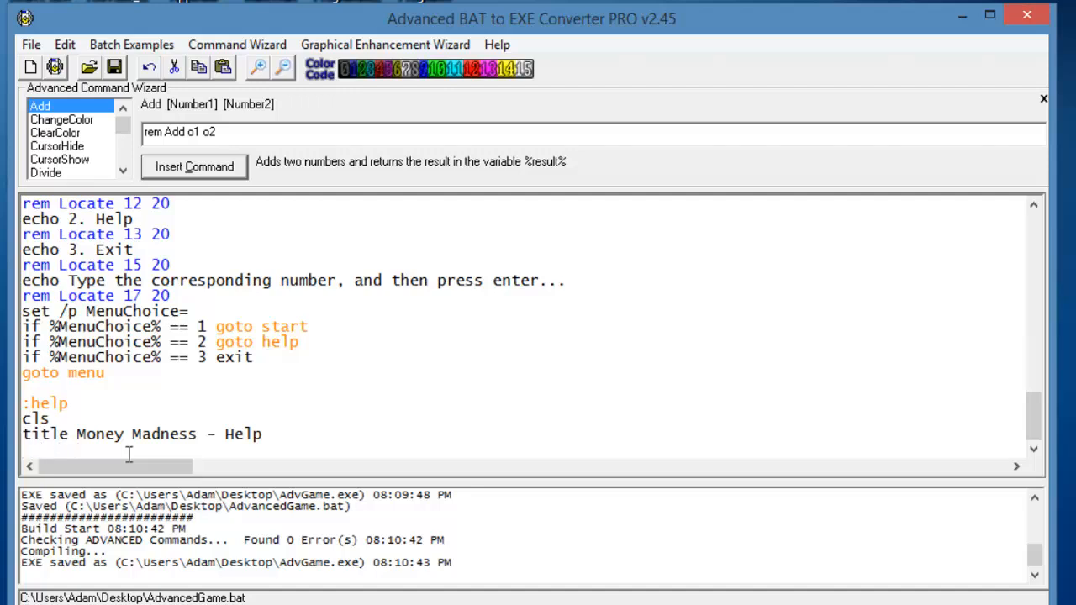
type("pa")
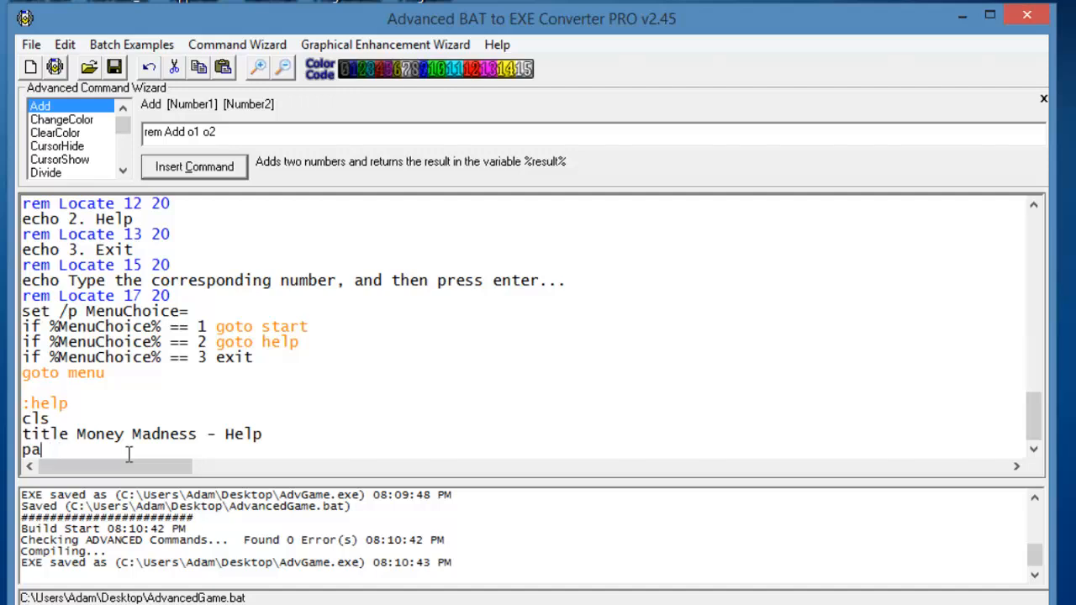
type("use")
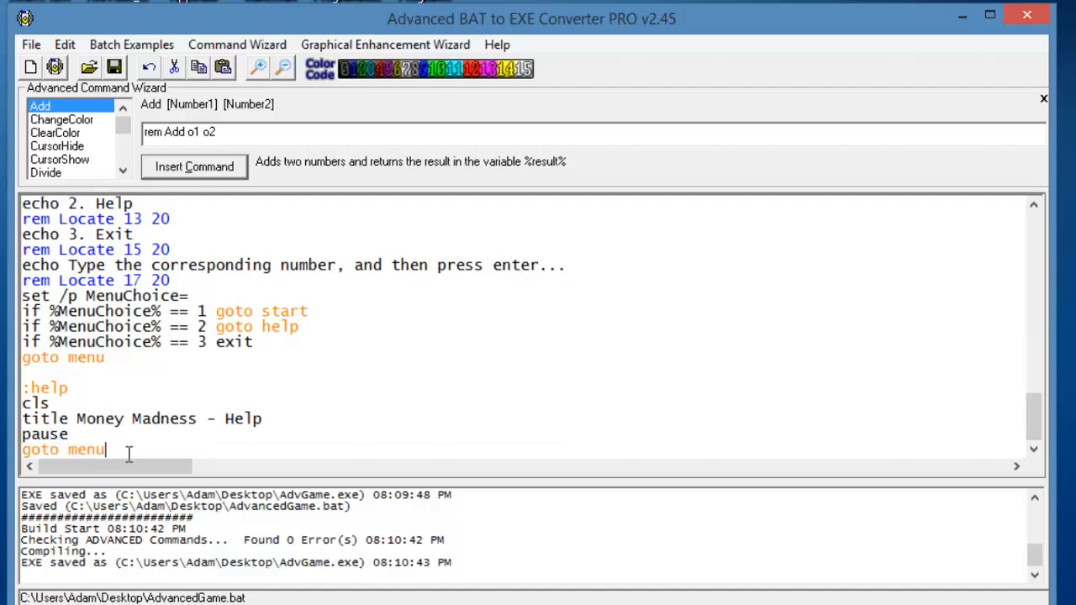
type("#")
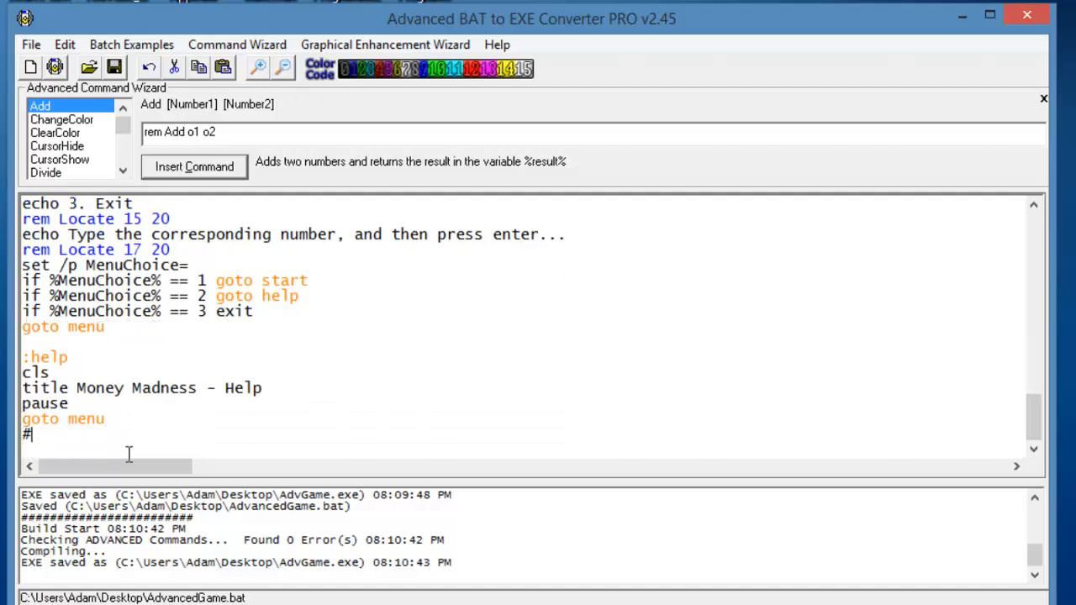
key("Backspace")
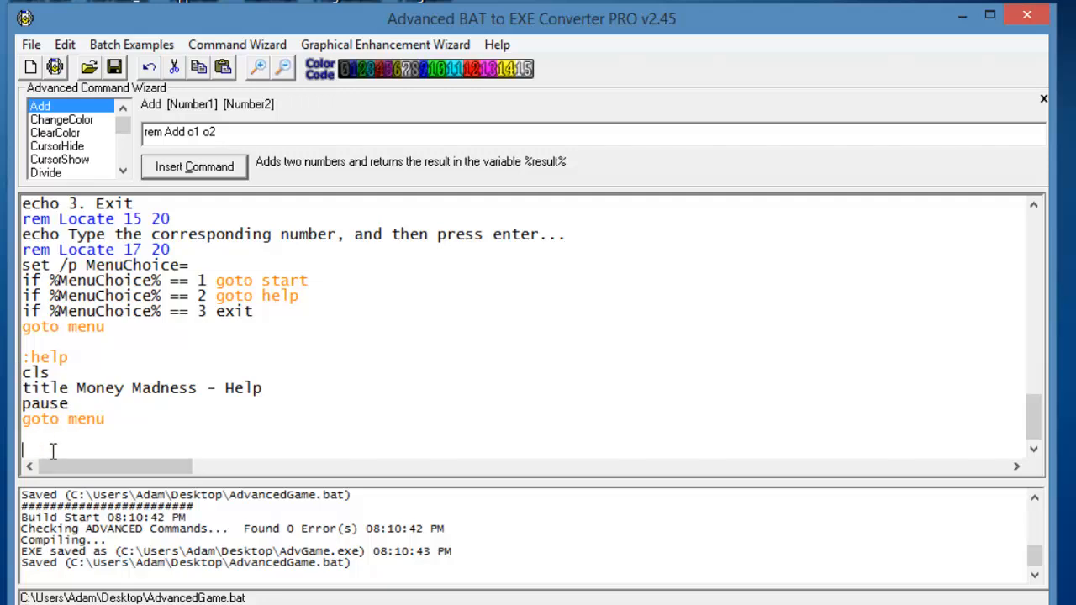
Step: Add cls and title the window 'Money Madness - The Game' in the :start section
type(":start")
type("title")
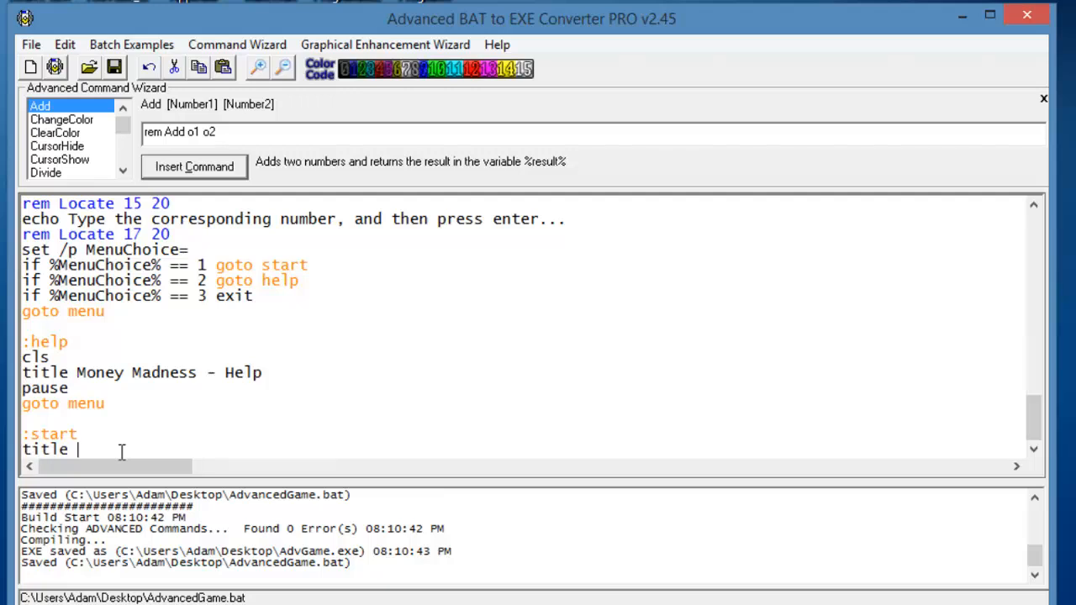
key("Backspace")
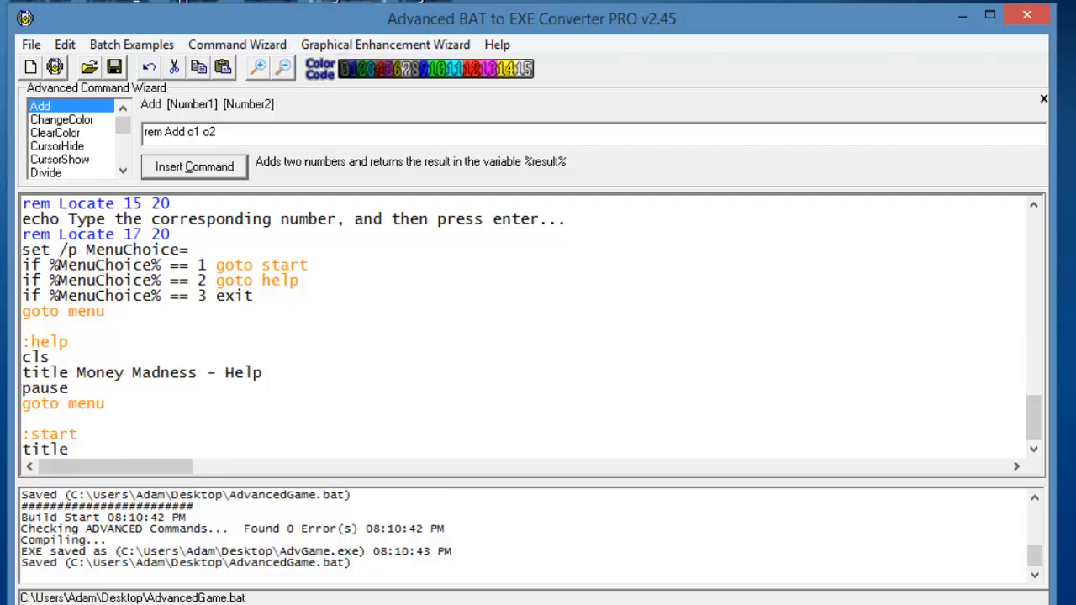
left_click(76, 449)
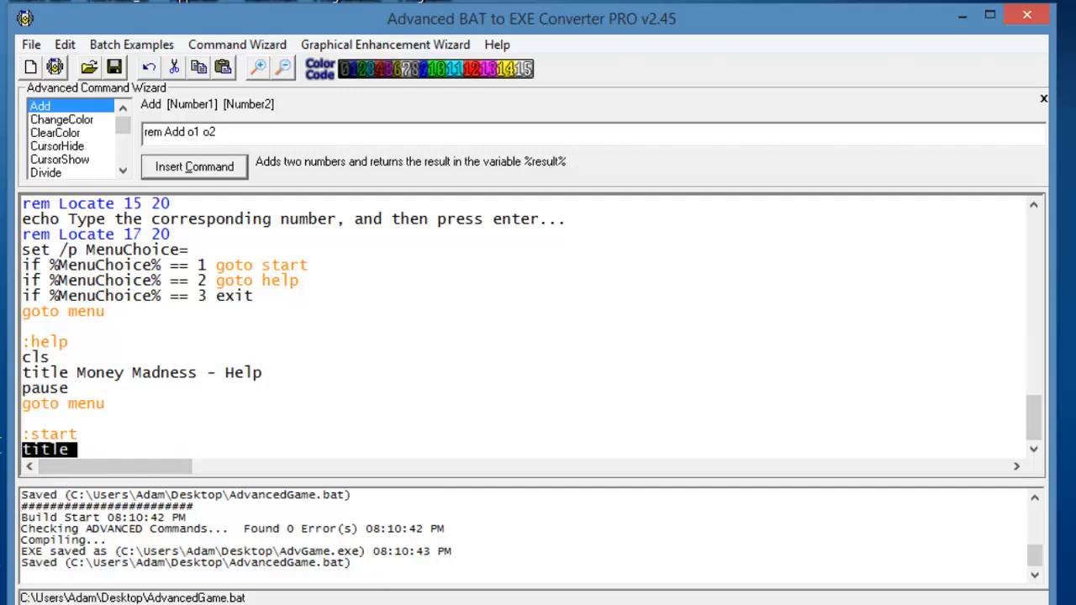
left_click(130, 455)
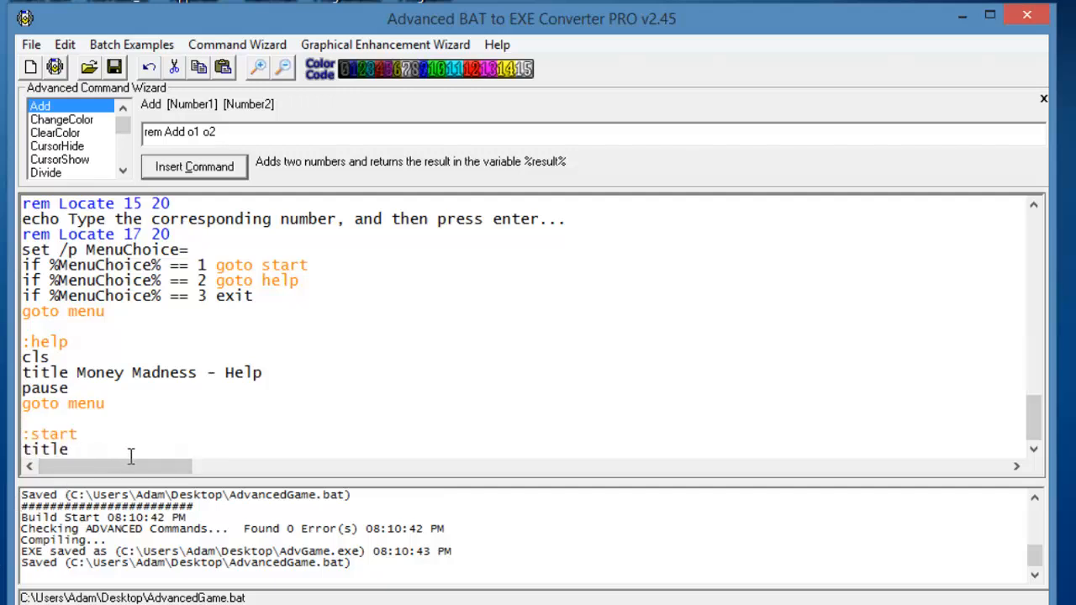
type("Money Mad")
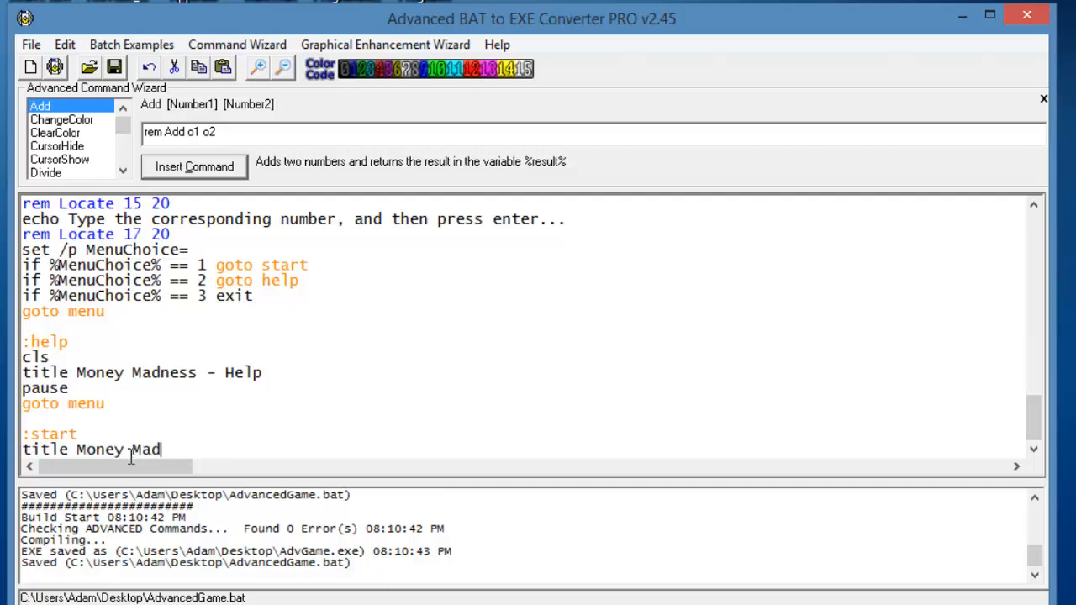
type("ness - The Game")
type("cls")
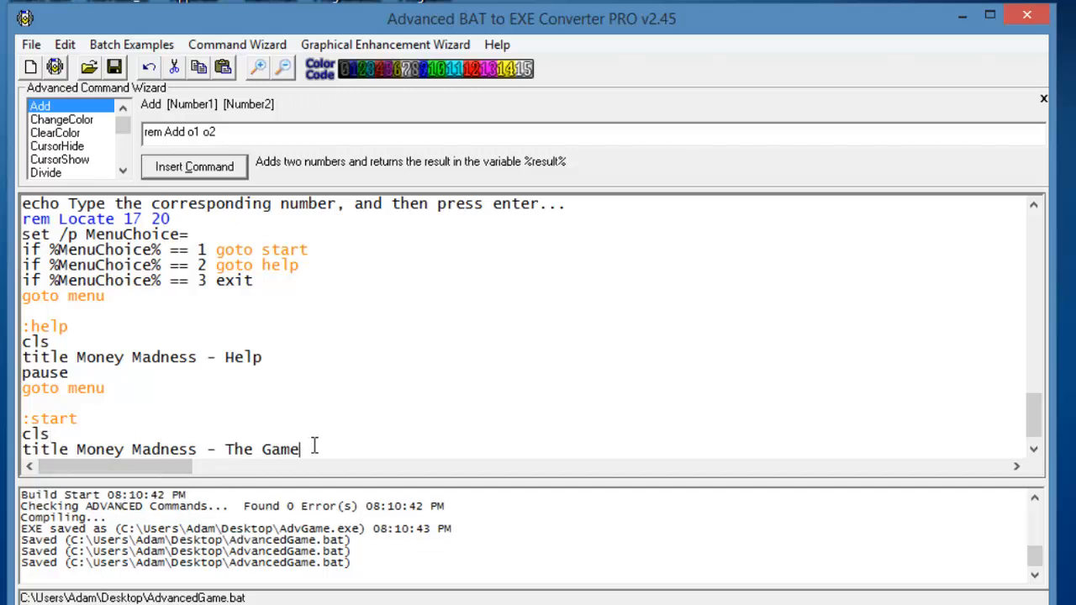
Step: Add a 'rem Locate 1 1' line below the title
scroll("down", 3)
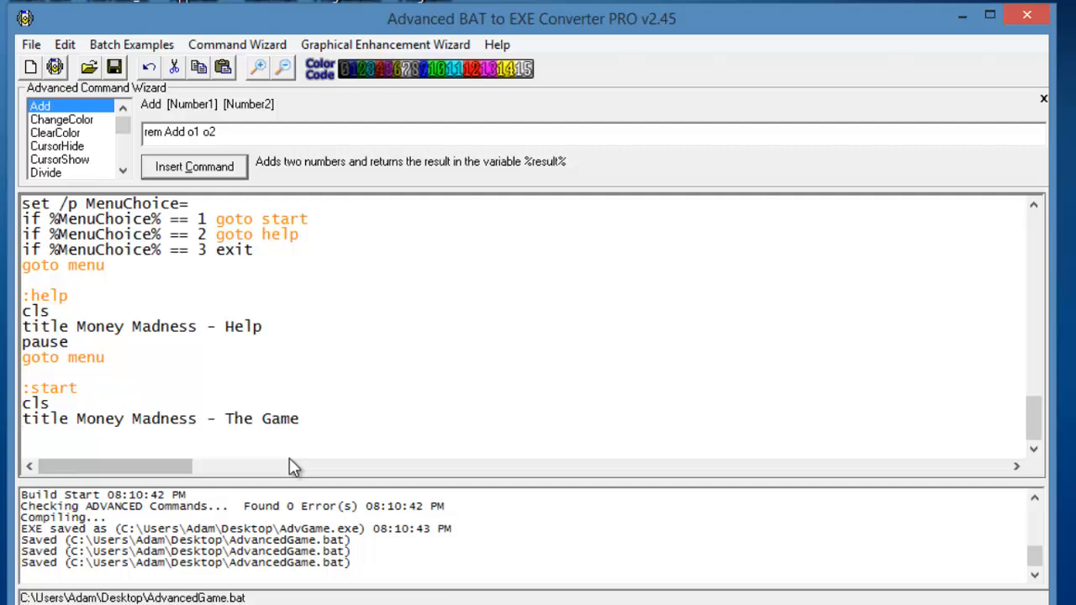
type("e")
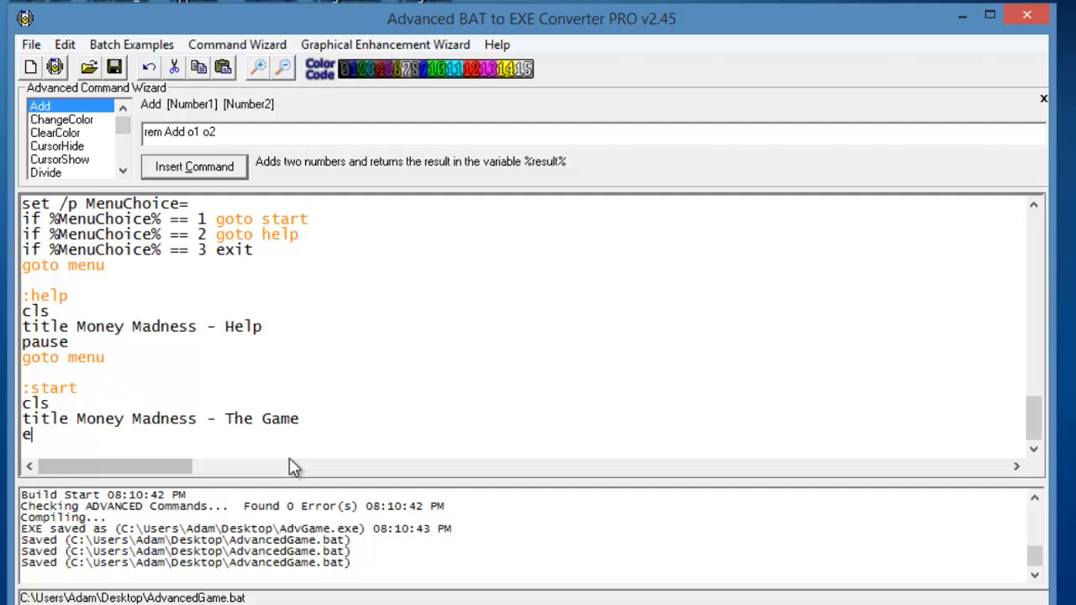
key("Backspace")
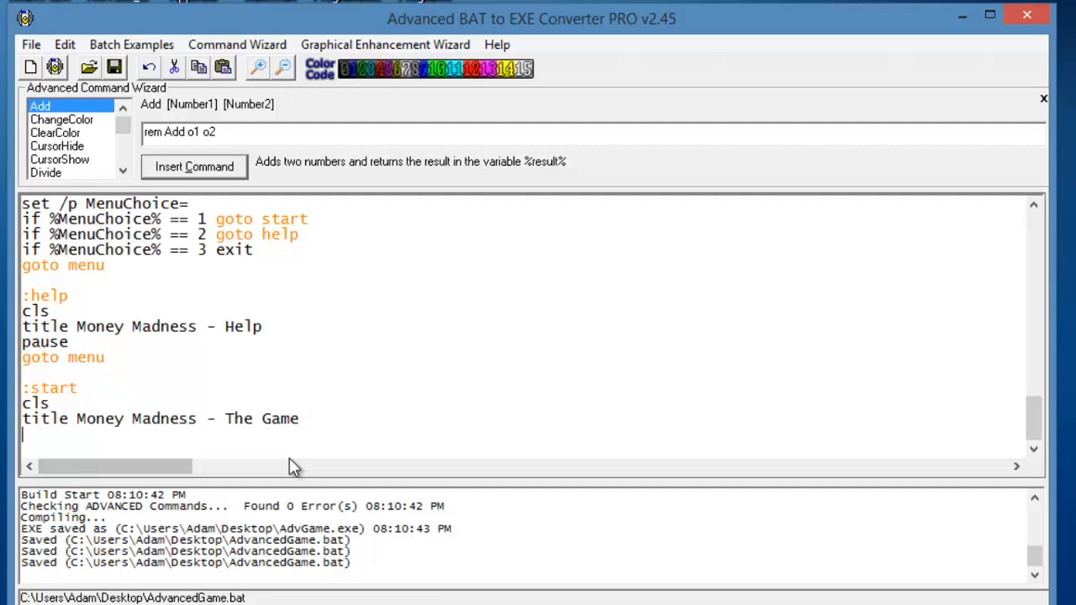
type("rem 1")
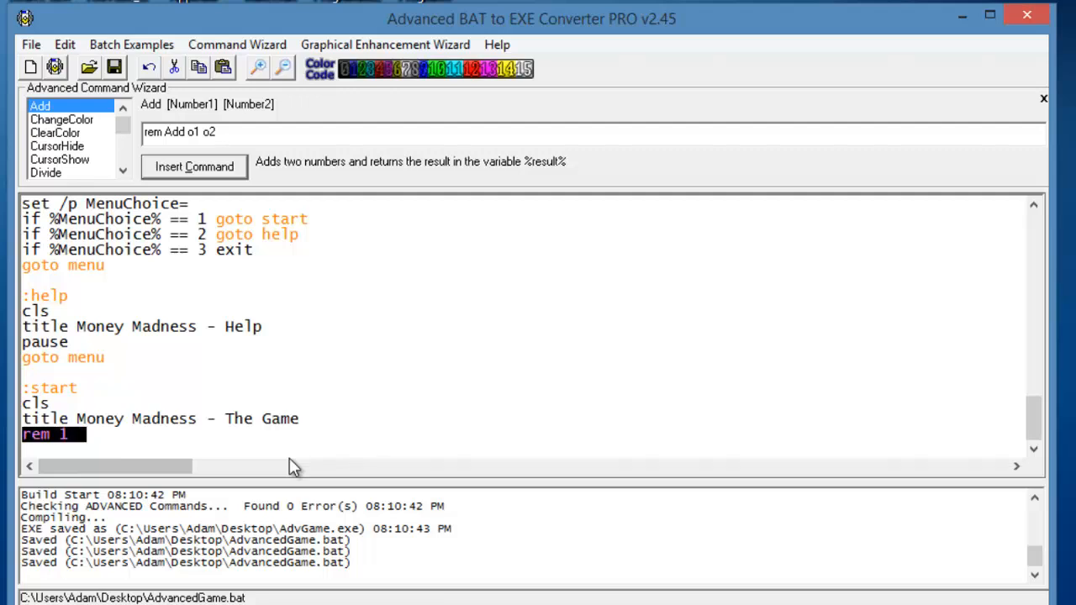
type("Locate 1 1")
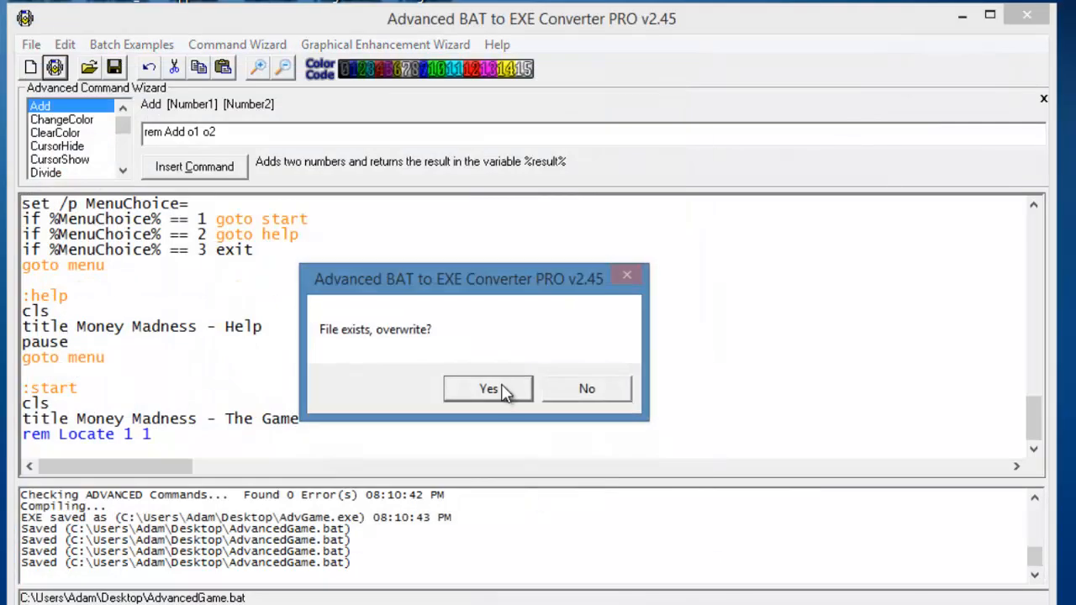
Step: Add a pause to the start section and rebuild AdvGame.exe, overwriting the existing file
left_click(487, 388)
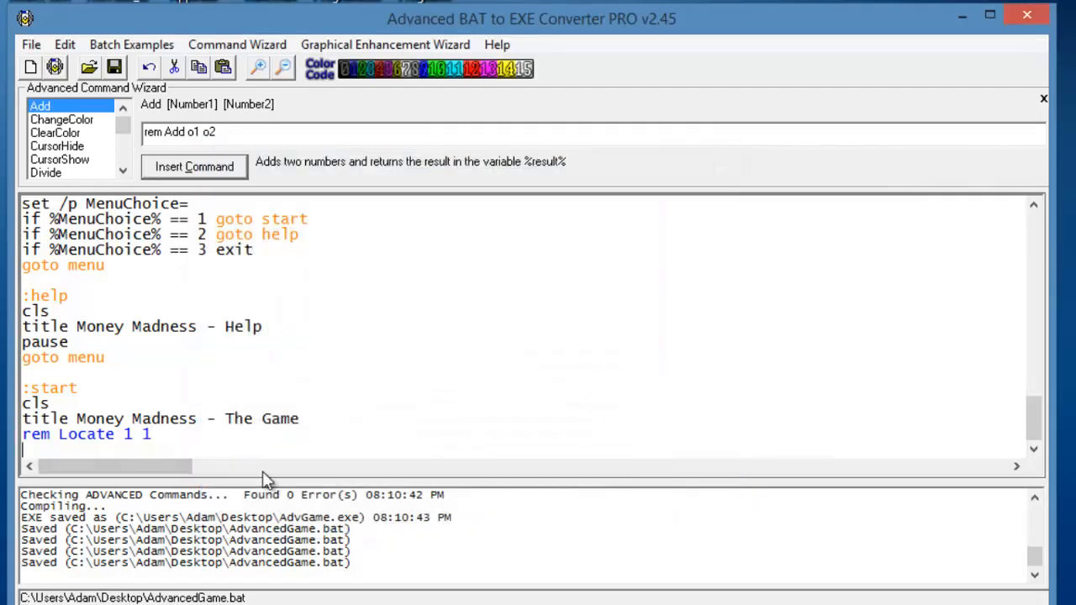
type("pau")
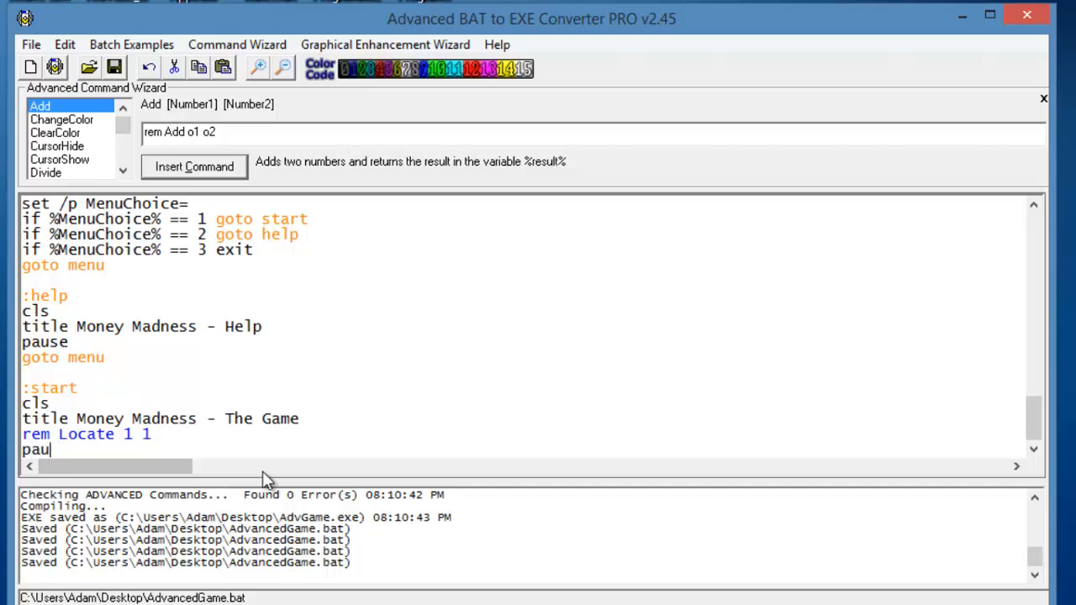
left_click(54, 67)
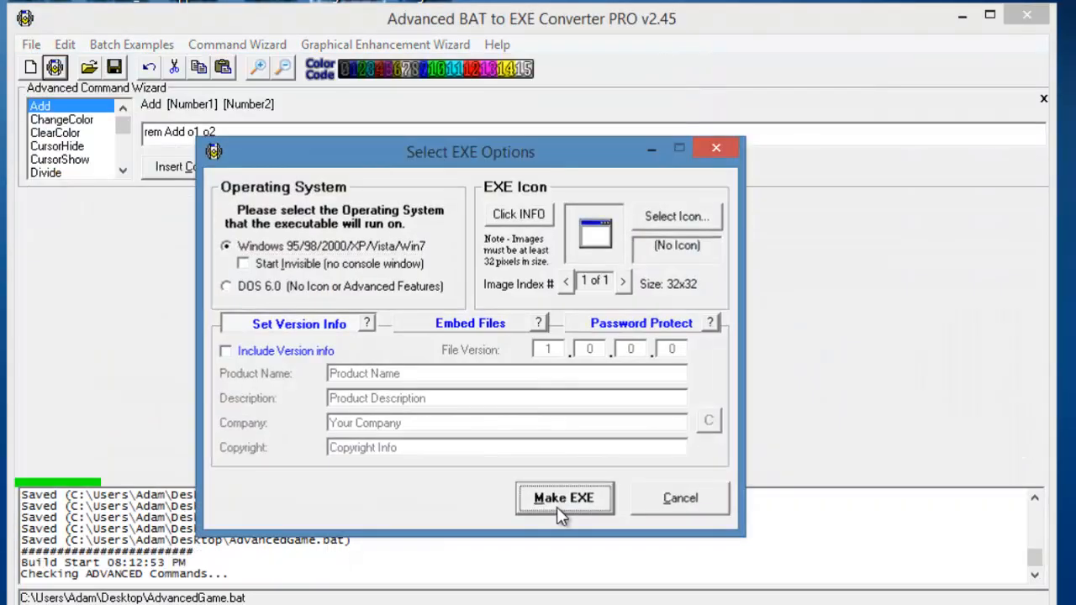
left_click(563, 497)
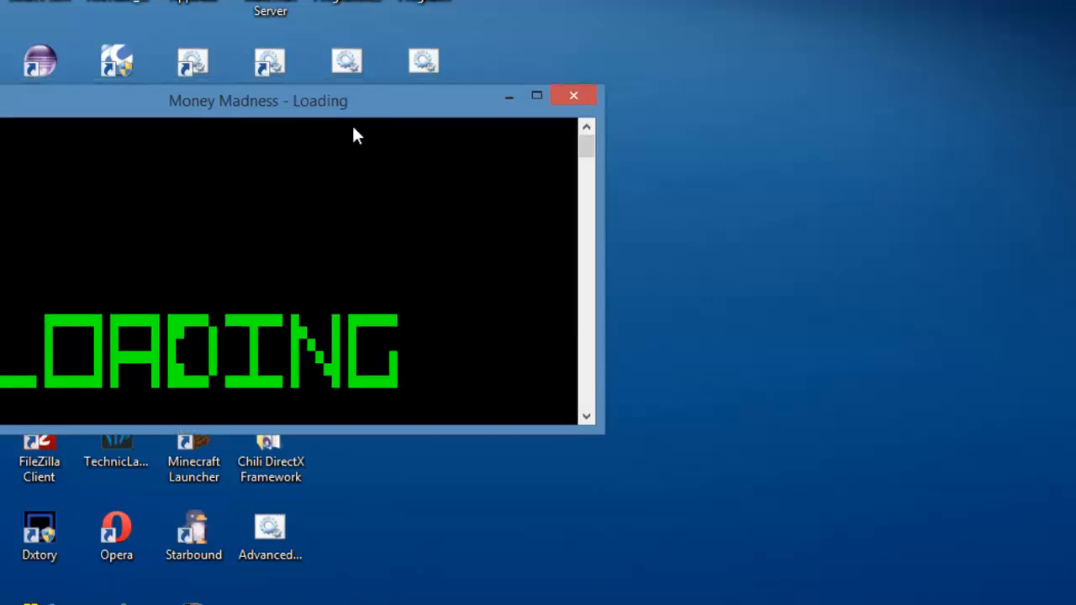
Step: Run the game past loading to the 'Money Madness - The Game' screen, then close it
left_click_drag(258, 100, 510, 144)
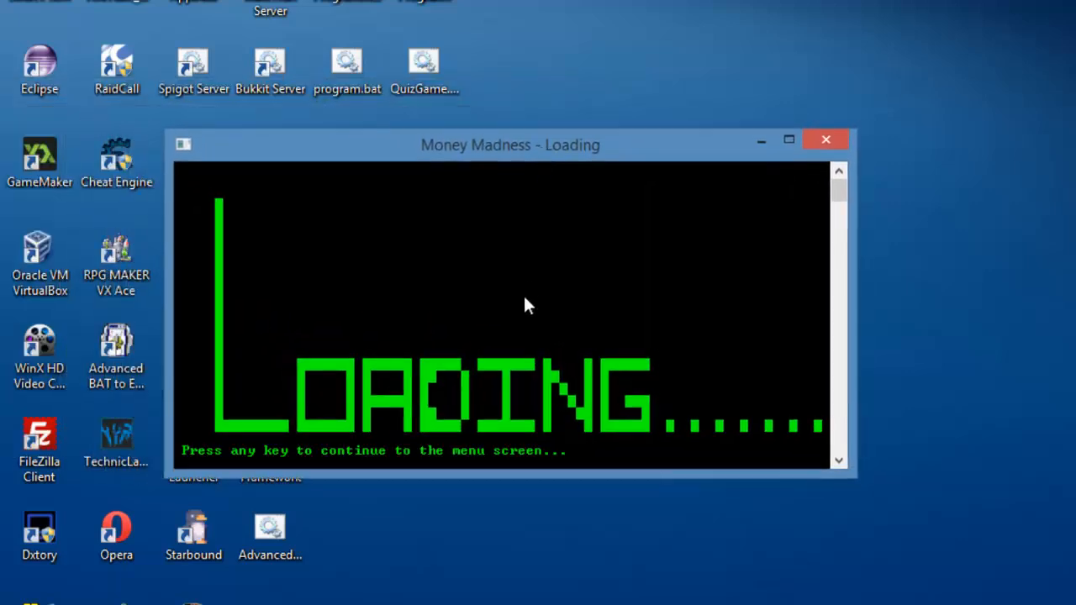
key("enter")
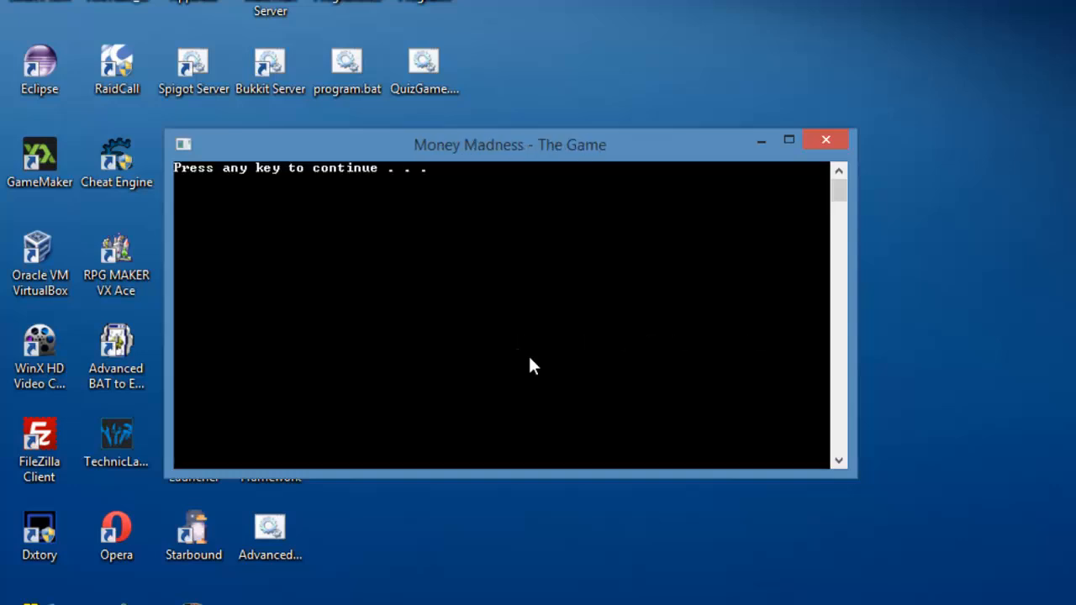
left_click(826, 139)
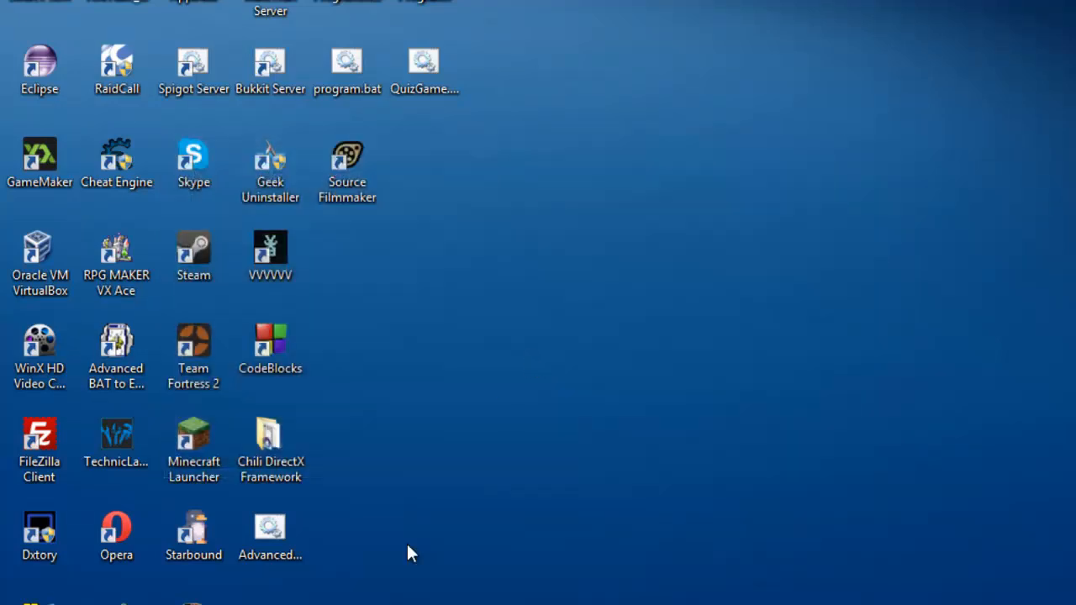
Step: Return to the script editor, select the :start block and relaunch AdvGame.exe
double_click(116, 344)
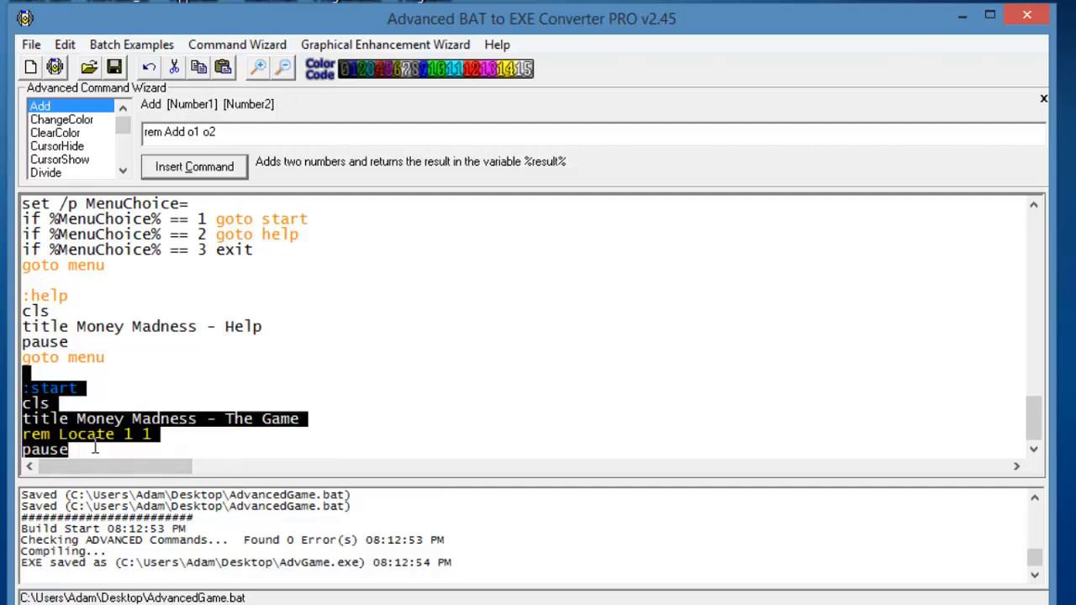
left_click(101, 454)
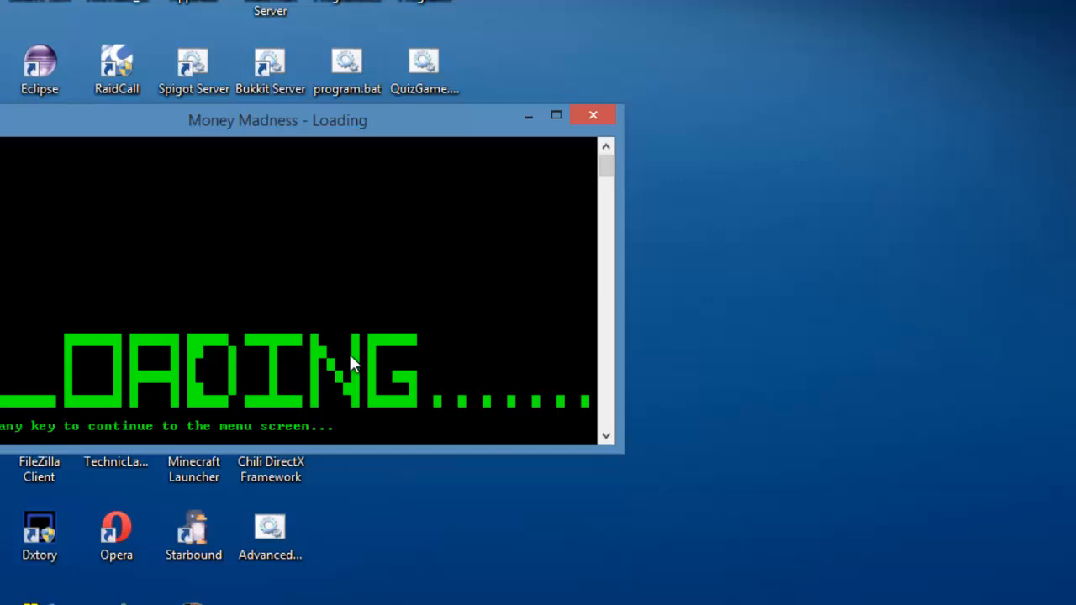
Step: Continue past the loading screen to the Start, Help and Exit menu
key("enter")
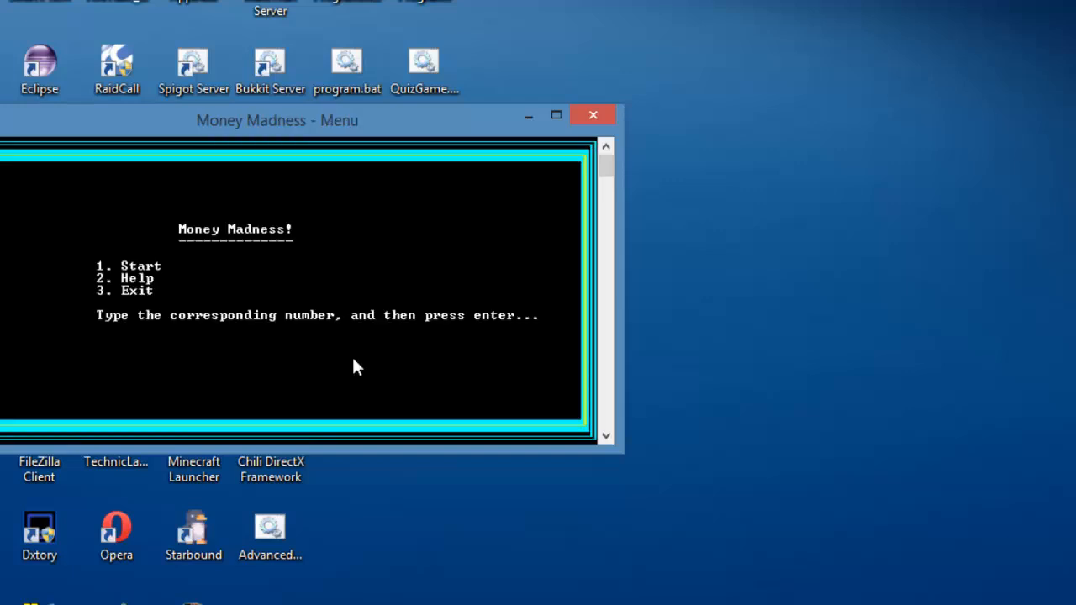
mouse_move(370, 276)
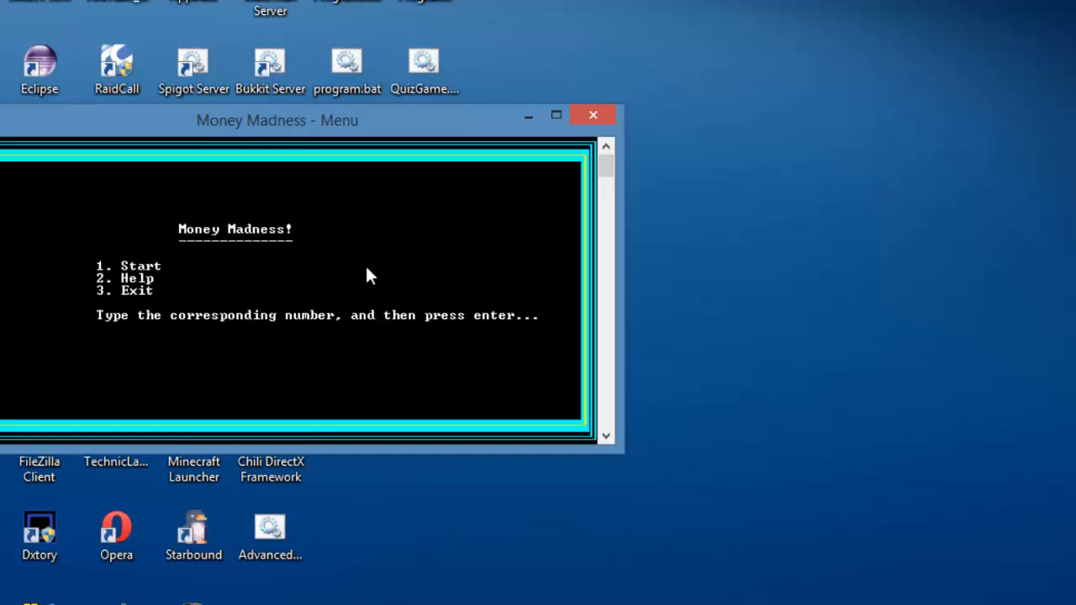
mouse_move(122, 235)
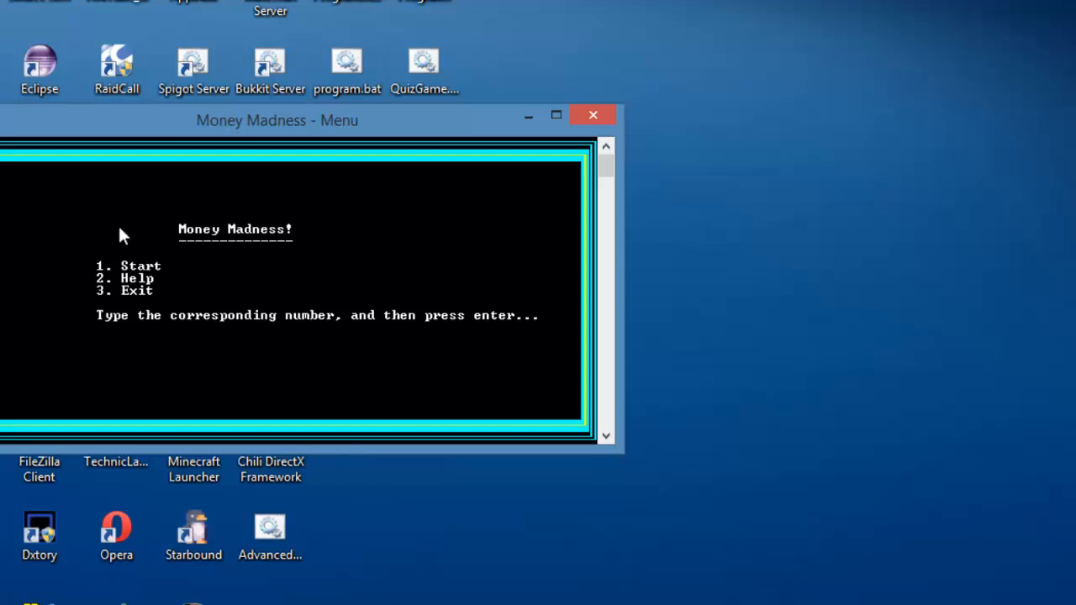
mouse_move(76, 275)
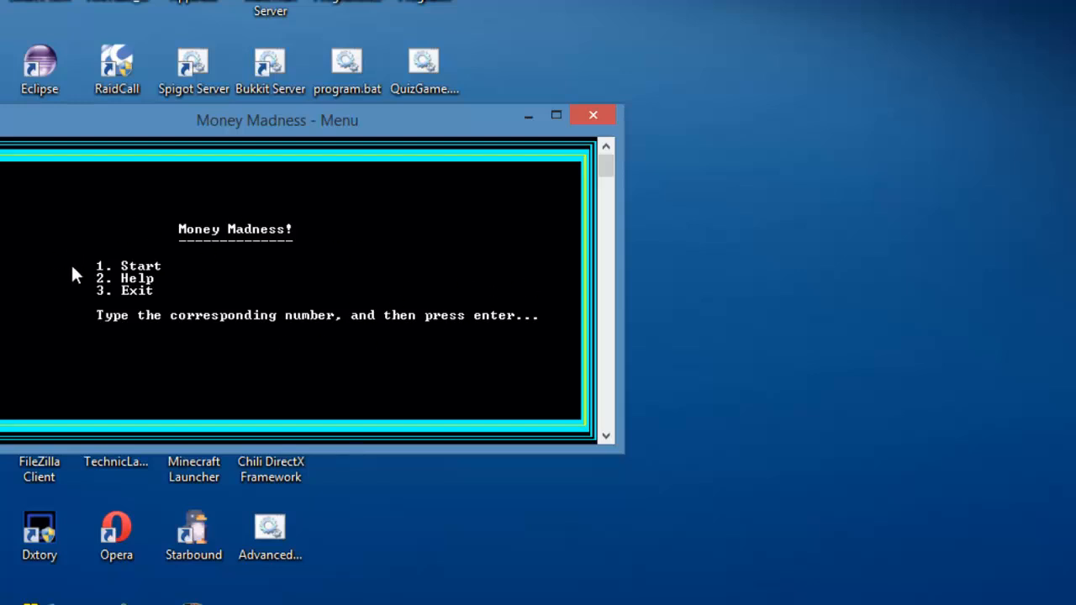
Step: Change the menu underline's rem Locate line to column 27 (Locate 9 27)
left_click(592, 115)
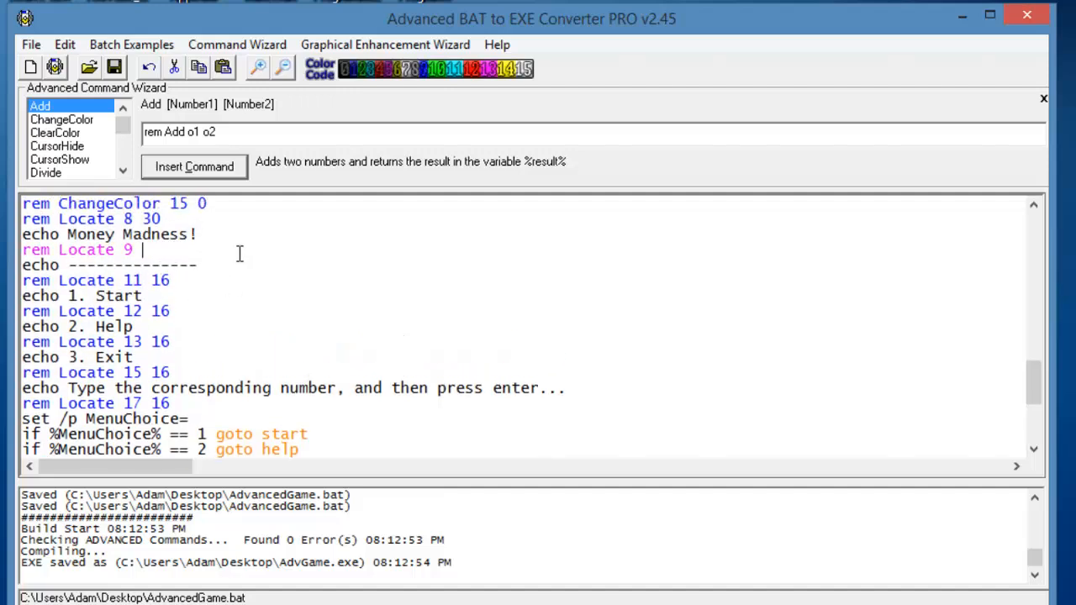
type("27")
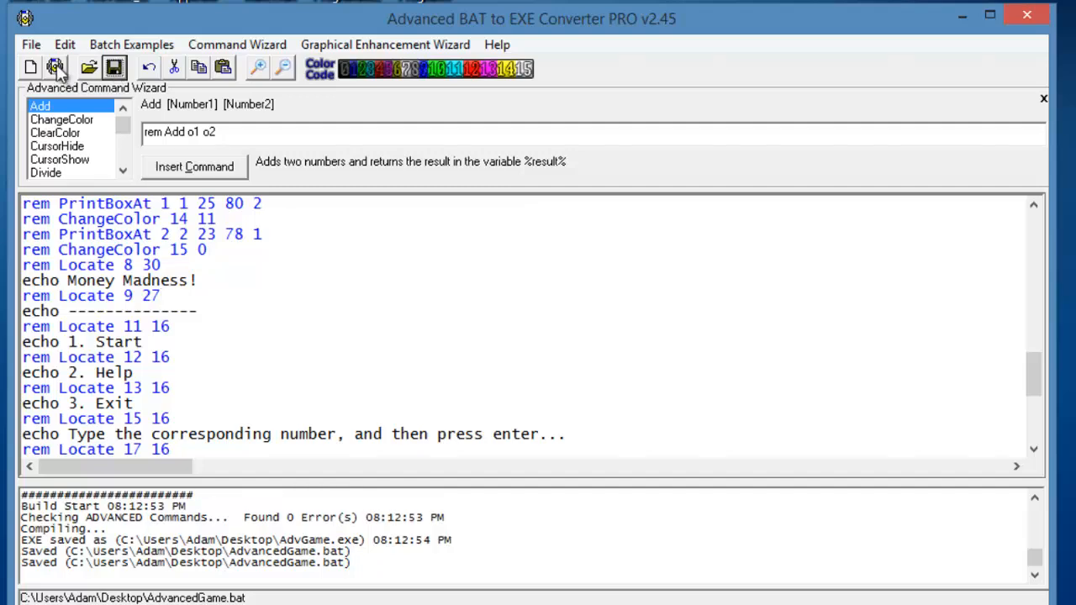
Step: Rebuild AdvGame.exe, overwriting the old file, then type SPOOTISP at the menu prompt
left_click(54, 68)
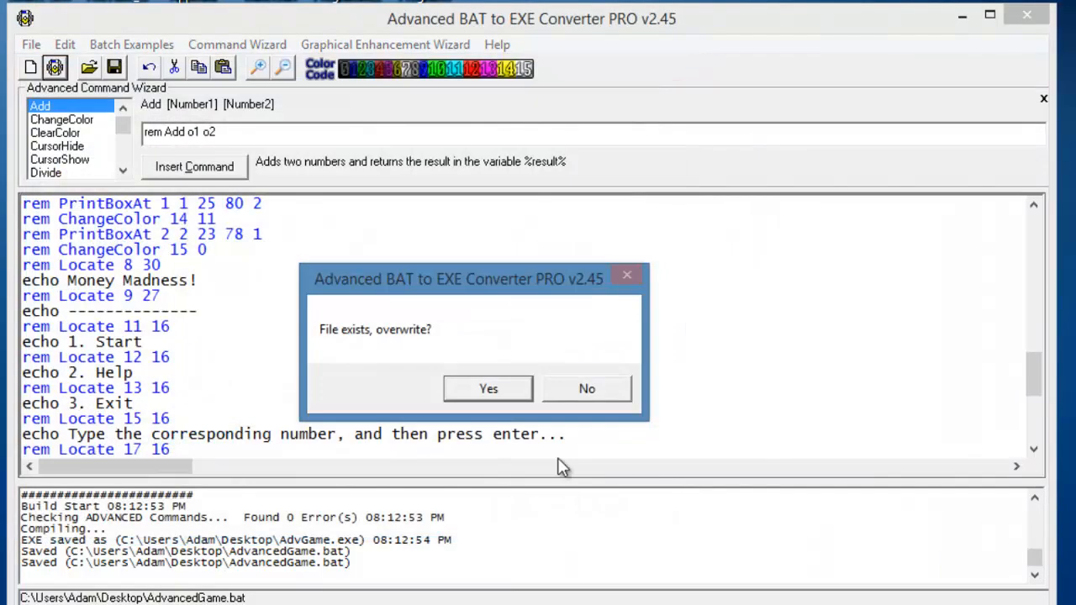
left_click(487, 388)
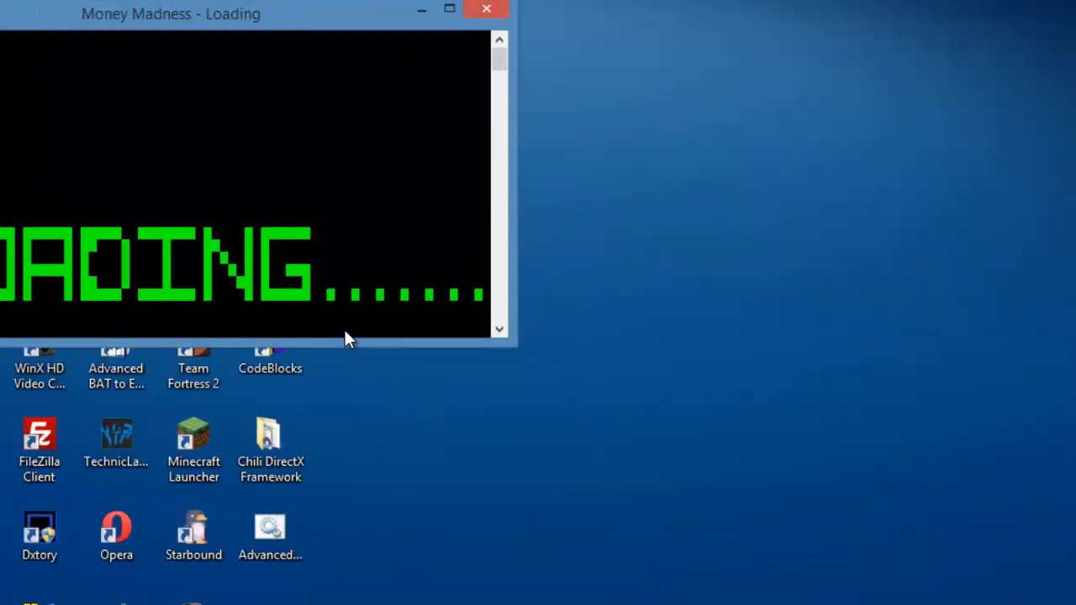
mouse_move(318, 294)
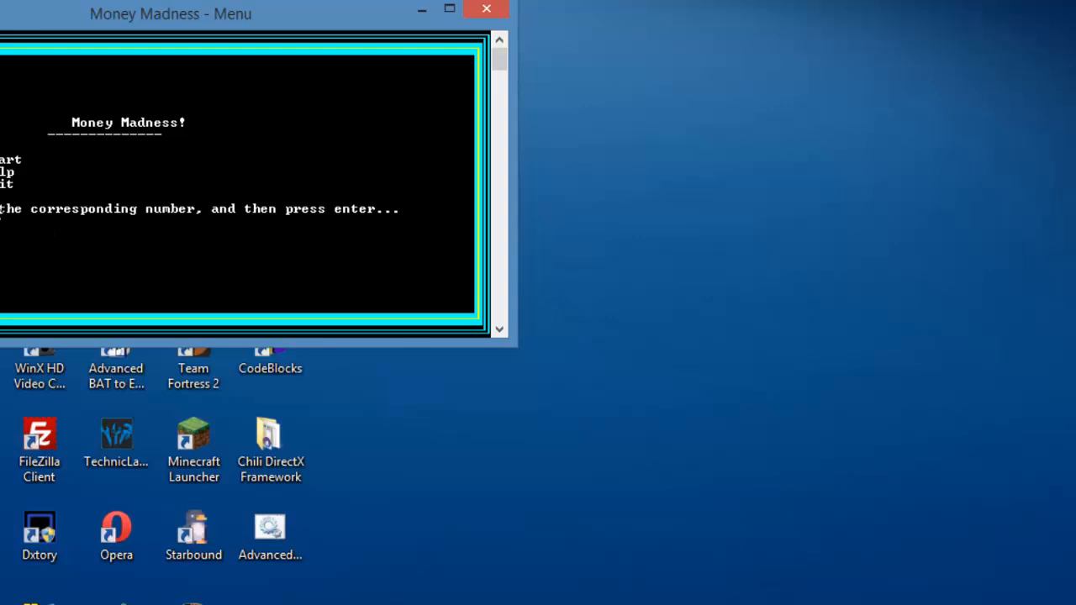
type("SPOOTI")
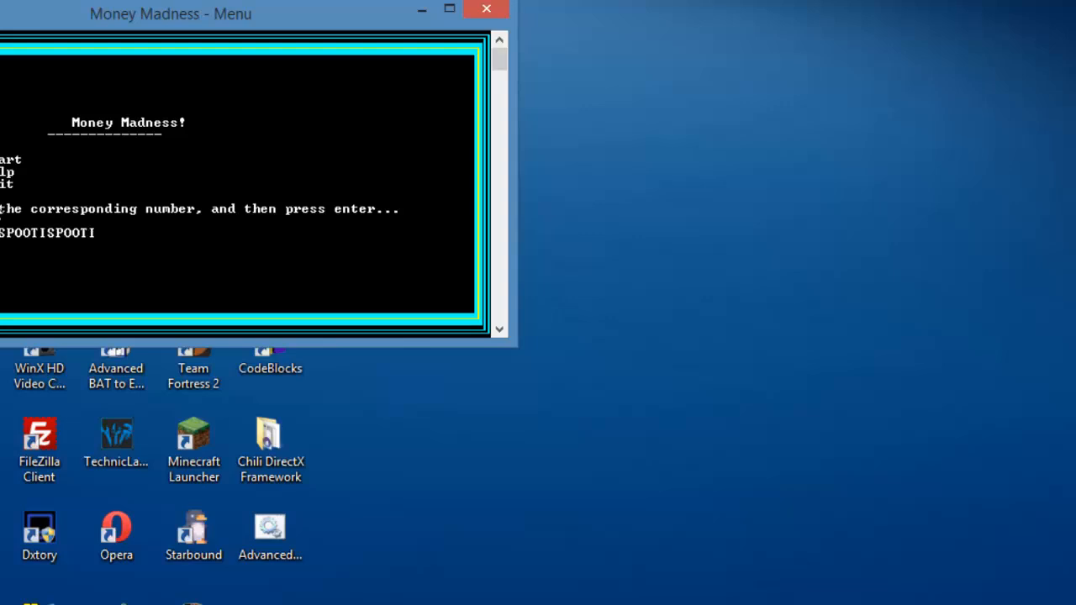
type("SPOOTISP")
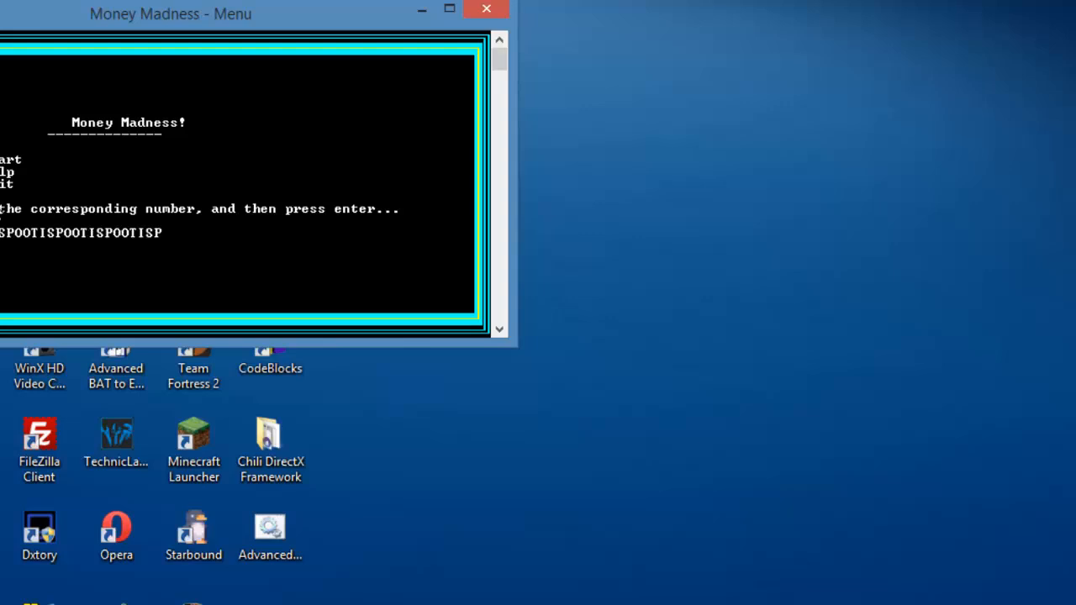